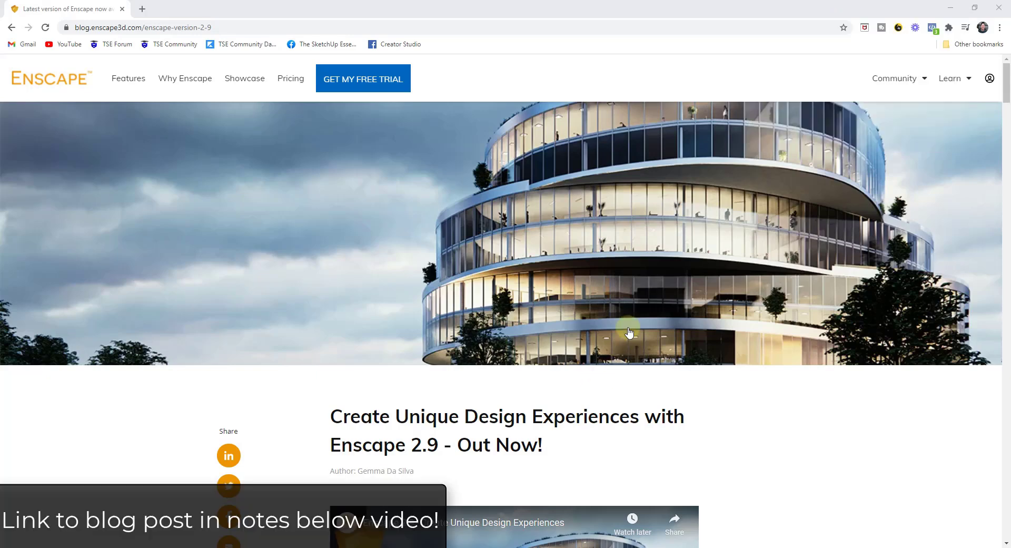
pyautogui.moveTo(593, 401)
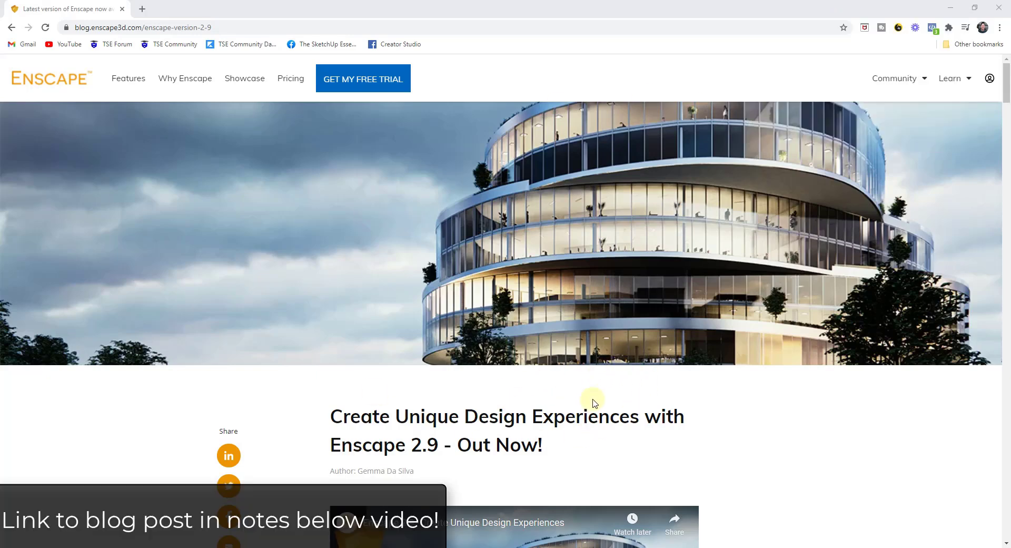
# Scroll the Enscape 2.9 blog post past the What's new list to the Custom Asset Library section.
pyautogui.scroll(-3)
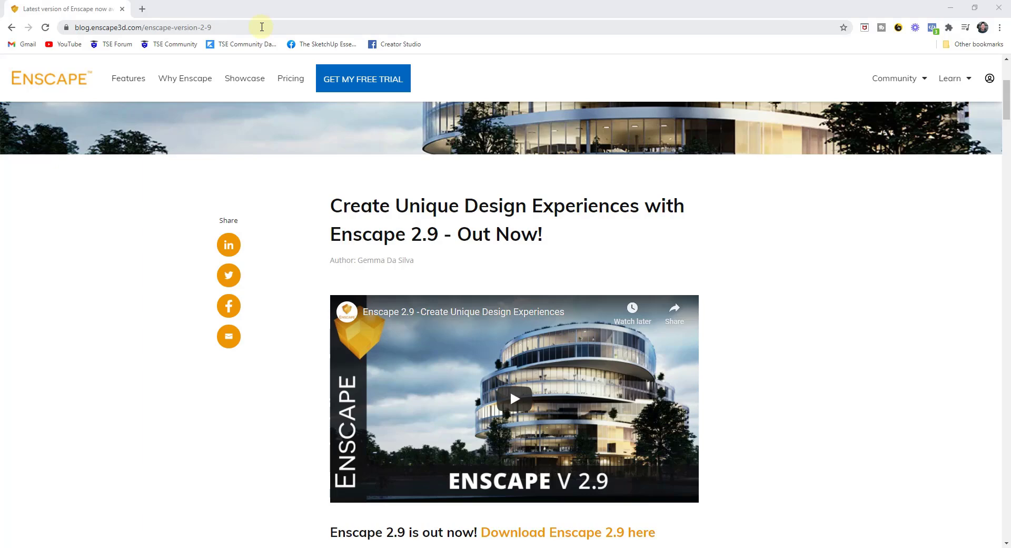
pyautogui.scroll(-3)
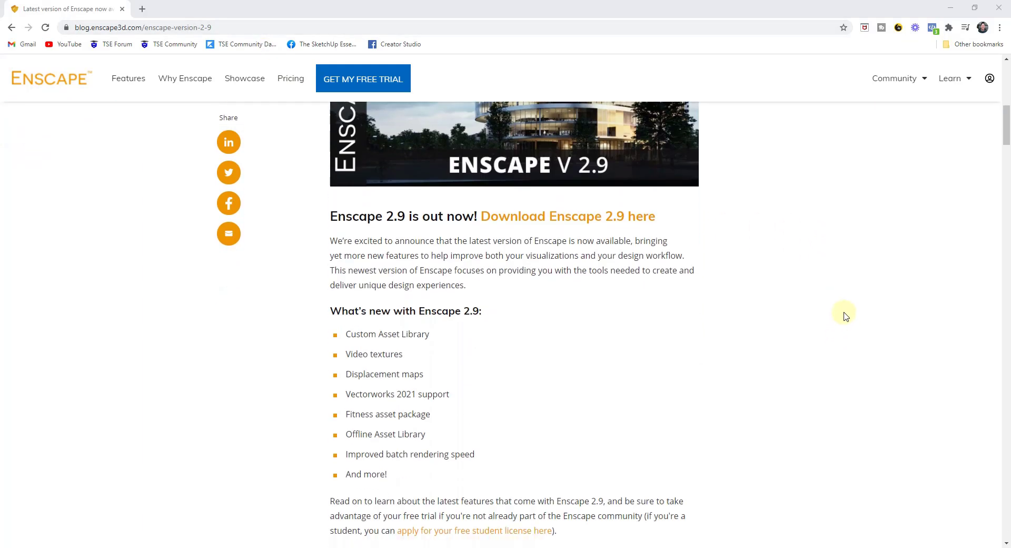
pyautogui.moveTo(462, 332)
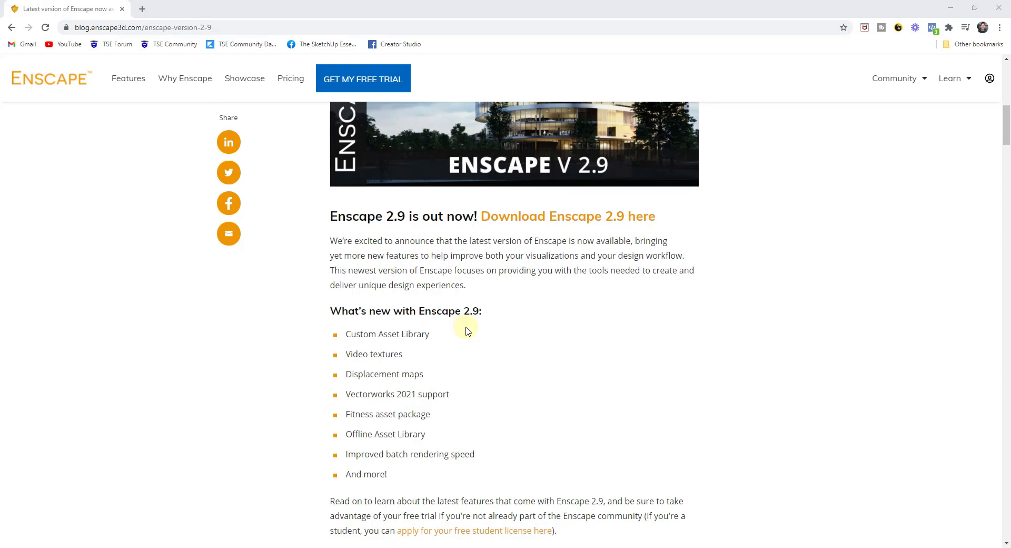
pyautogui.moveTo(495, 340)
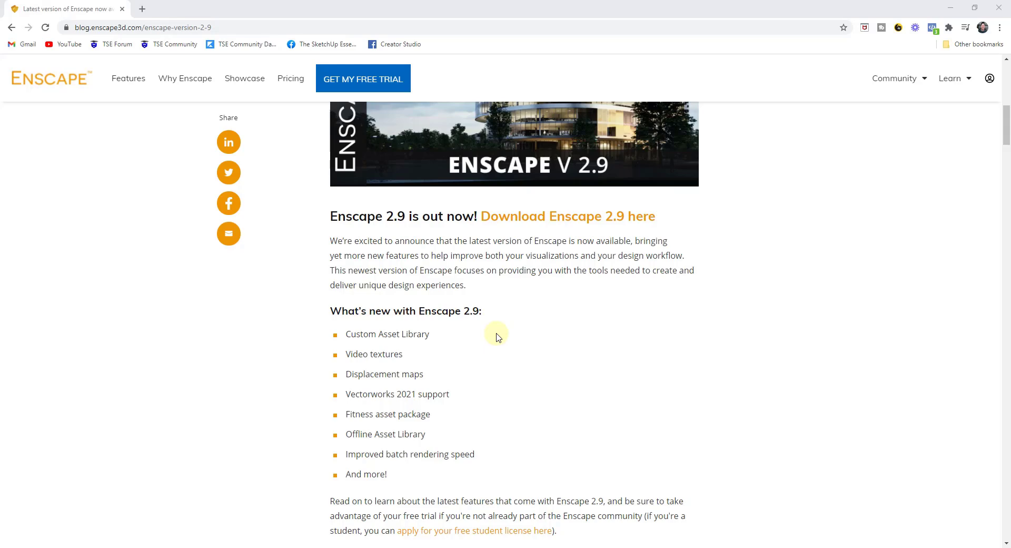
pyautogui.scroll(-3)
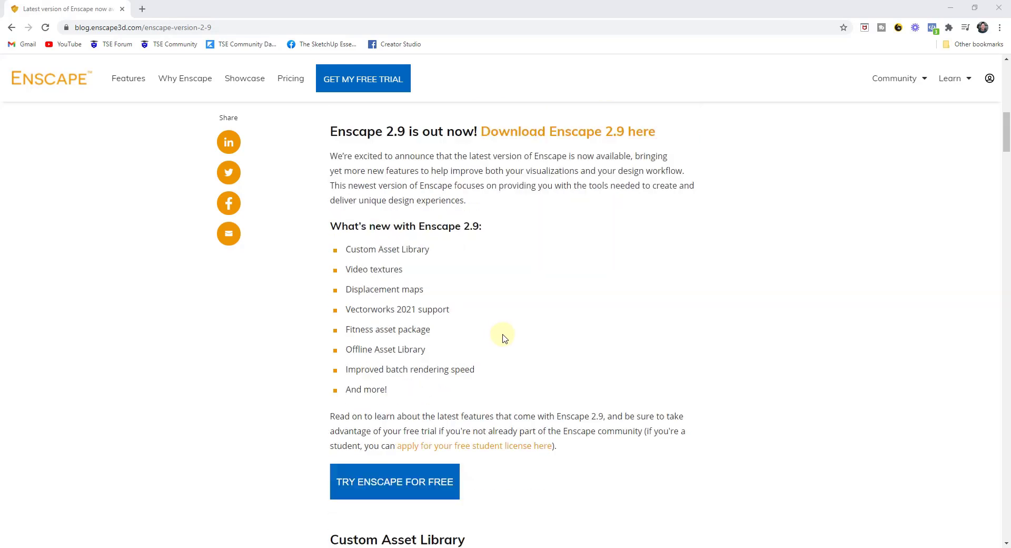
pyautogui.scroll(-3)
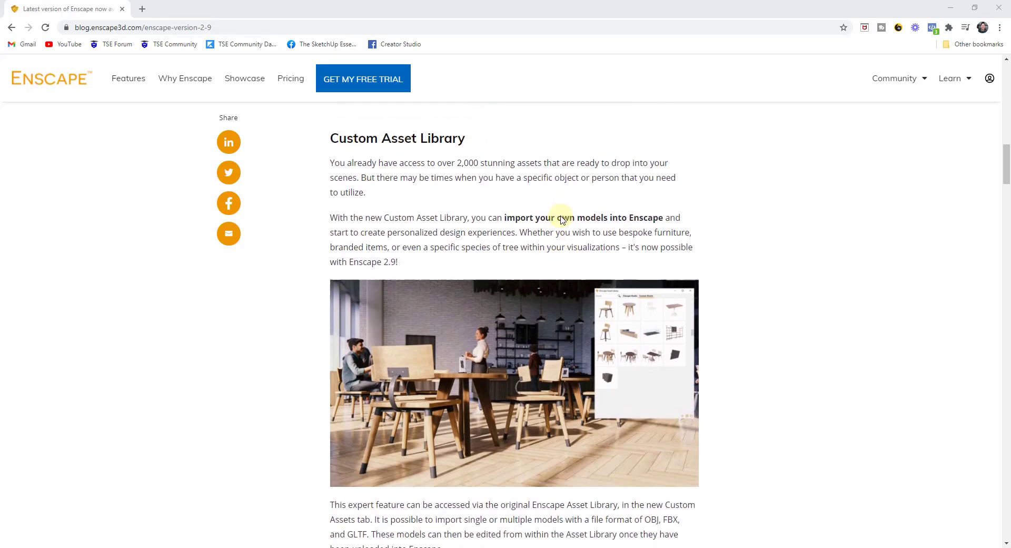
pyautogui.scroll(-3)
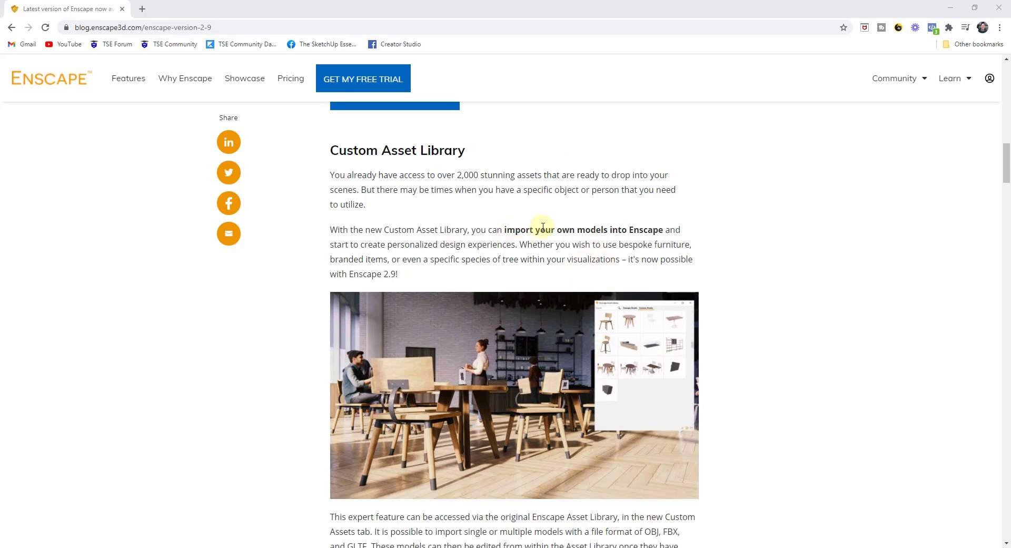
pyautogui.moveTo(651, 231)
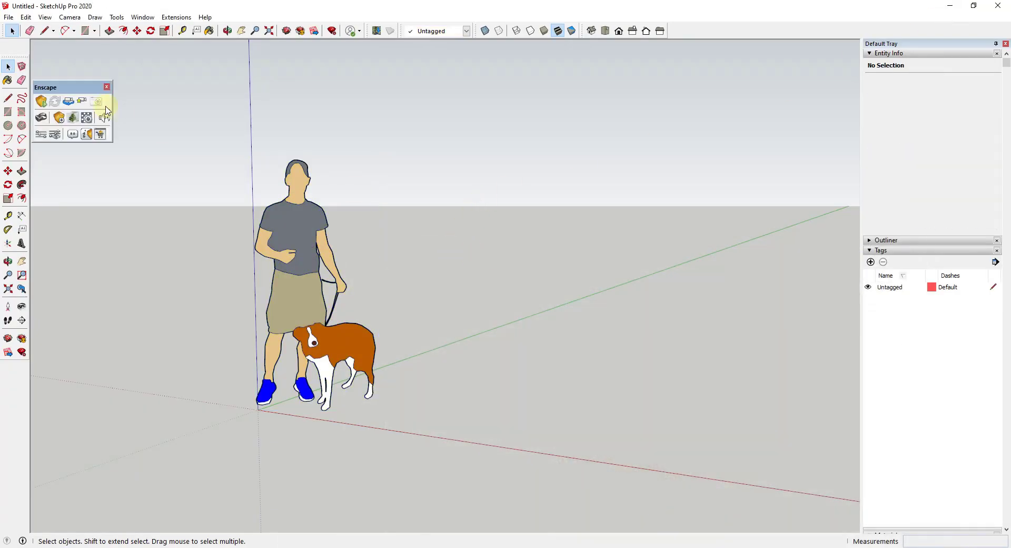
pyautogui.moveTo(73, 117)
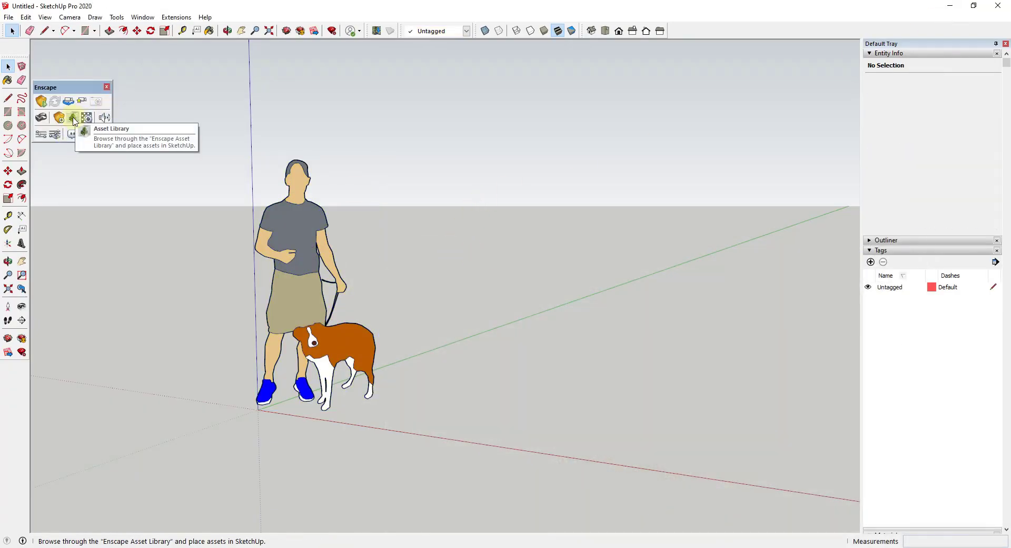
# Launch the Enscape Asset Library and view its built-in assets collection.
pyautogui.click(180, 240)
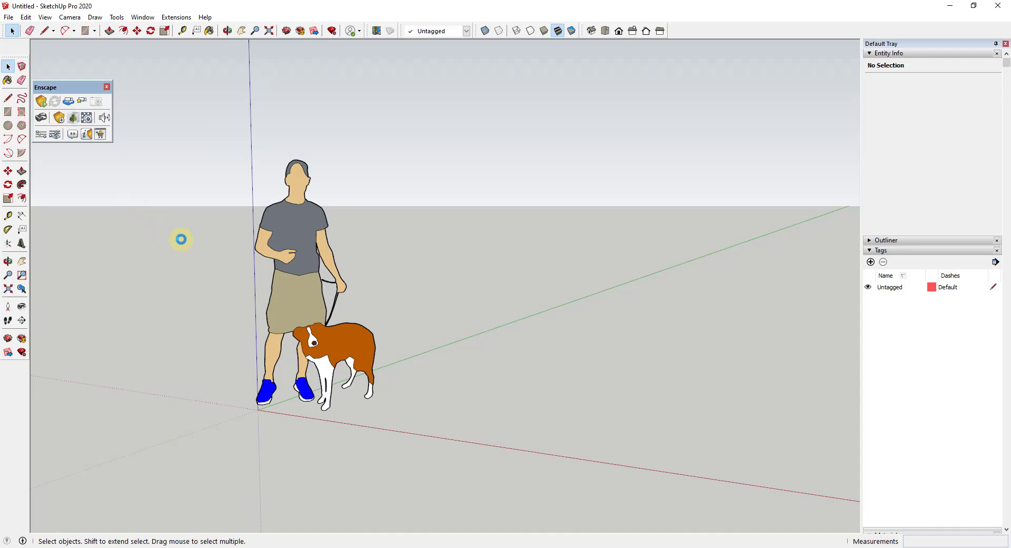
pyautogui.moveTo(196, 146)
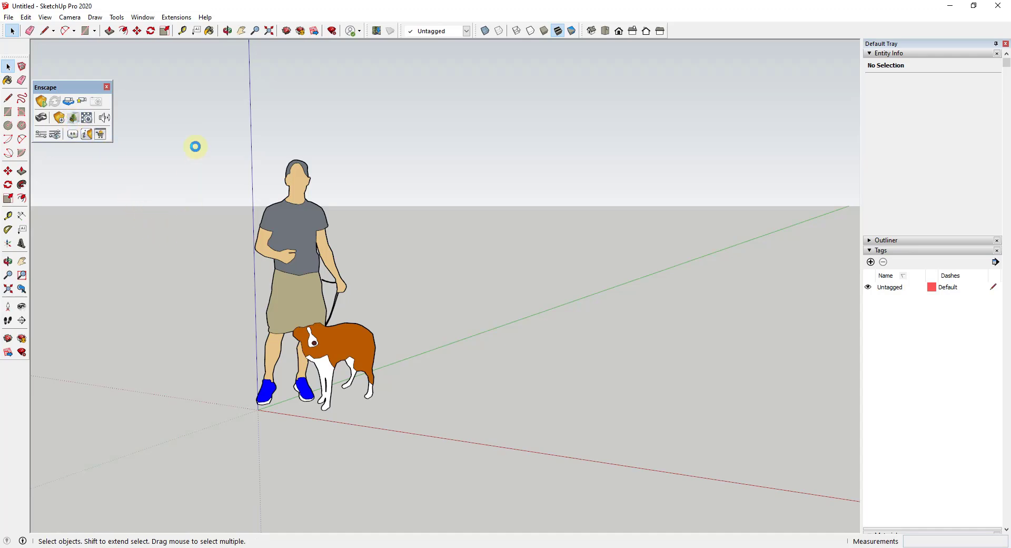
pyautogui.click(40, 117)
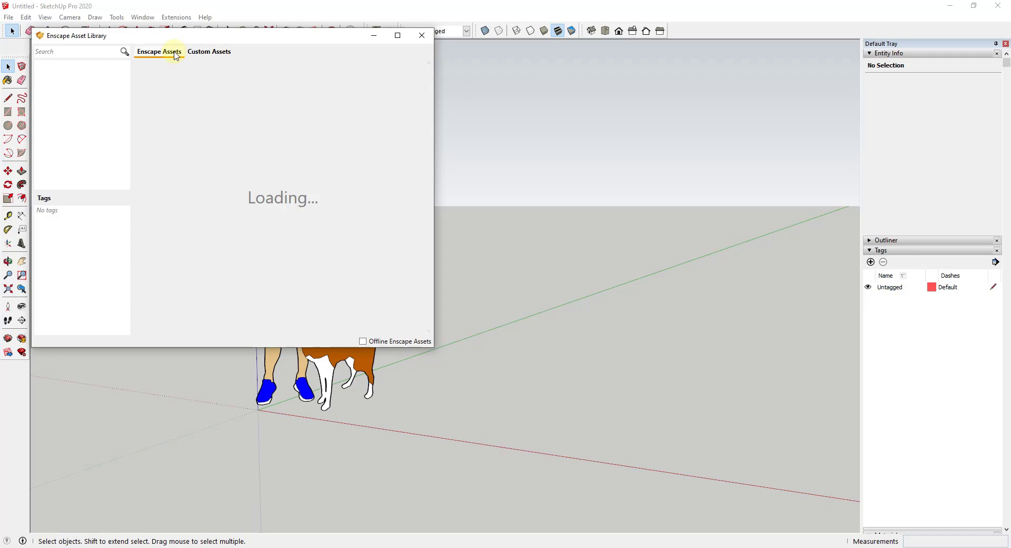
pyautogui.moveTo(93, 76)
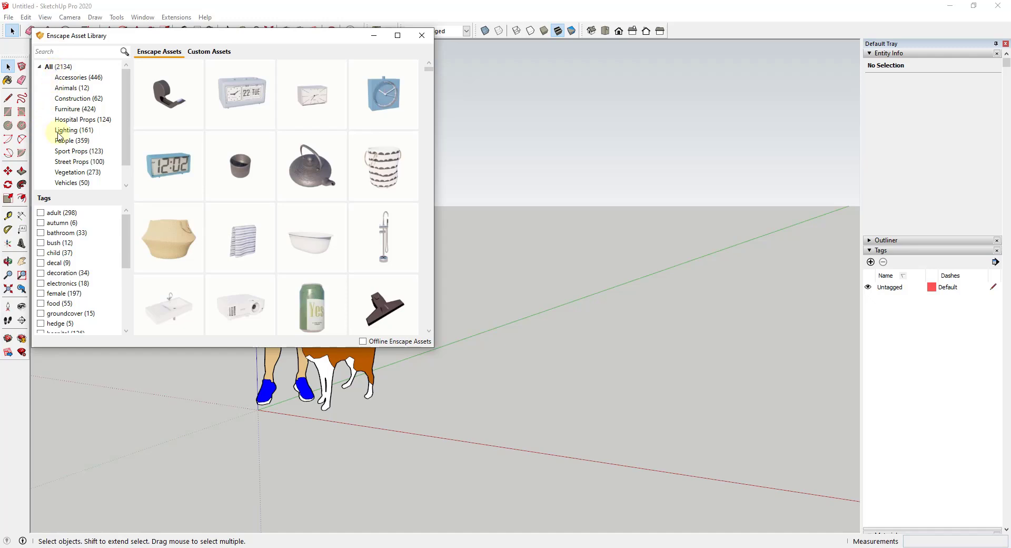
pyautogui.moveTo(240, 305)
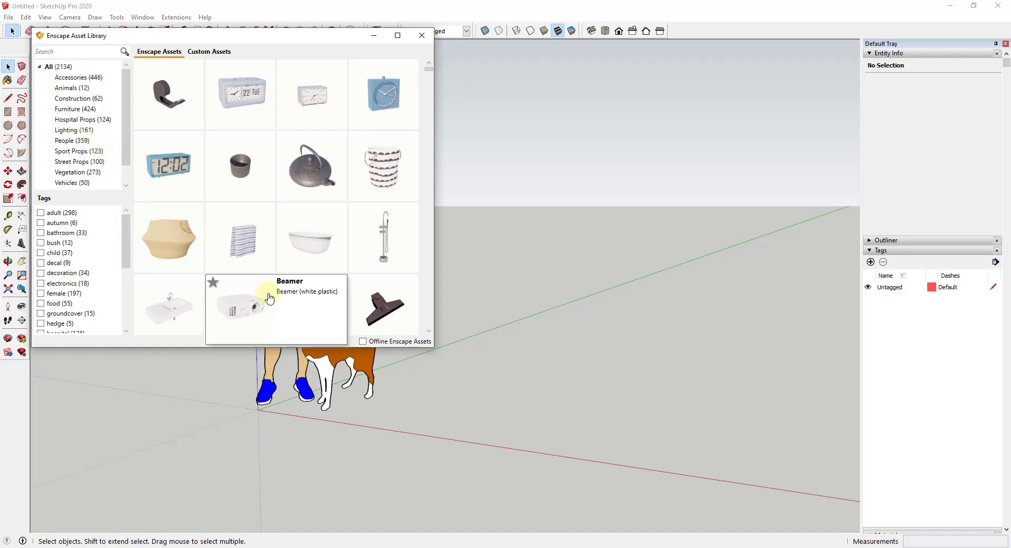
pyautogui.moveTo(155, 294)
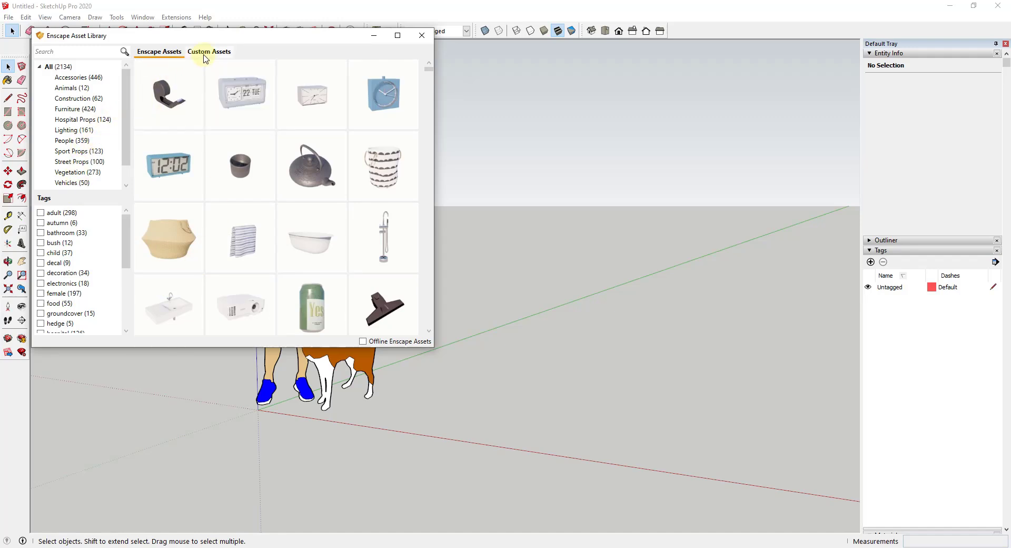
# Add a new custom asset from the Custom Assets collection and switch to the Custom Asset Editor.
pyautogui.click(209, 52)
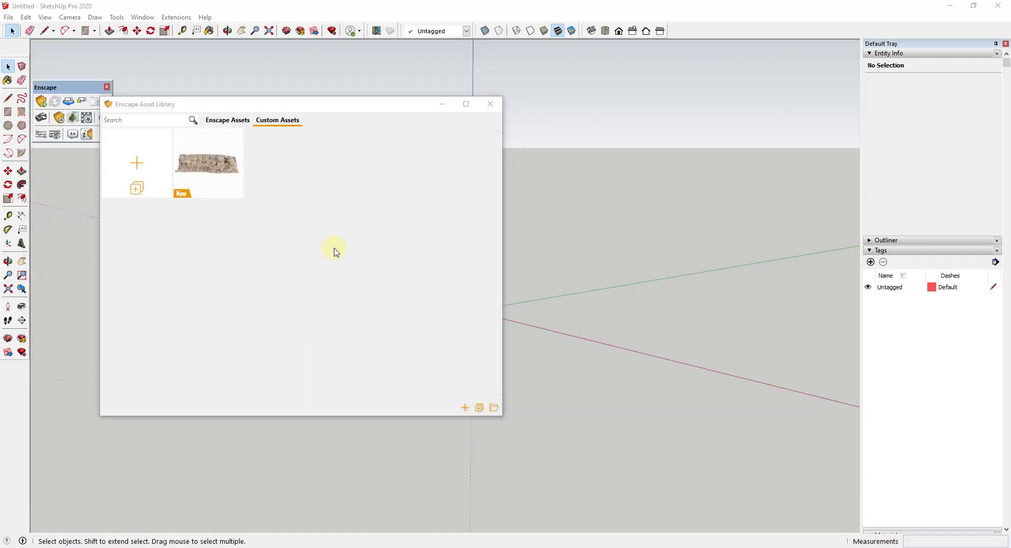
pyautogui.moveTo(202, 373)
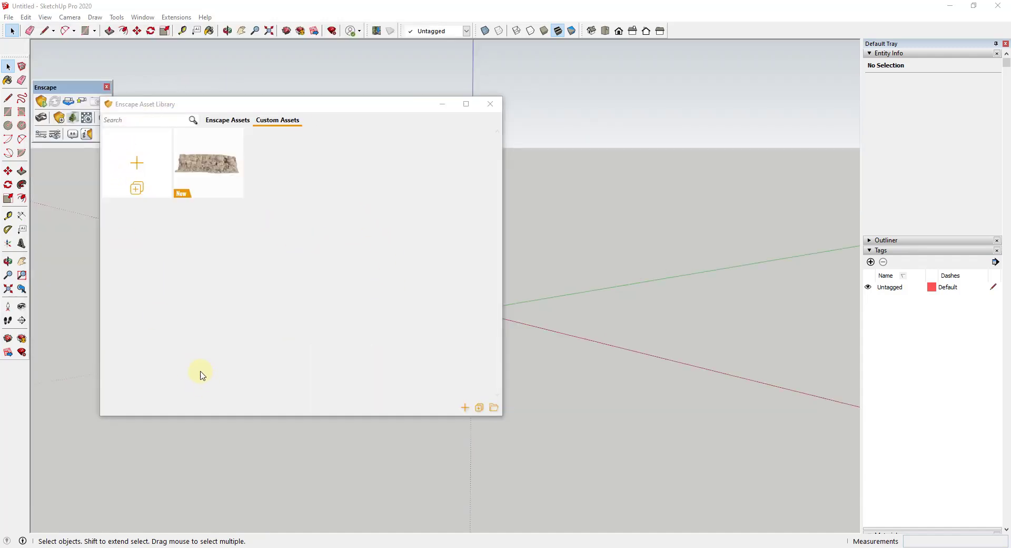
pyautogui.moveTo(136, 163)
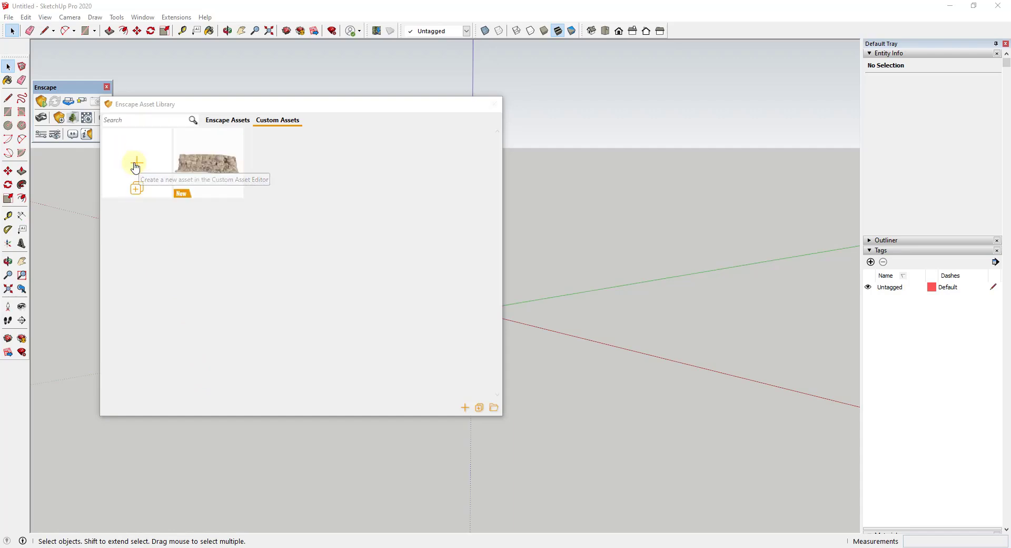
pyautogui.click(136, 162)
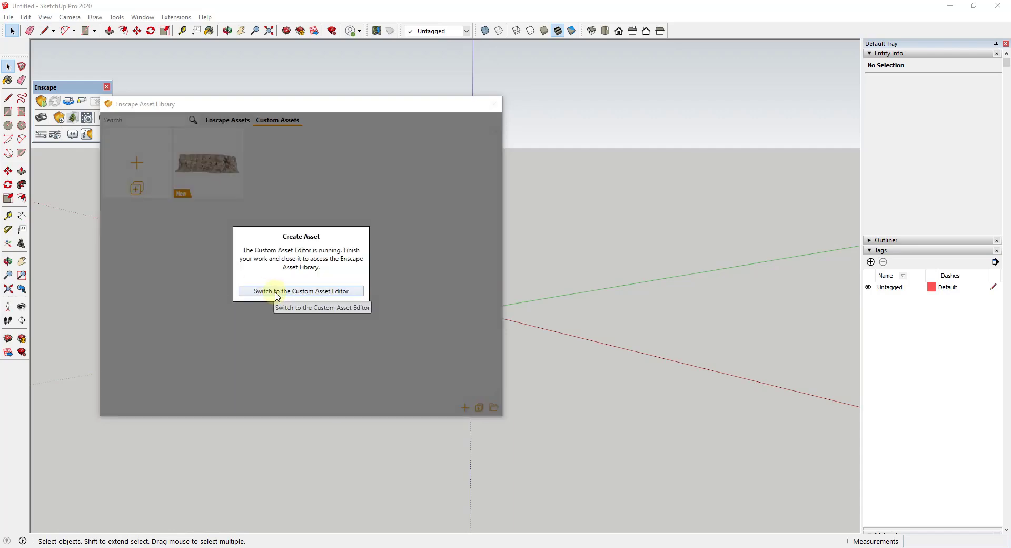
pyautogui.click(300, 291)
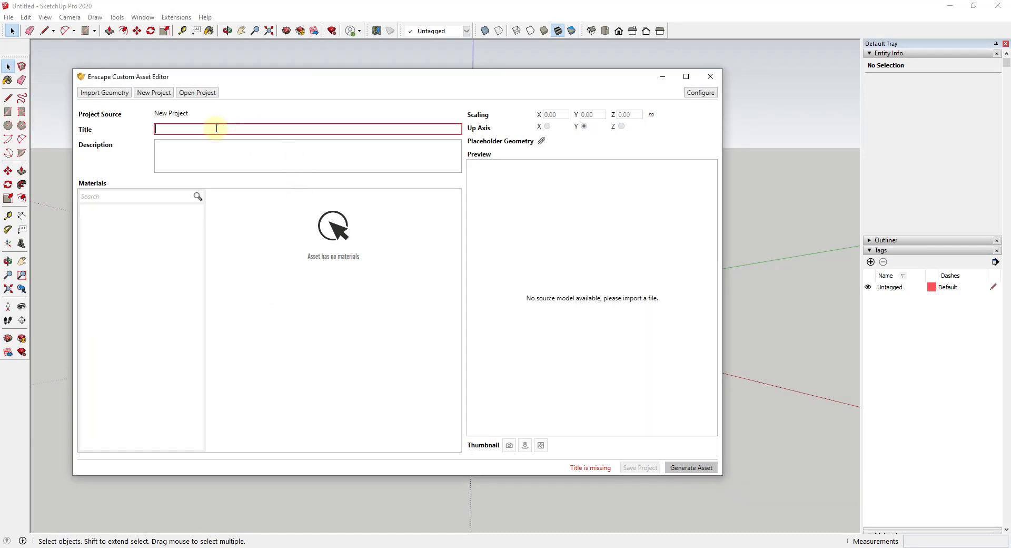
# Enter 'Wood Chair' as the new custom asset's title.
pyautogui.write('Wood C')
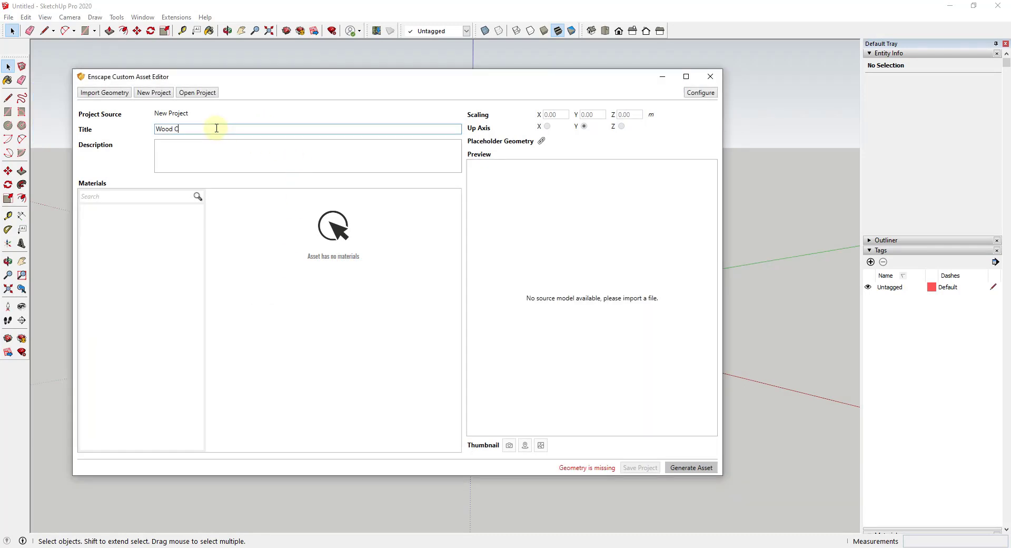
pyautogui.write('hair')
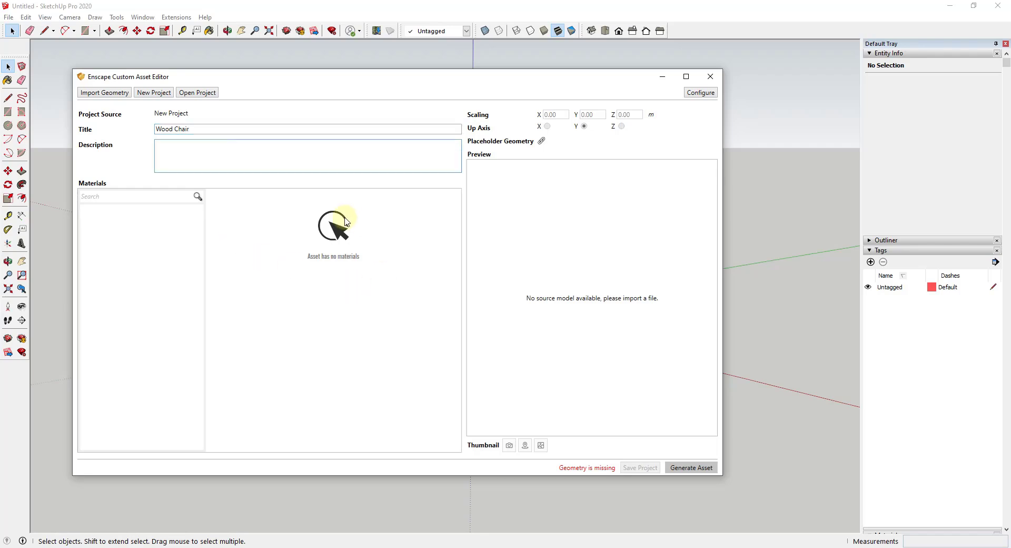
pyautogui.moveTo(361, 277)
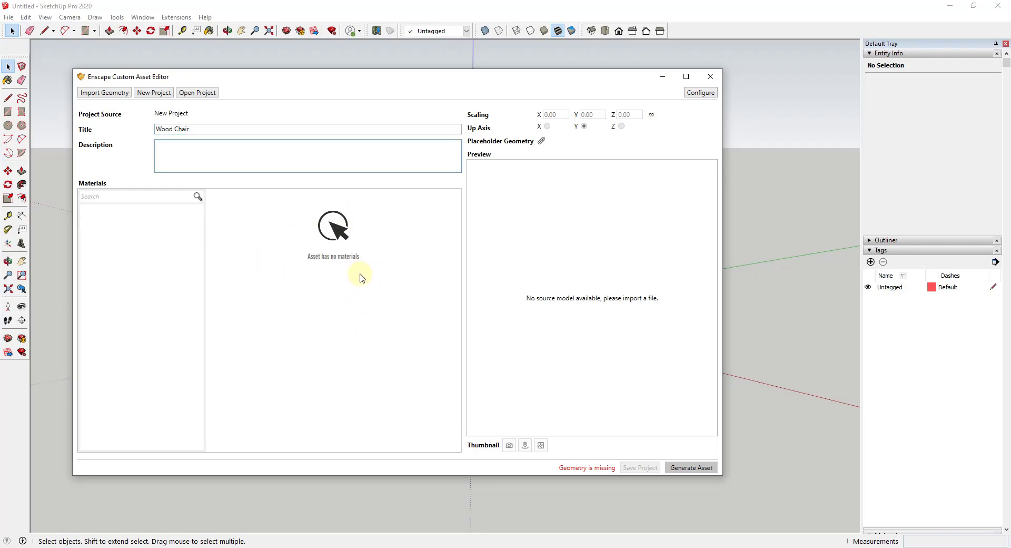
pyautogui.moveTo(406, 296)
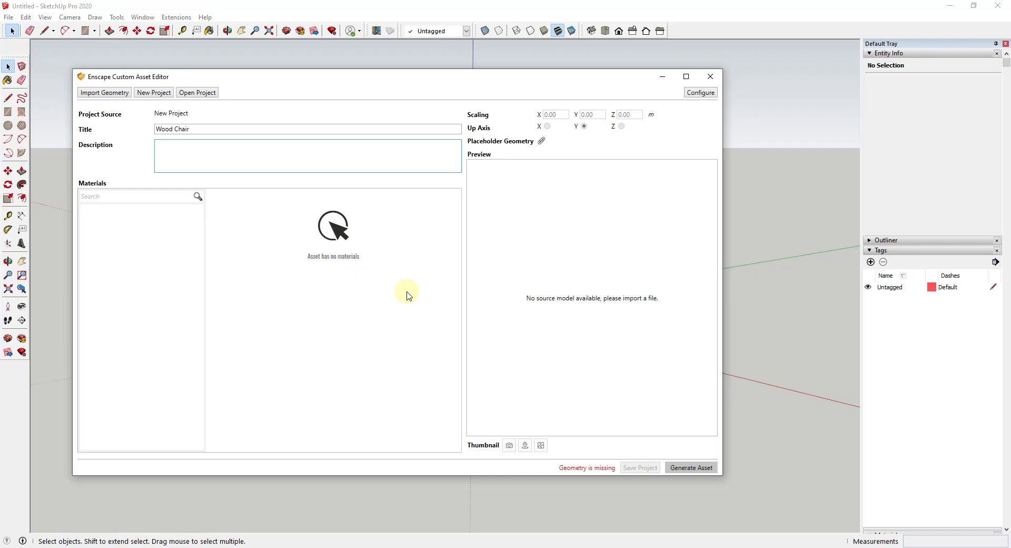
pyautogui.moveTo(360, 300)
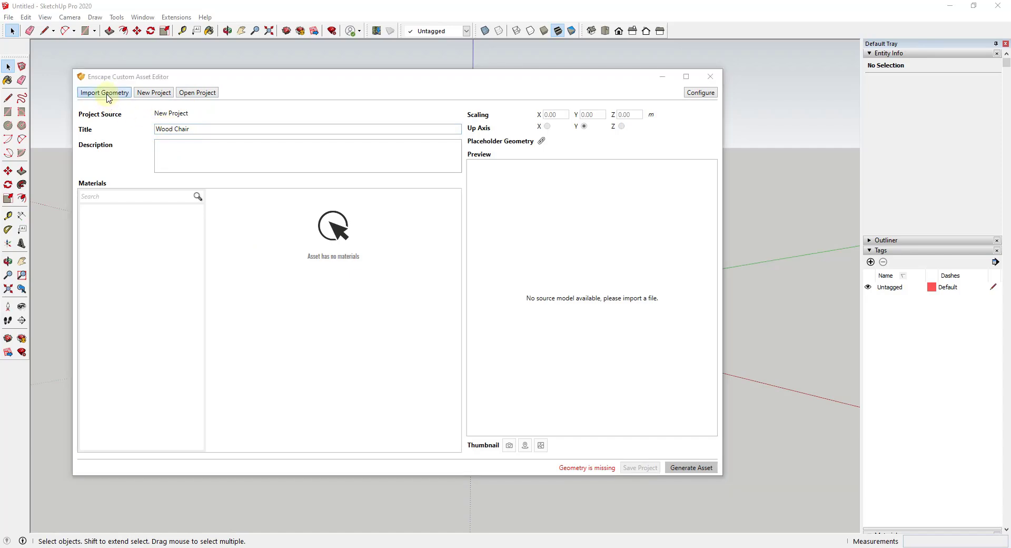
# Import the LOD2 OBJ from the Megascans WoodChair folder as the asset's geometry.
pyautogui.click(104, 92)
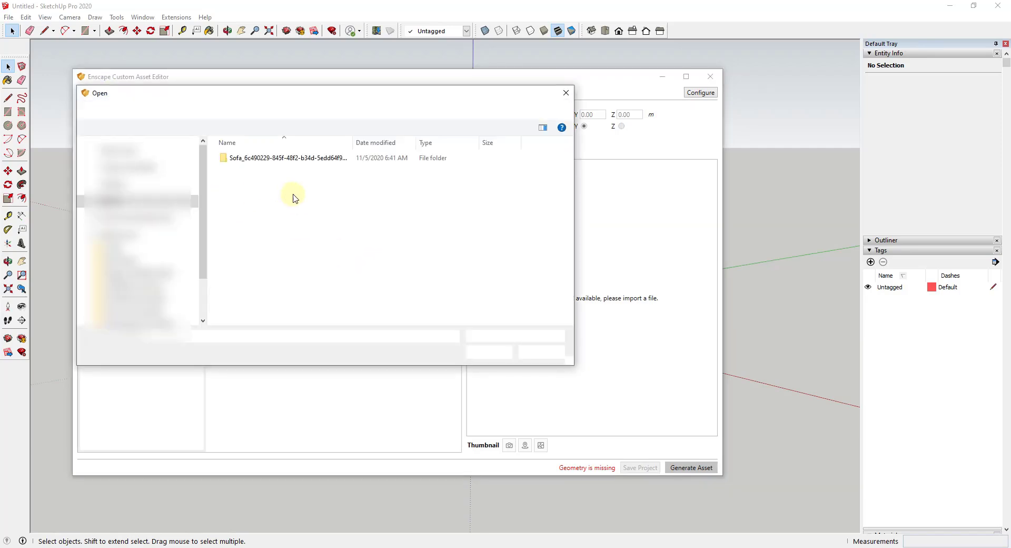
pyautogui.doubleClick(287, 157)
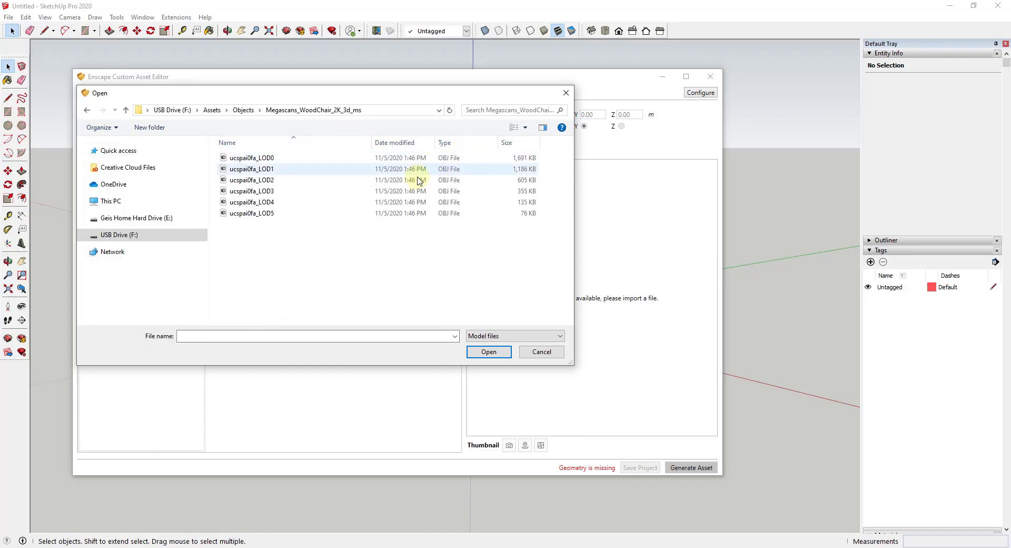
pyautogui.click(251, 191)
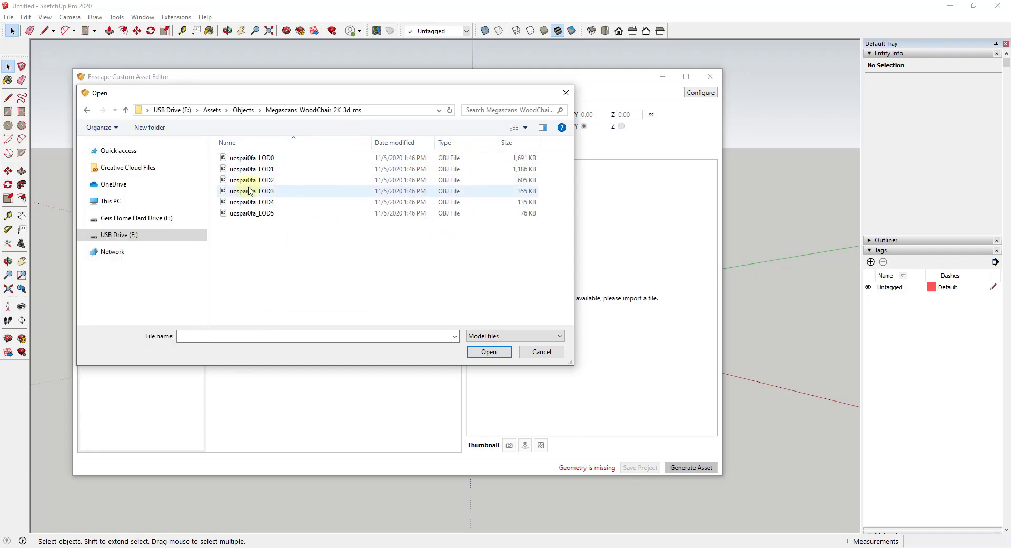
pyautogui.moveTo(258, 184)
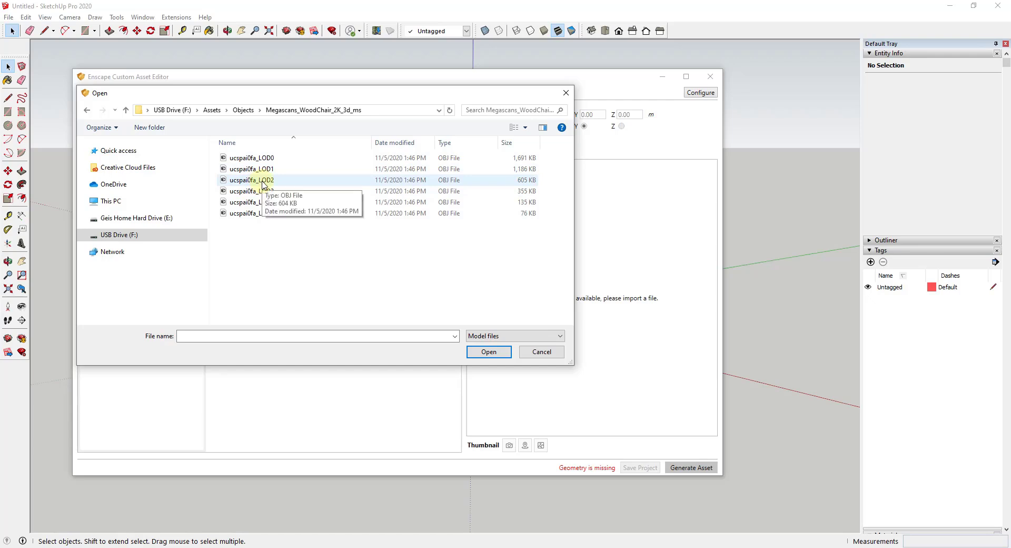
pyautogui.click(488, 352)
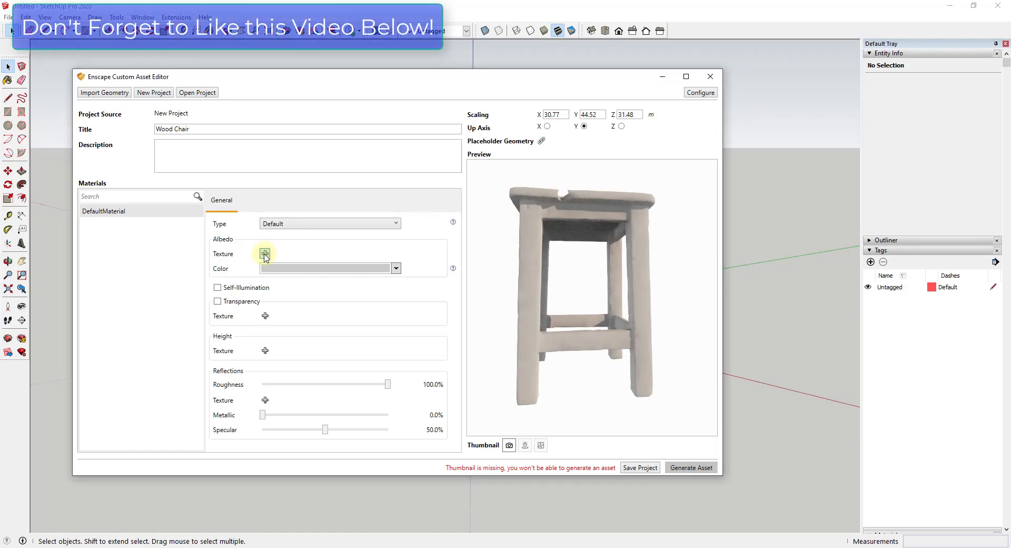
# Load ucspai0fa_2K_Albedo.jpg as the chair material's colour texture.
pyautogui.click(264, 253)
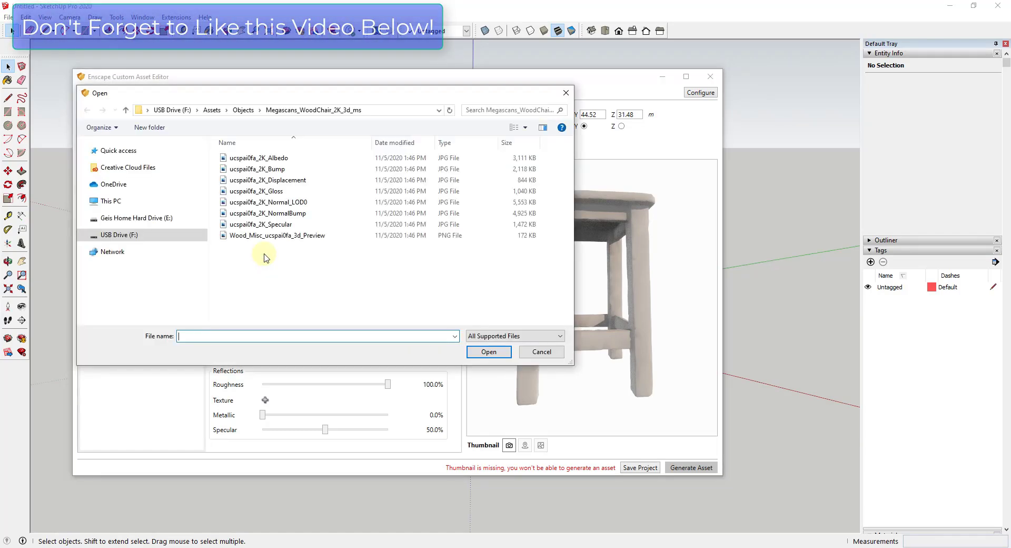
pyautogui.click(259, 157)
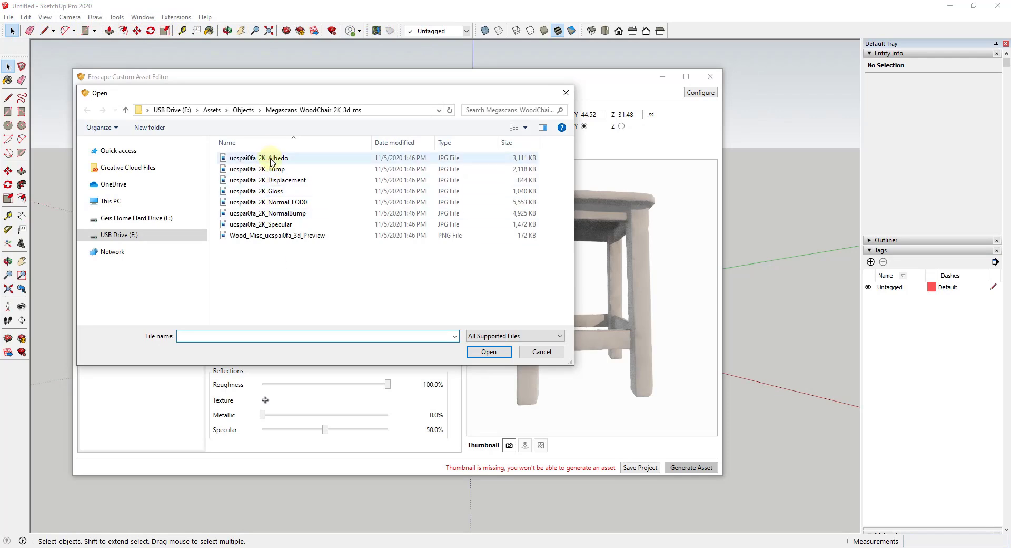
pyautogui.click(541, 352)
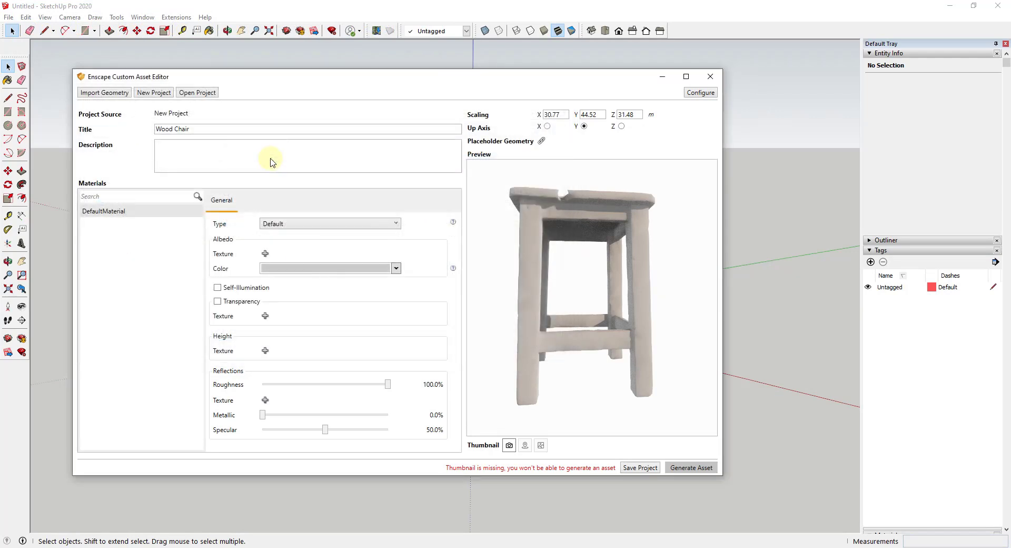
pyautogui.click(266, 252)
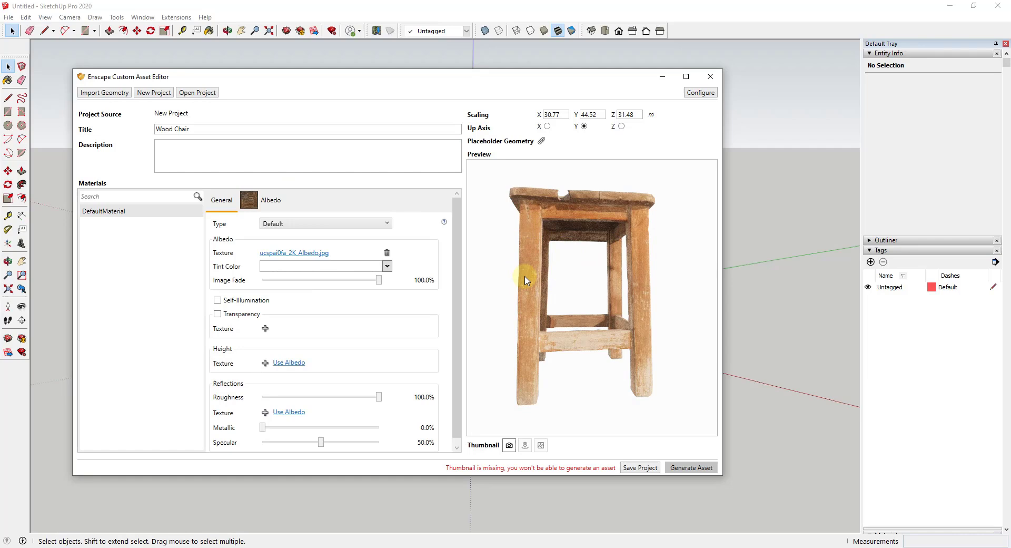
pyautogui.moveTo(526, 279); pyautogui.dragTo(557, 234)
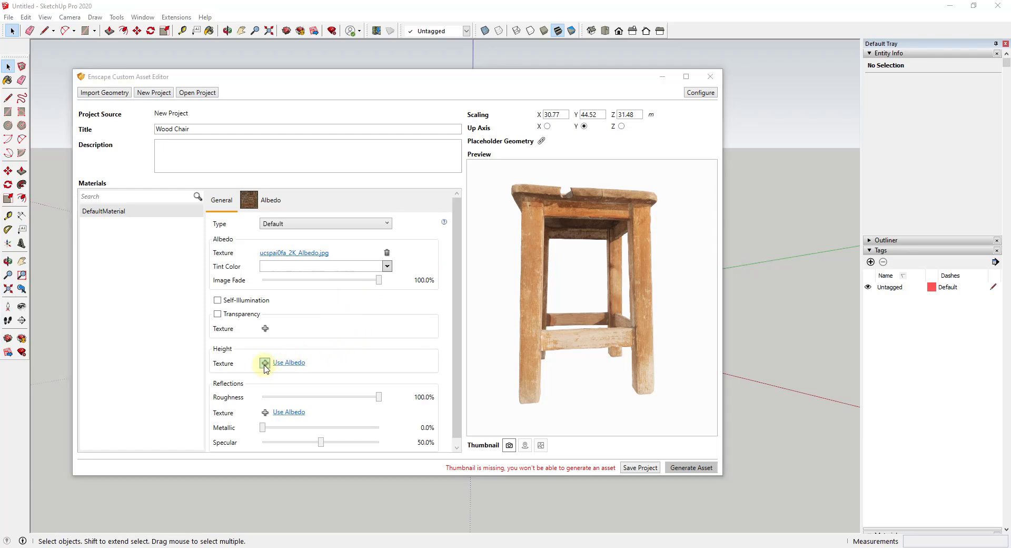
# Choose ucspai0fa_2K_Displacement.jpg as the chair material's height texture.
pyautogui.click(265, 363)
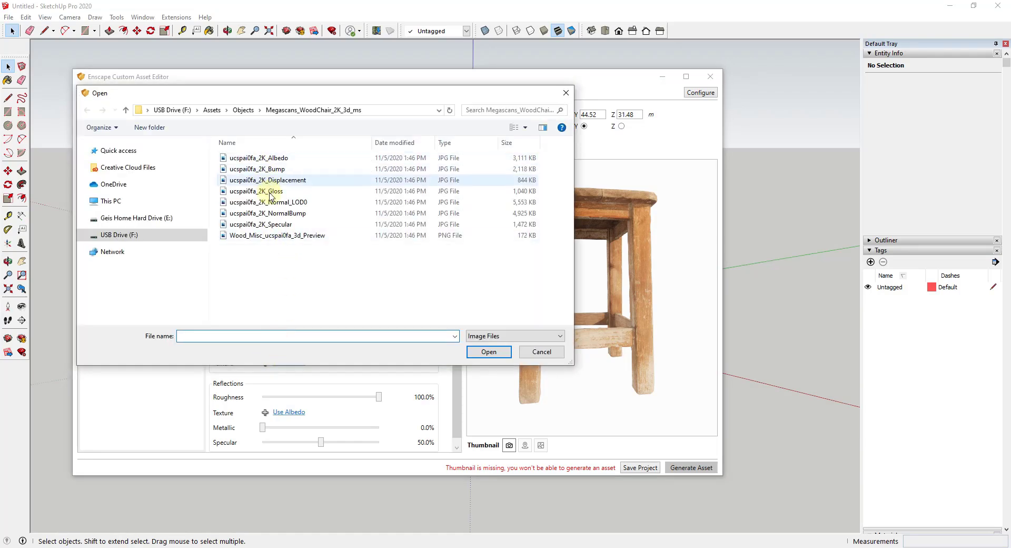
pyautogui.click(258, 190)
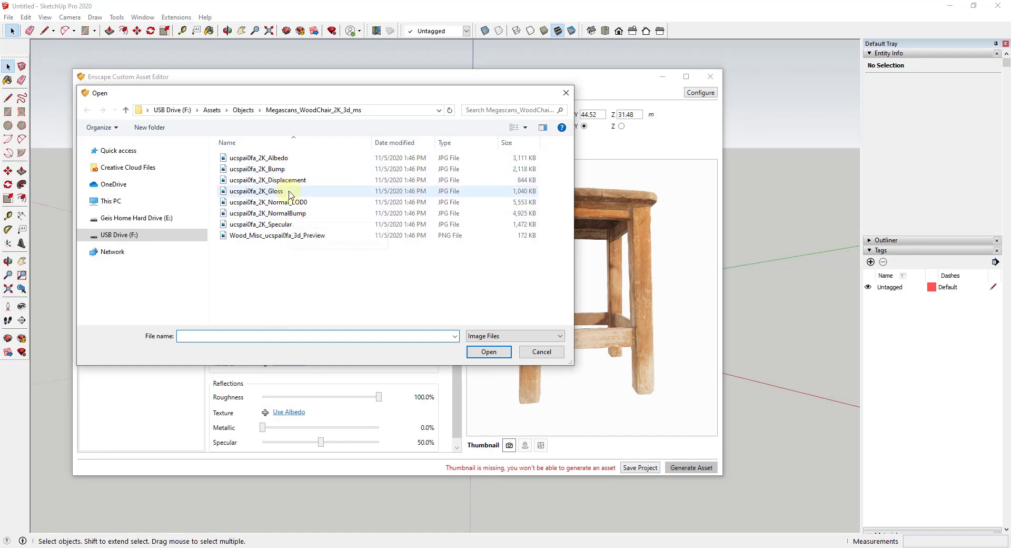
pyautogui.moveTo(297, 179)
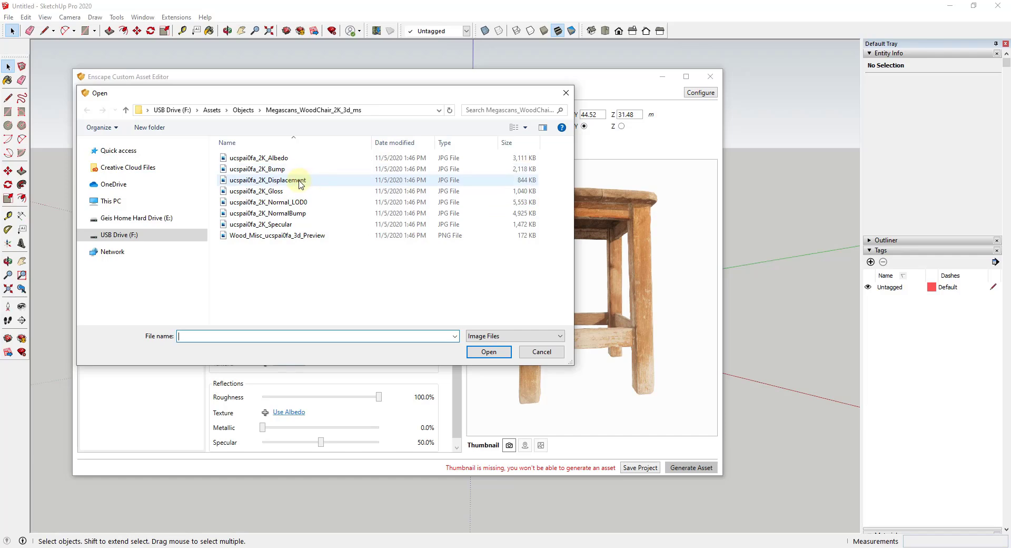
pyautogui.click(487, 352)
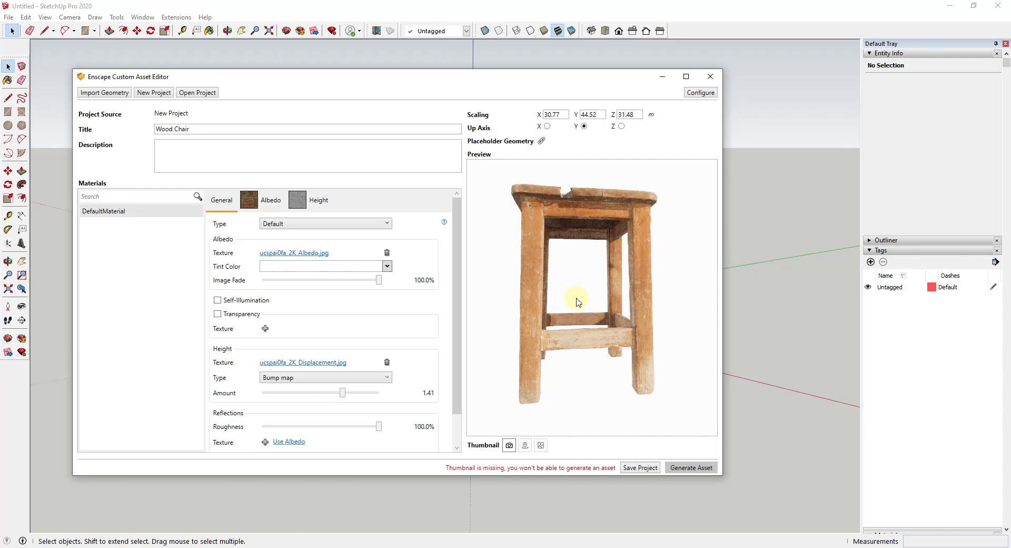
pyautogui.moveTo(574, 303)
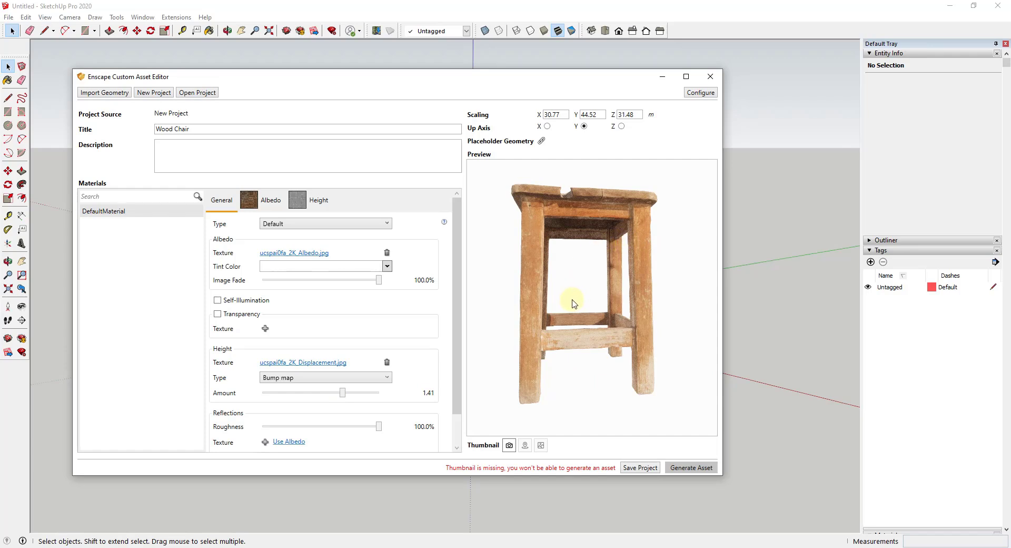
pyautogui.moveTo(282, 408)
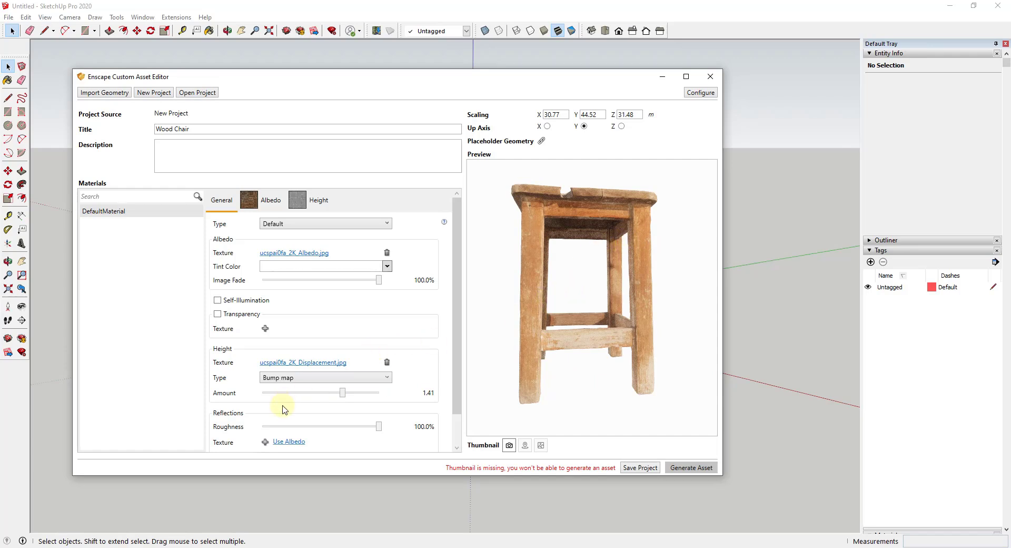
# Scroll the material panel down to the Reflections settings.
pyautogui.scroll(-3)
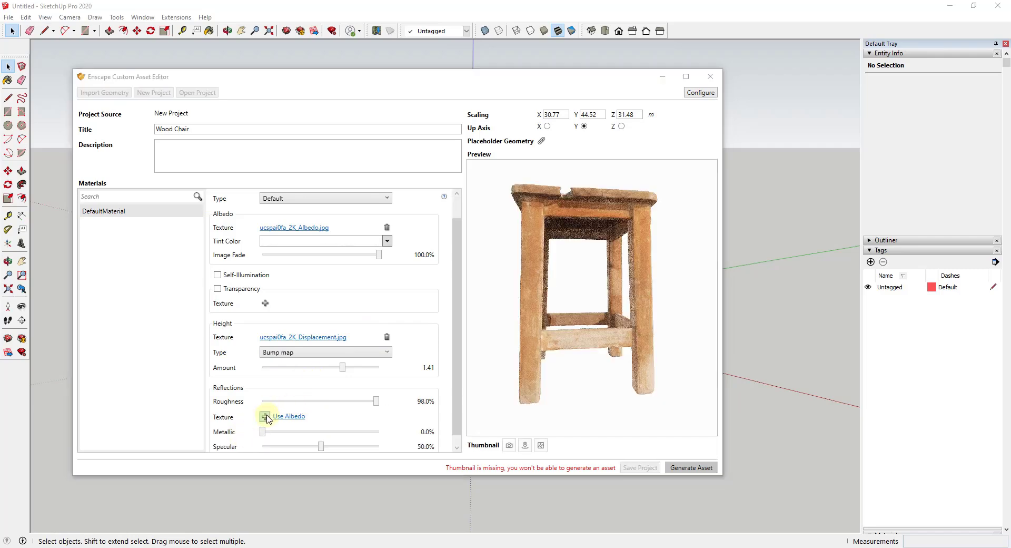
# Use ucspai0fa_2K_Gloss.jpg, inverted, as the roughness texture and return to General.
pyautogui.click(266, 416)
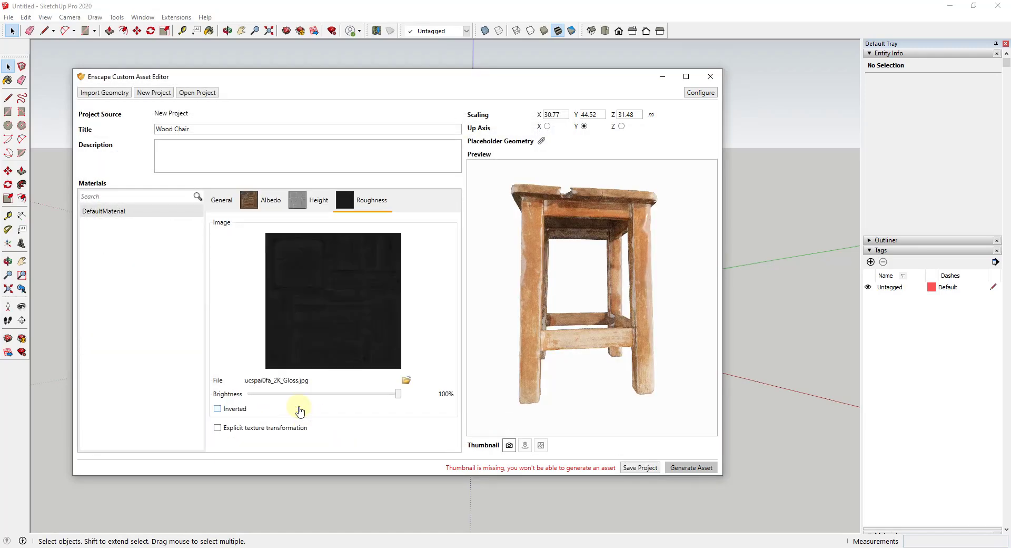
pyautogui.click(217, 409)
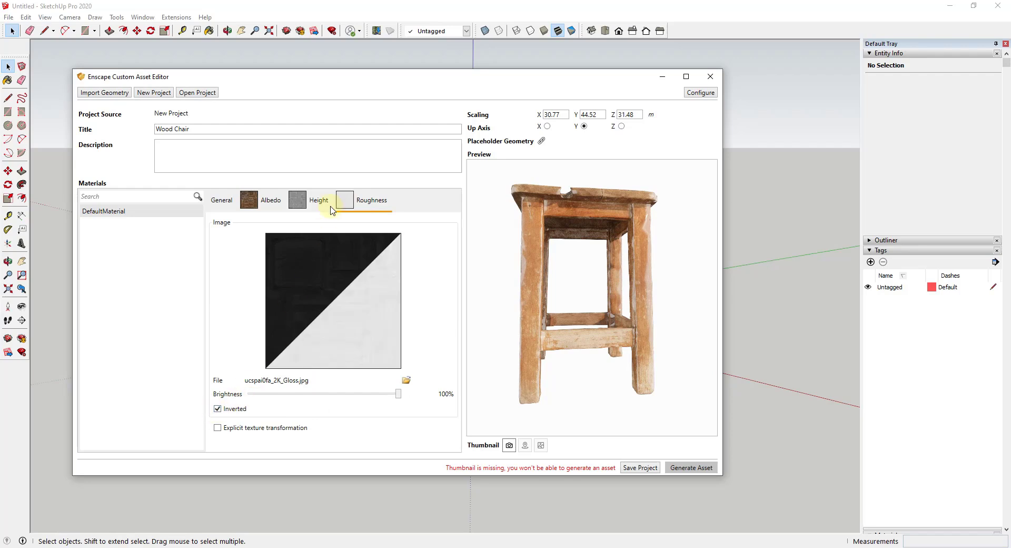
pyautogui.click(372, 200)
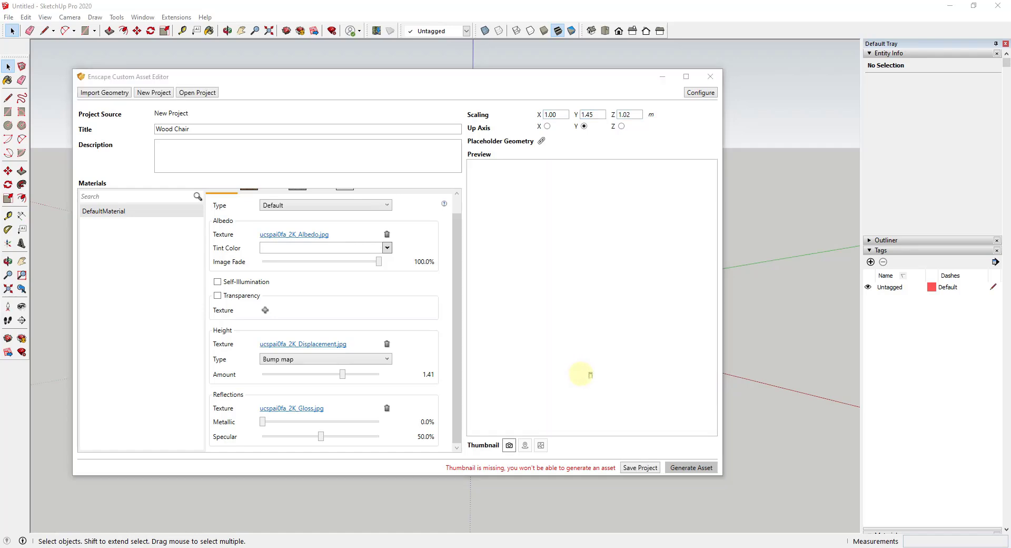
pyautogui.moveTo(590, 304)
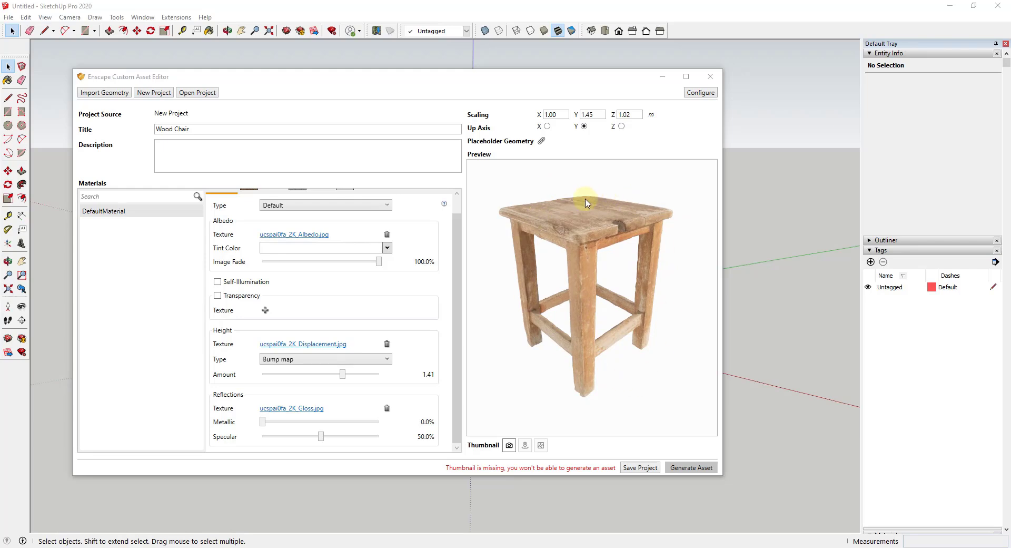
pyautogui.moveTo(583, 228)
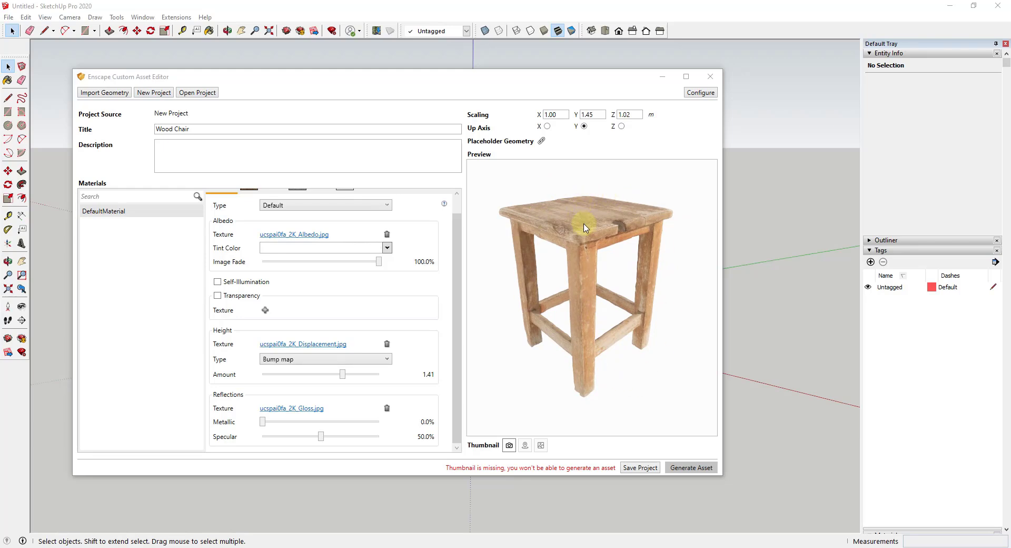
pyautogui.moveTo(690, 469)
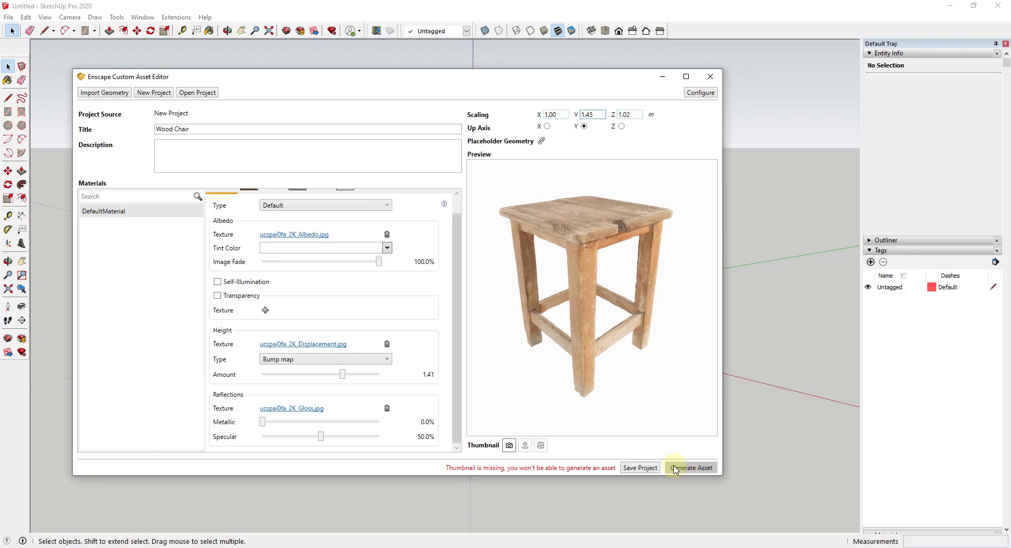
pyautogui.moveTo(508, 445)
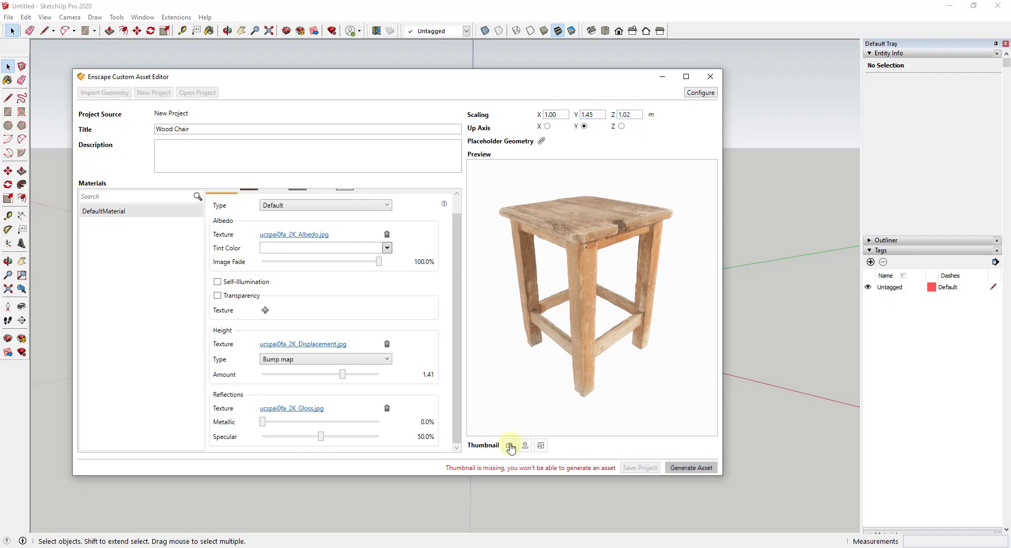
# Capture the Wood Chair thumbnail from the preview and request Generate Asset.
pyautogui.click(509, 446)
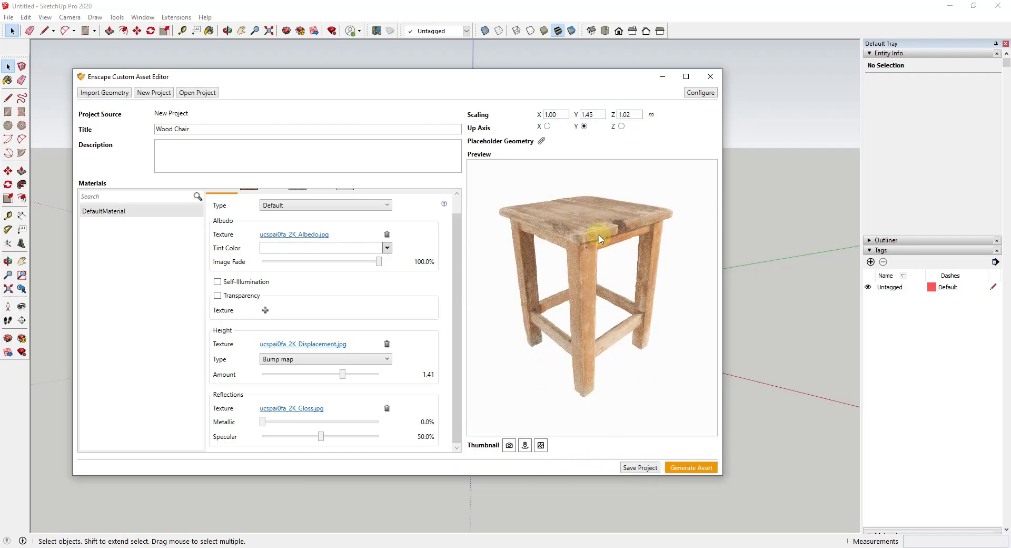
pyautogui.moveTo(683, 478)
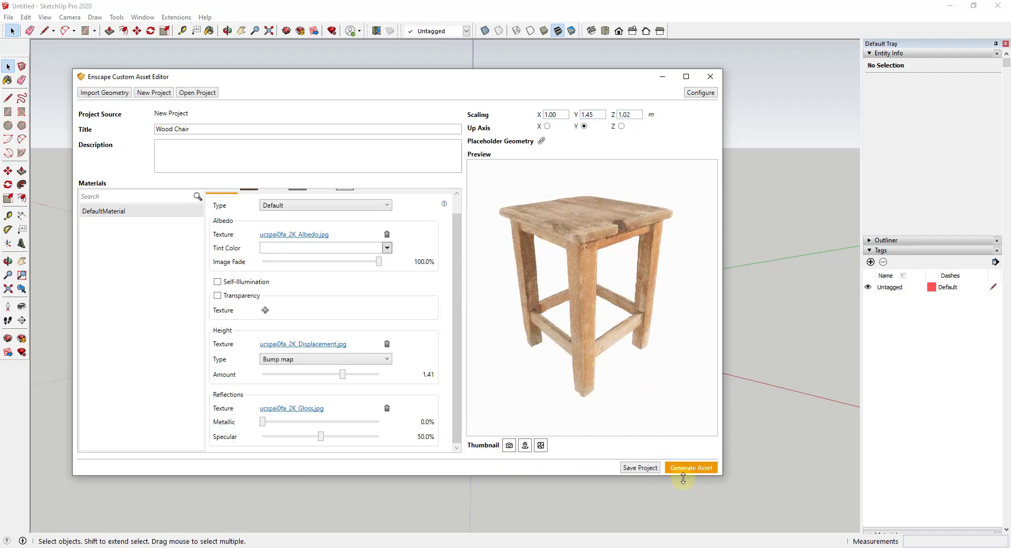
pyautogui.click(691, 467)
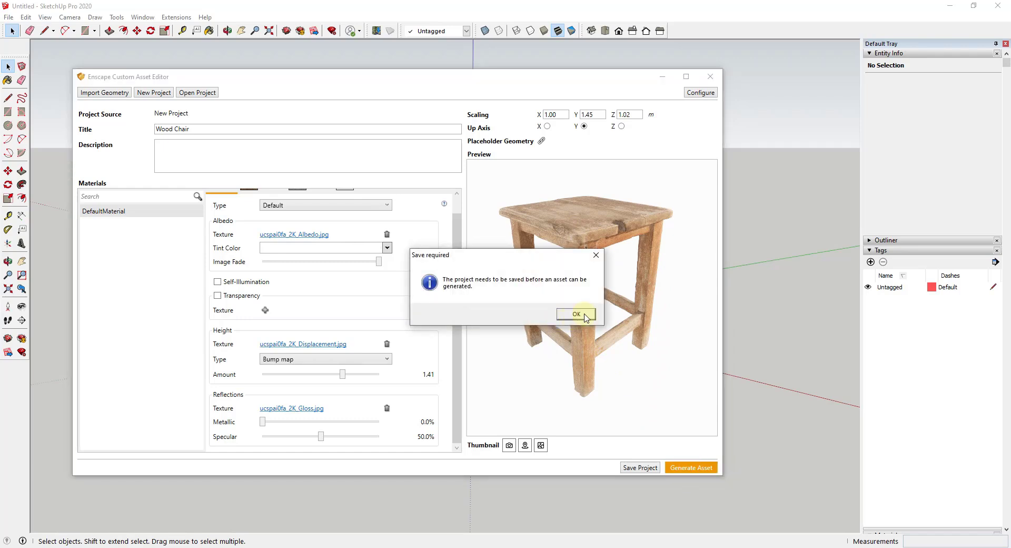
# Save the project as Wood Chair in the Enscape Assets folder and generate the asset.
pyautogui.click(575, 314)
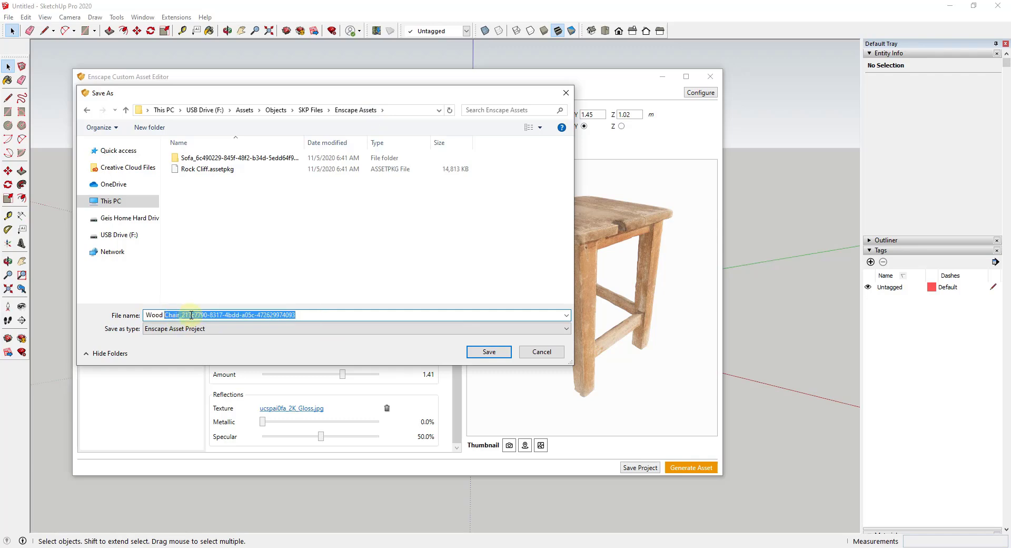
pyautogui.write('Wood C')
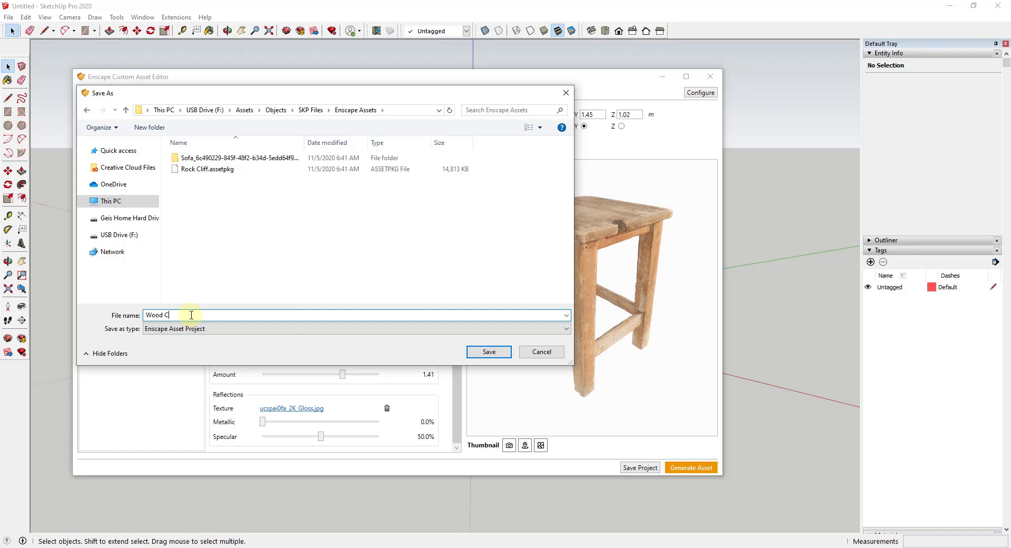
pyautogui.click(487, 352)
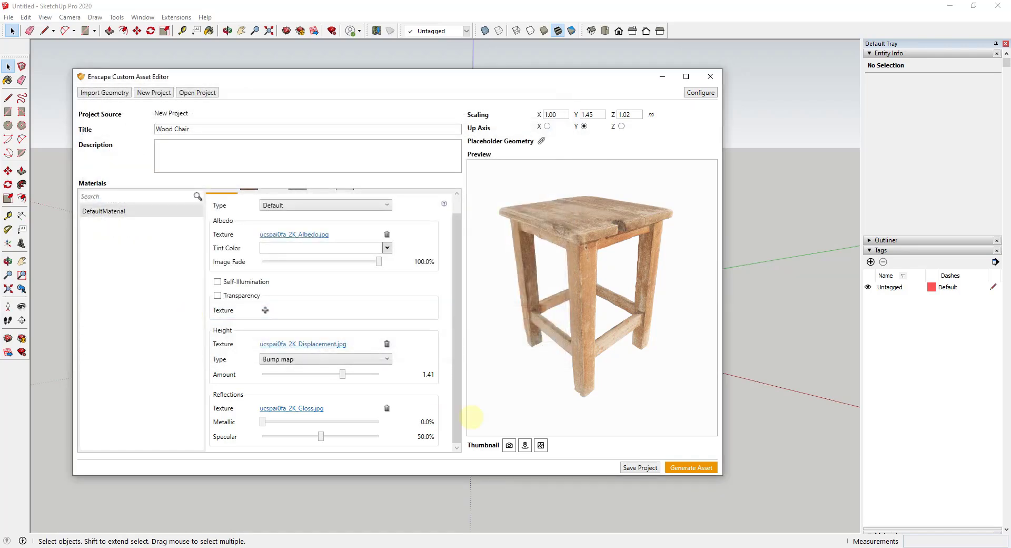
pyautogui.click(691, 467)
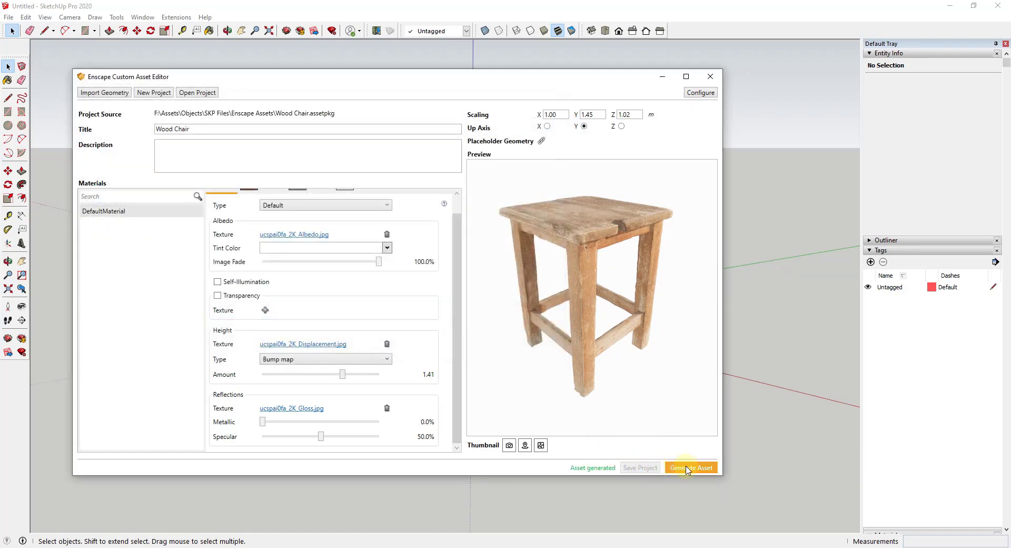
pyautogui.moveTo(480, 141)
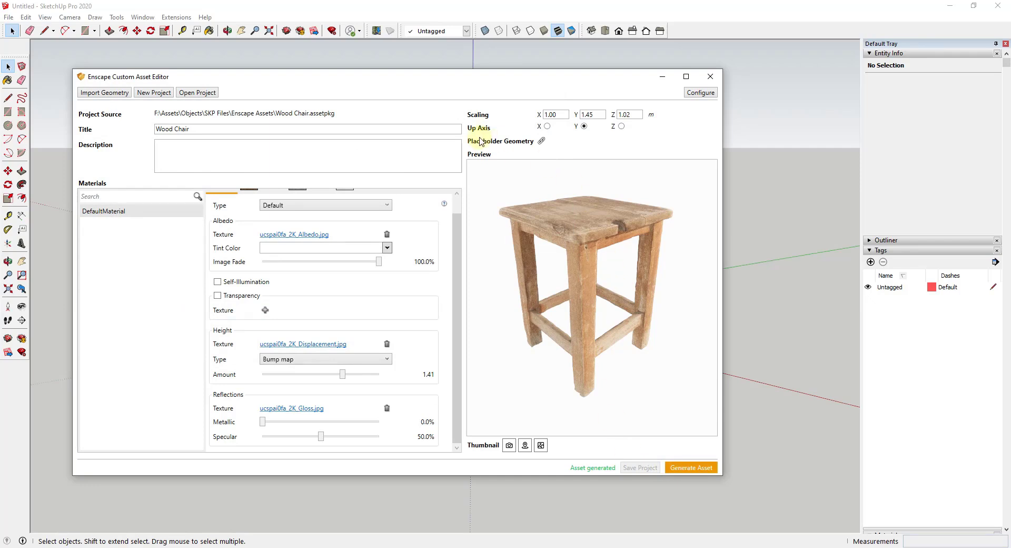
pyautogui.moveTo(610, 283)
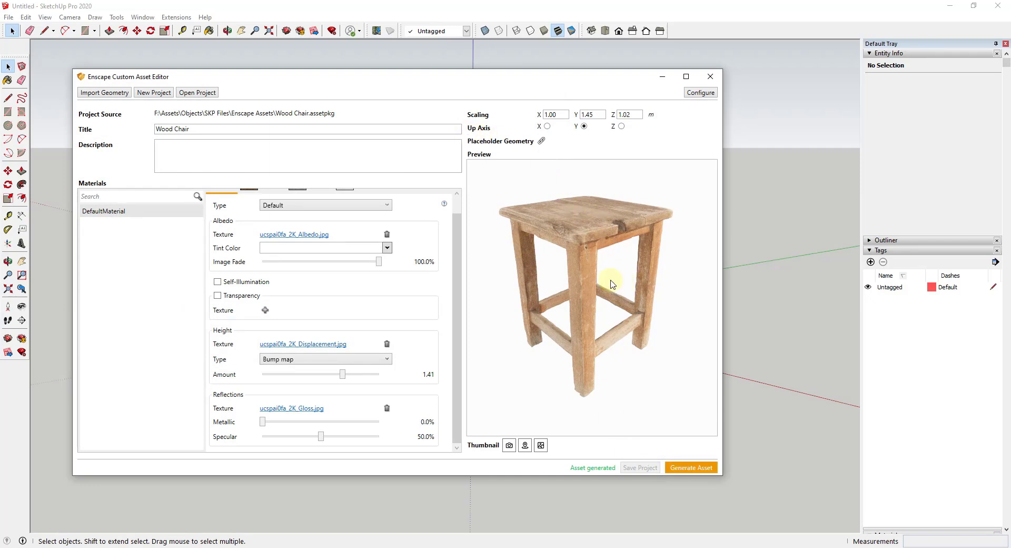
pyautogui.moveTo(349, 327)
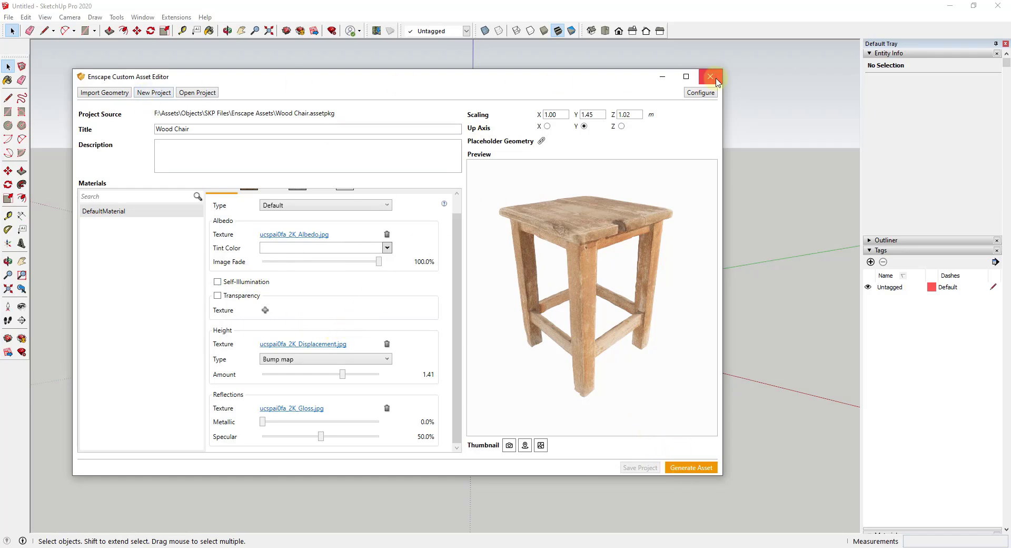
# Place the Wood Chair custom asset from the Asset Library into the model as a proxy box.
pyautogui.click(710, 76)
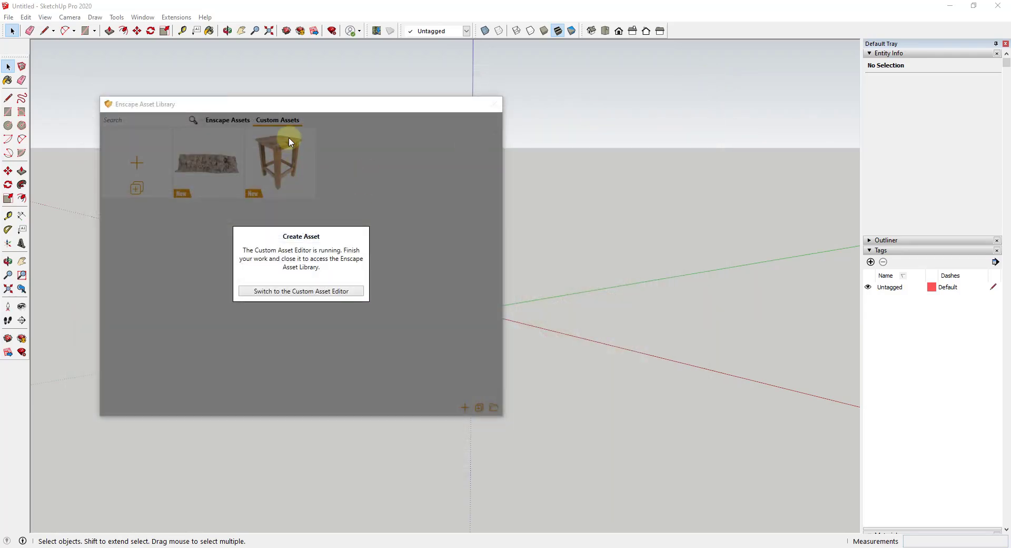
pyautogui.click(300, 291)
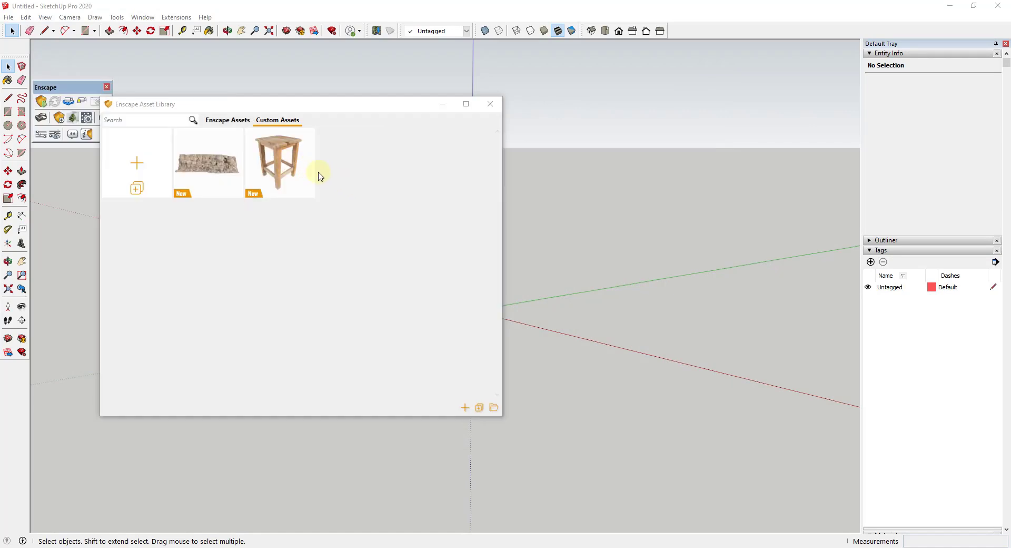
pyautogui.click(279, 161)
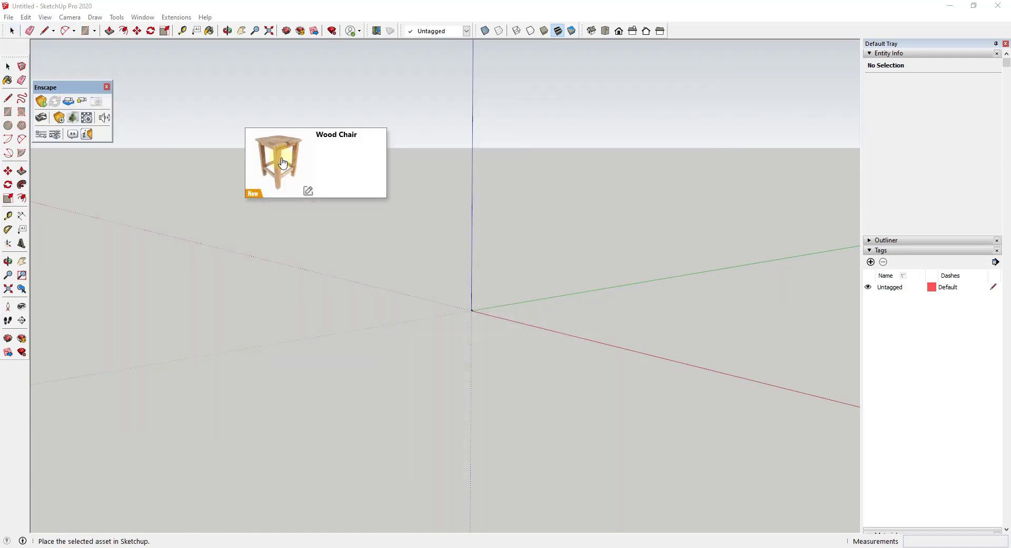
pyautogui.click(277, 161)
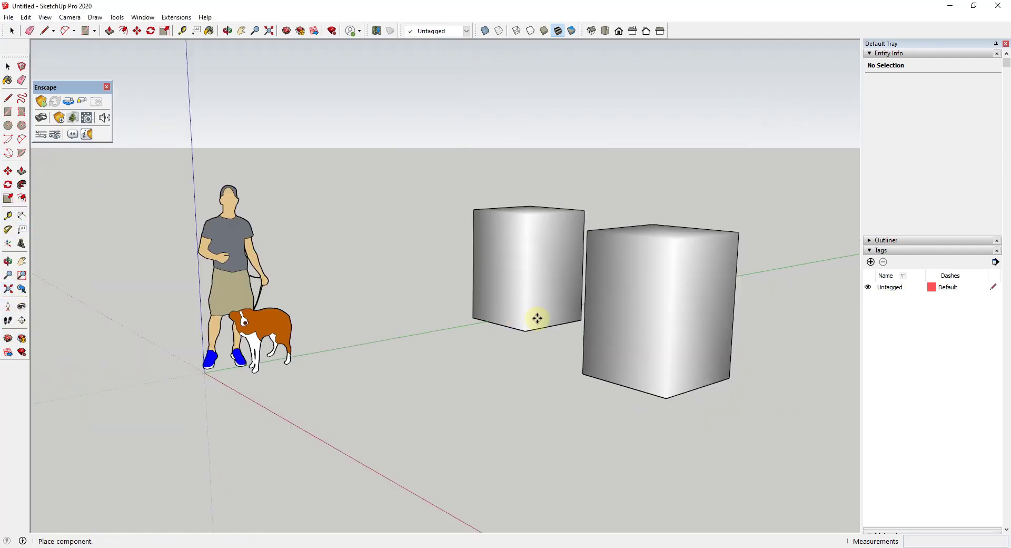
pyautogui.click(58, 117)
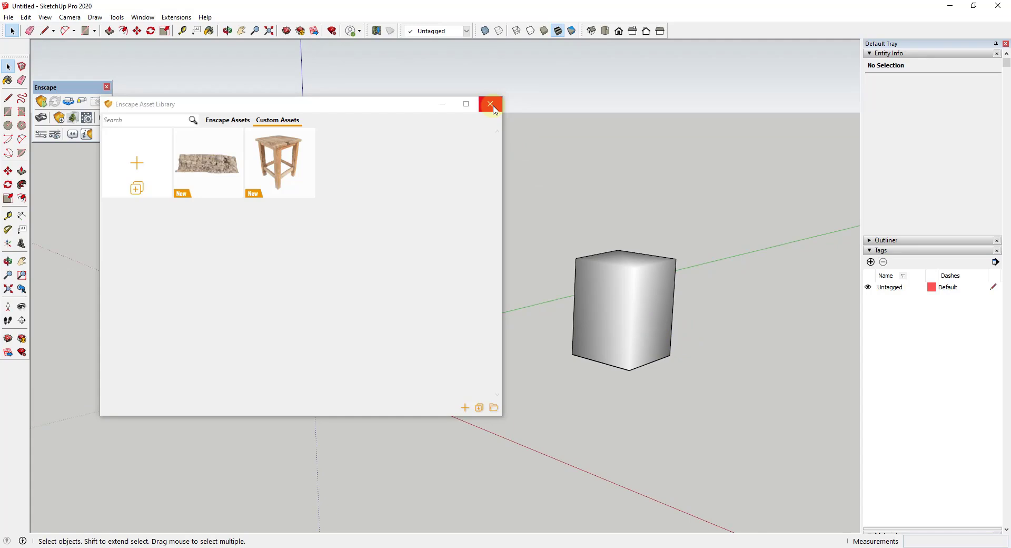
pyautogui.click(490, 104)
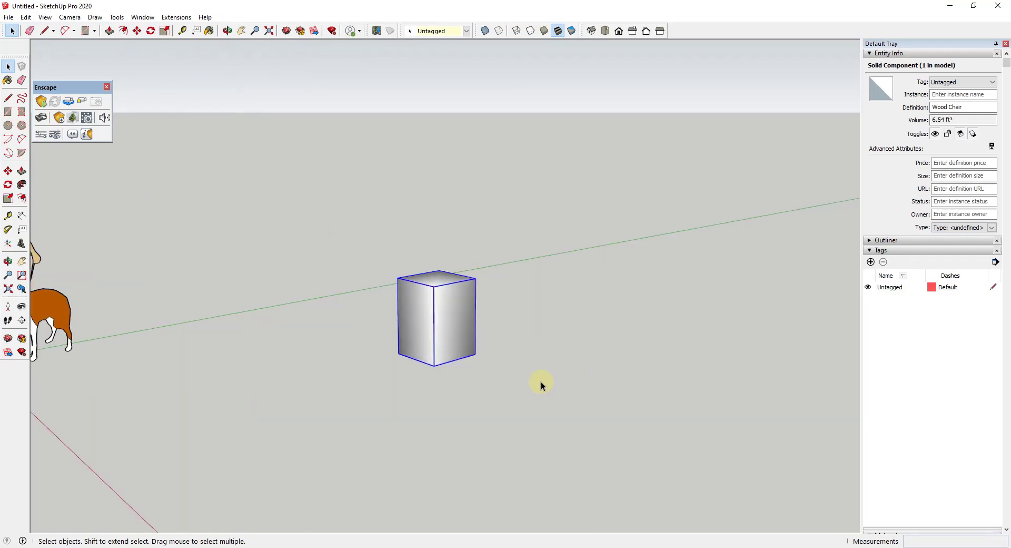
# Draw a ground rectangle beneath the stool proxy and reverse its face.
pyautogui.click(88, 31)
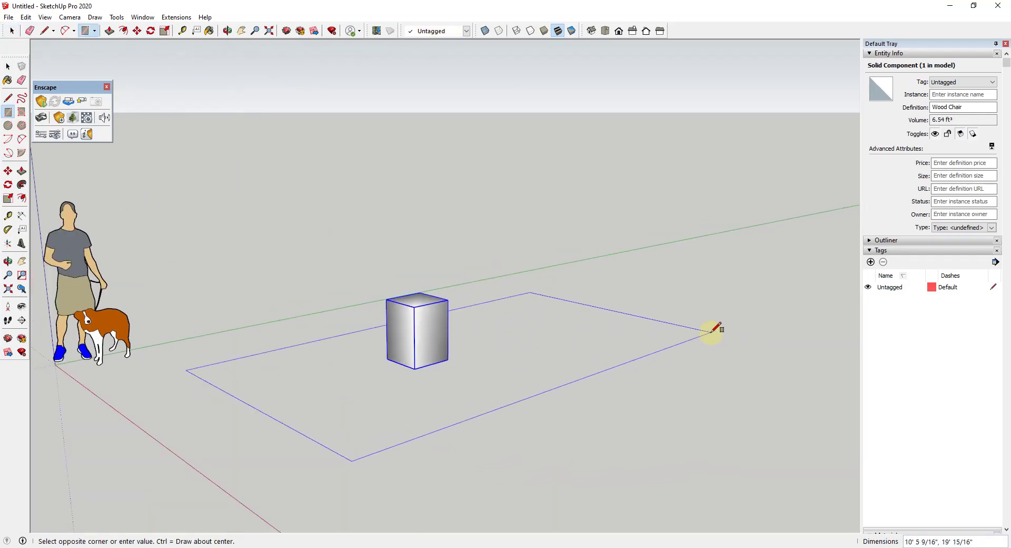
pyautogui.click(714, 330)
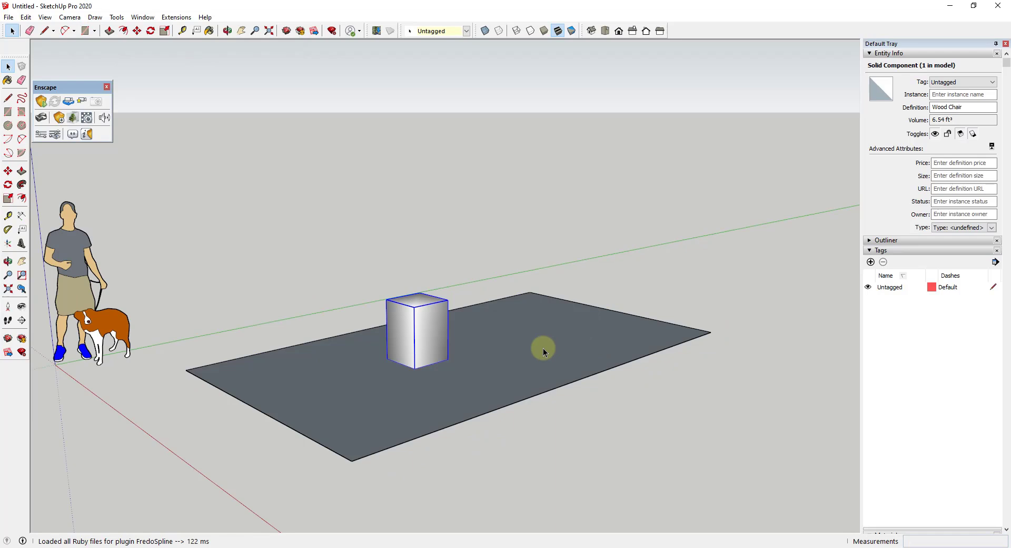
pyautogui.rightClick(543, 350)
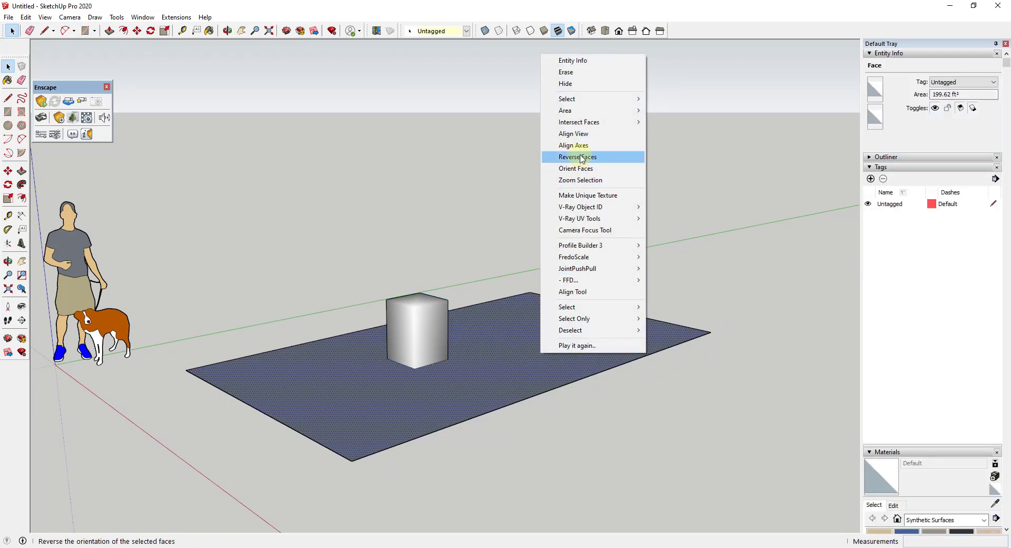
pyautogui.click(576, 157)
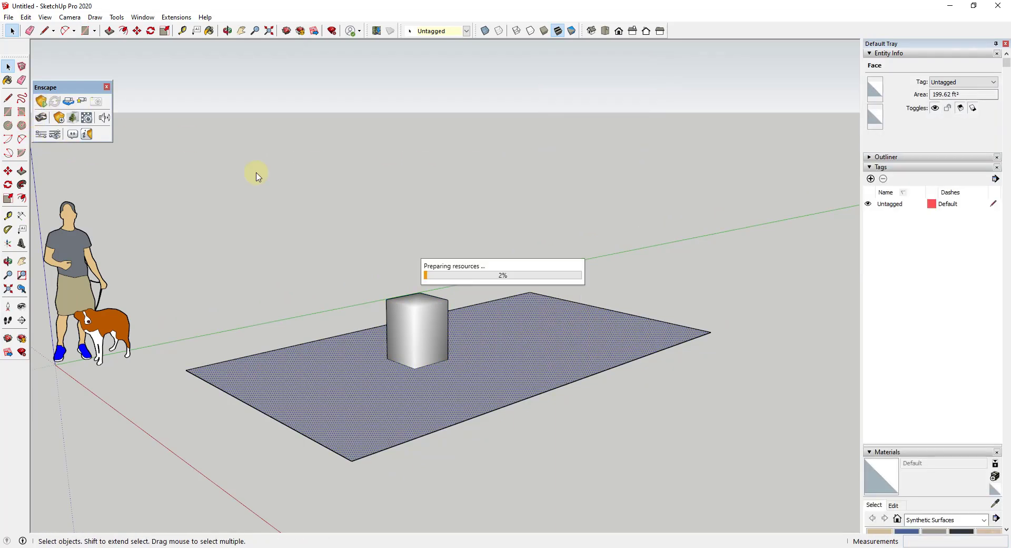
# Start the Enscape live render of the stool and ground scene.
pyautogui.click(40, 101)
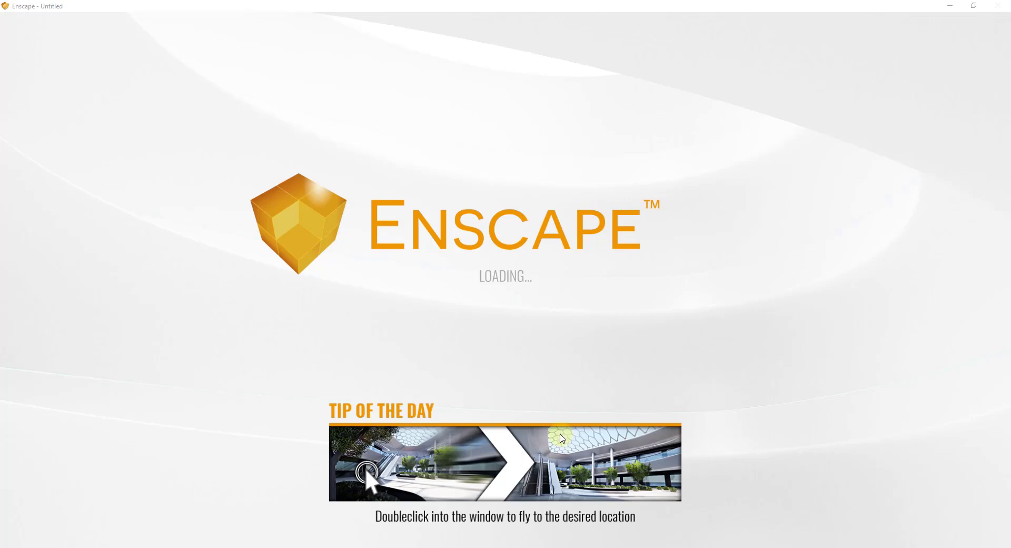
pyautogui.moveTo(550, 331)
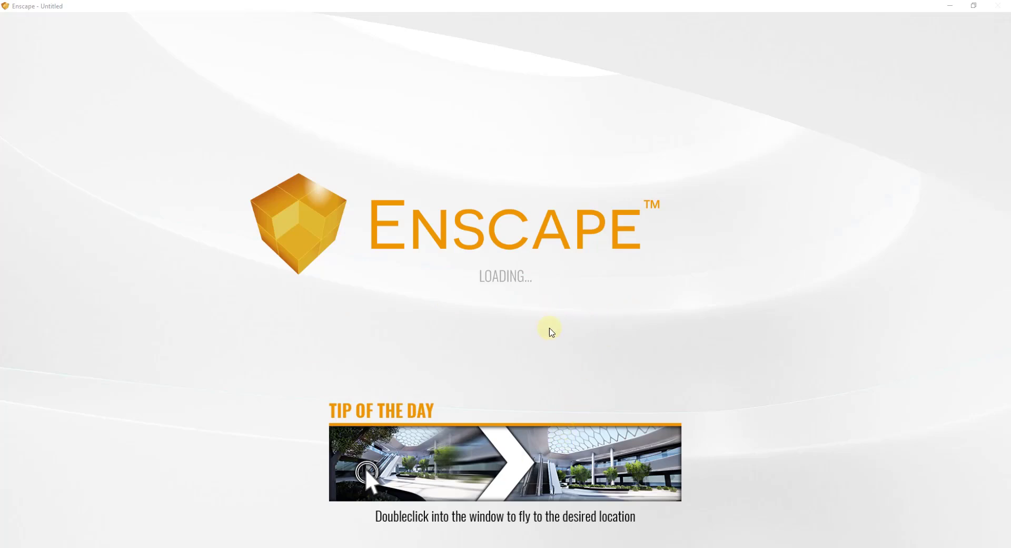
pyautogui.moveTo(503, 374)
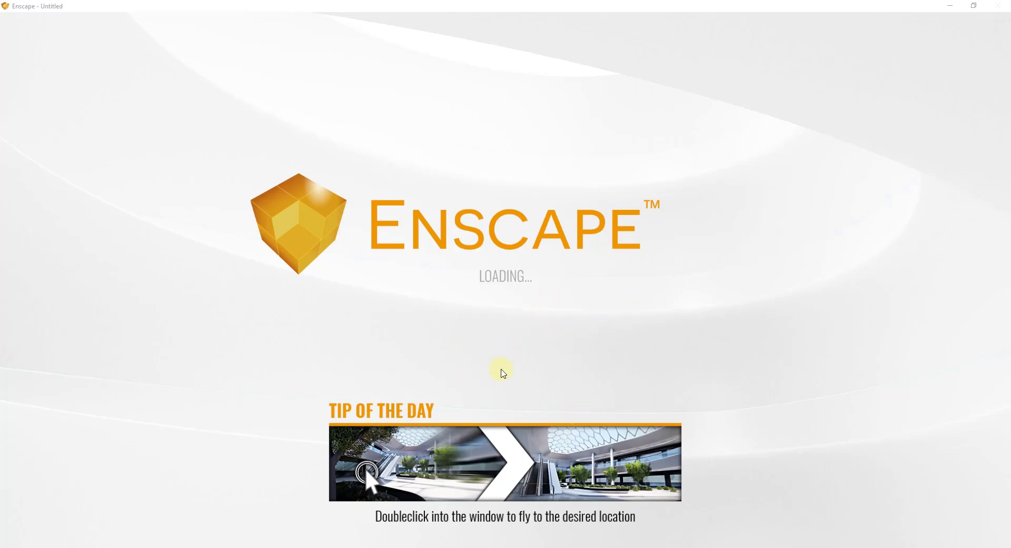
pyautogui.moveTo(514, 377)
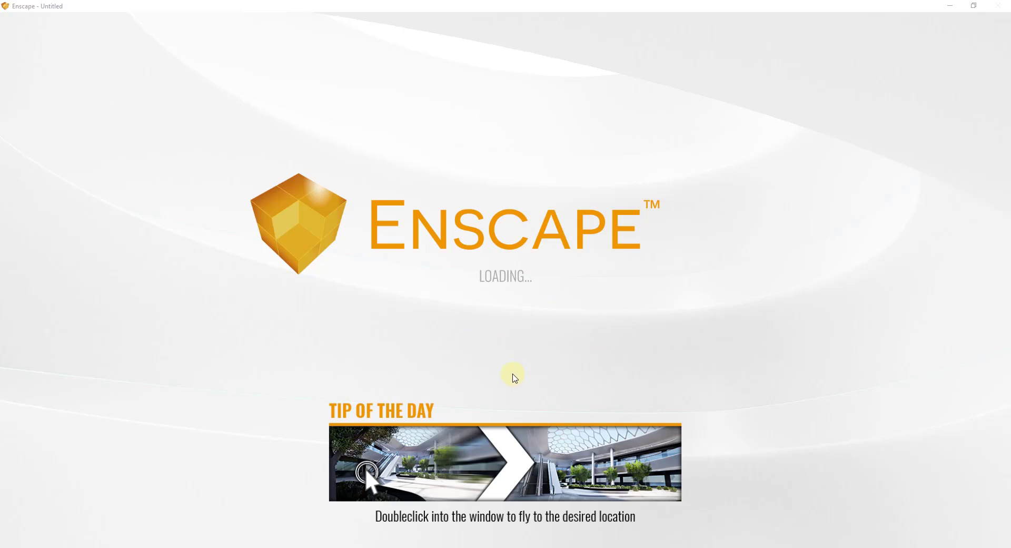
pyautogui.moveTo(461, 307)
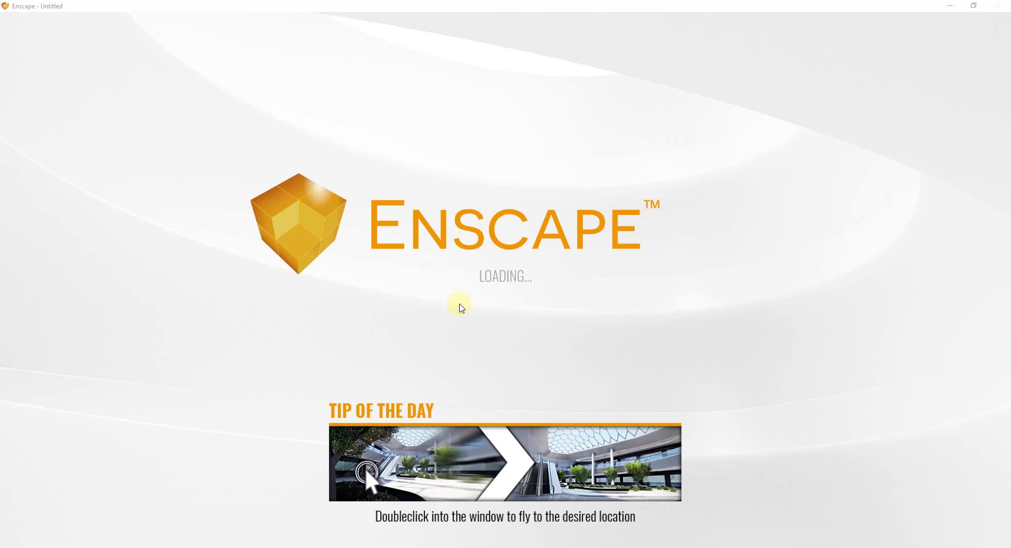
pyautogui.moveTo(473, 386)
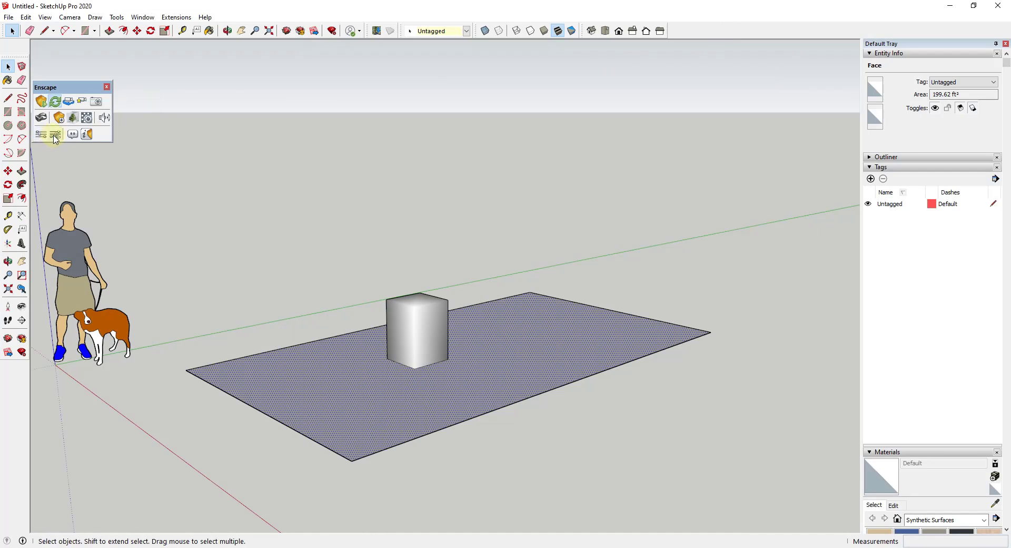
# Enable Auto Focus in Enscape Visual Settings and bring the render view forward.
pyautogui.click(49, 133)
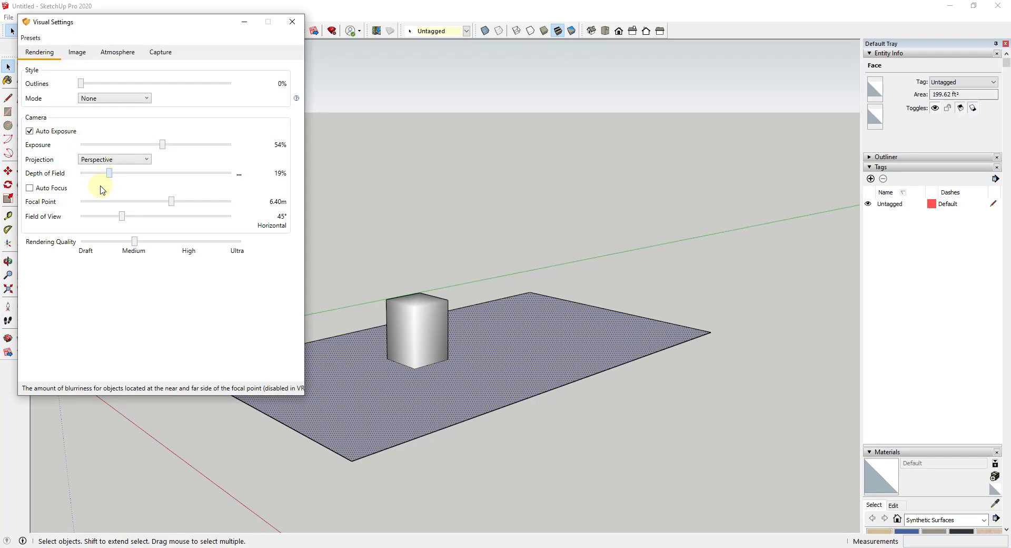
pyautogui.click(30, 187)
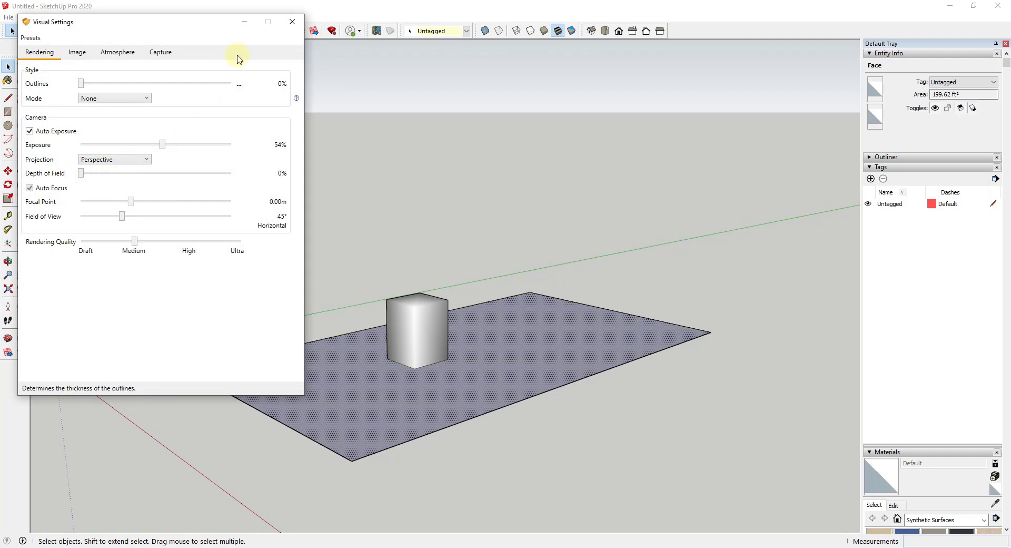
pyautogui.click(292, 21)
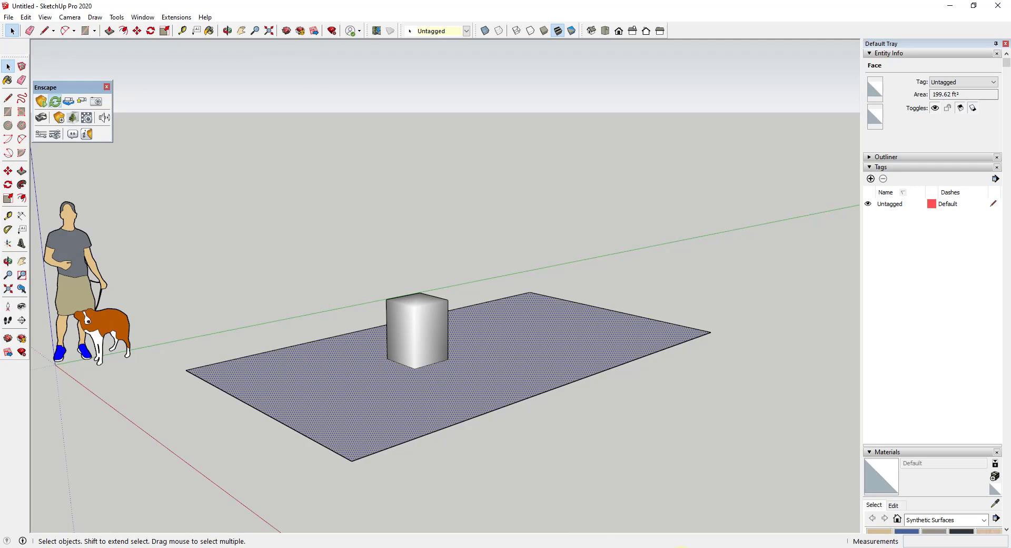
pyautogui.click(41, 101)
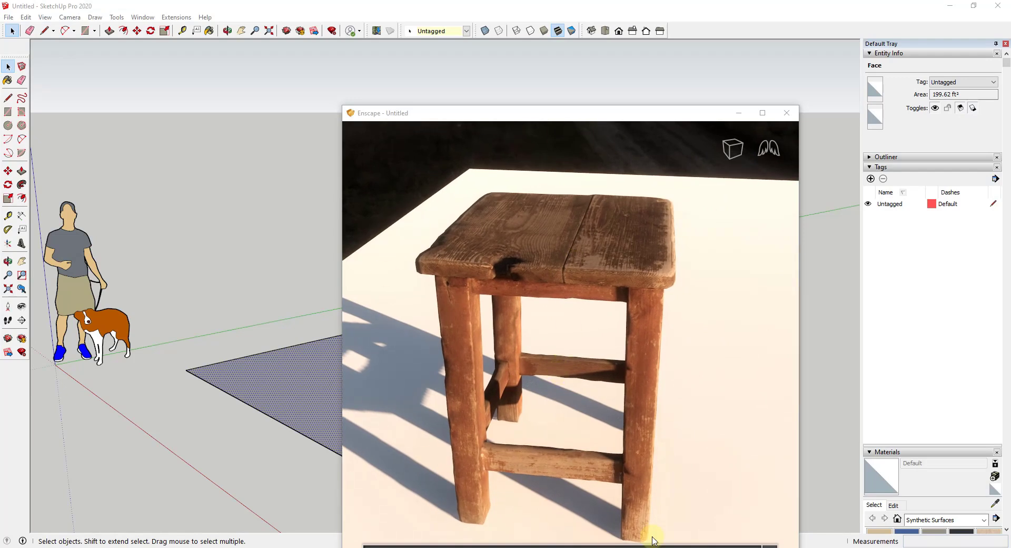
pyautogui.moveTo(599, 347)
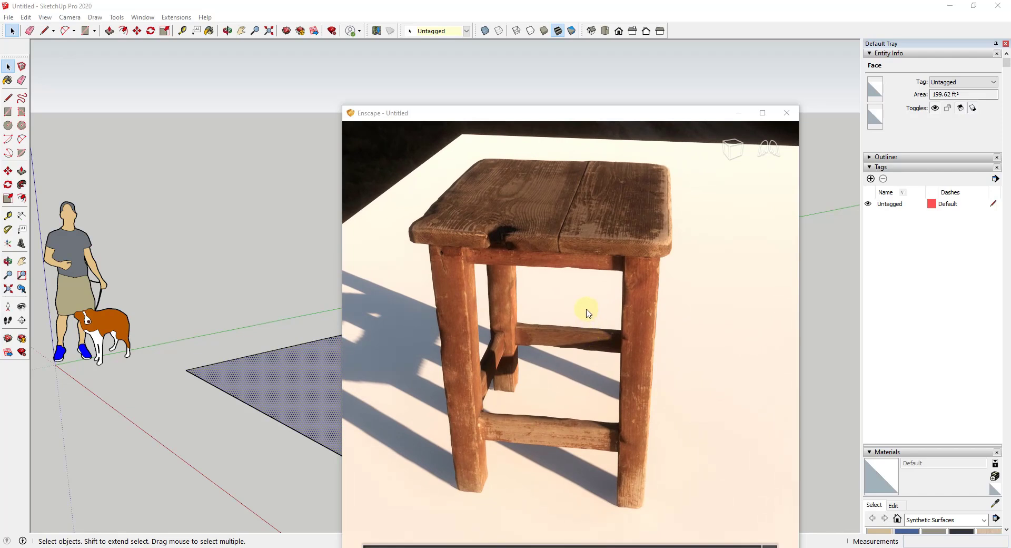
pyautogui.moveTo(569, 115)
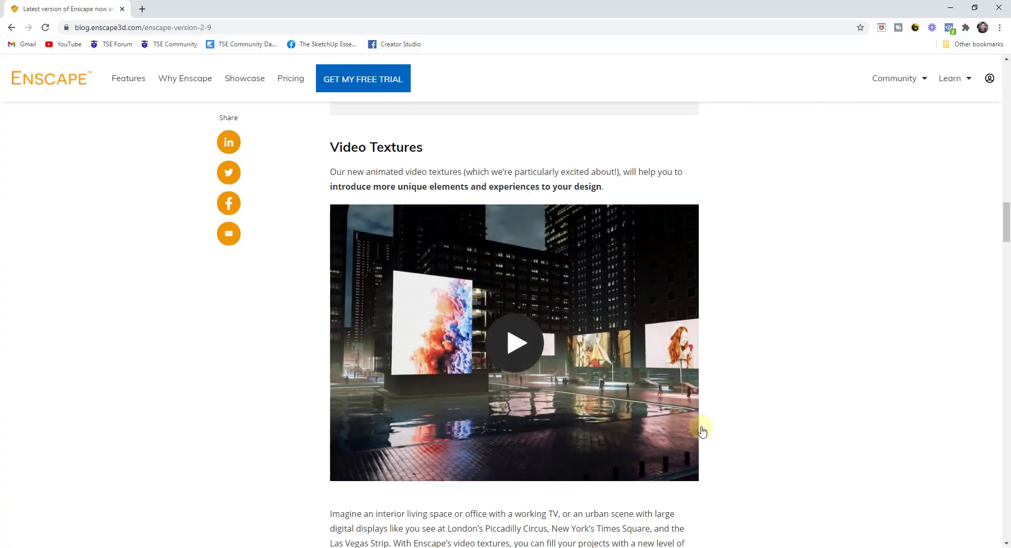
pyautogui.moveTo(433, 426)
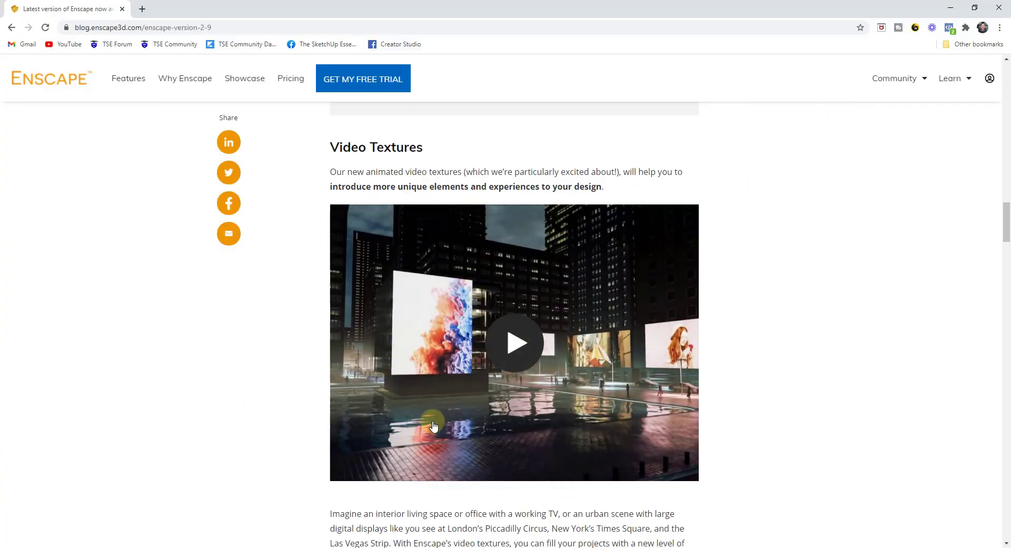
pyautogui.moveTo(541, 388)
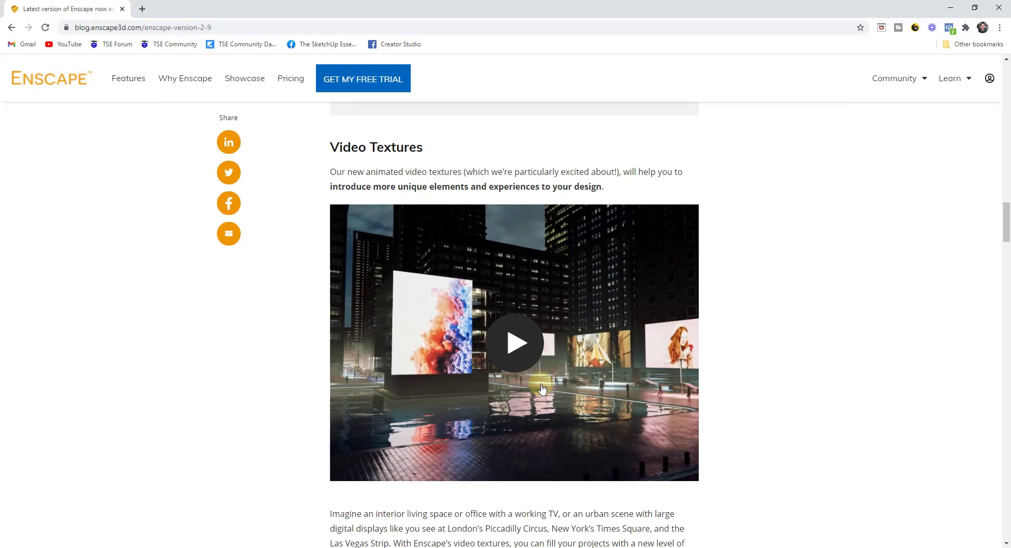
pyautogui.moveTo(453, 361)
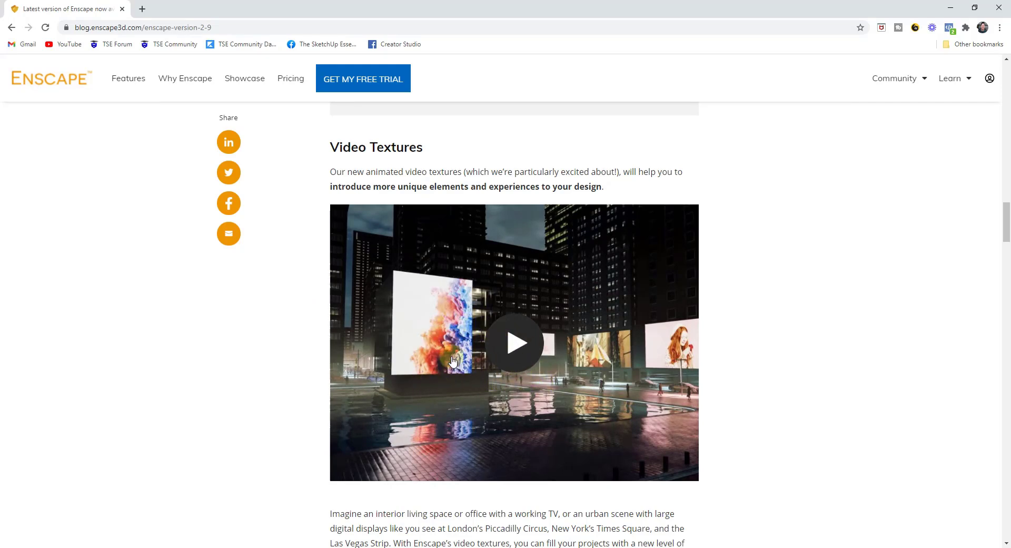
pyautogui.moveTo(443, 354)
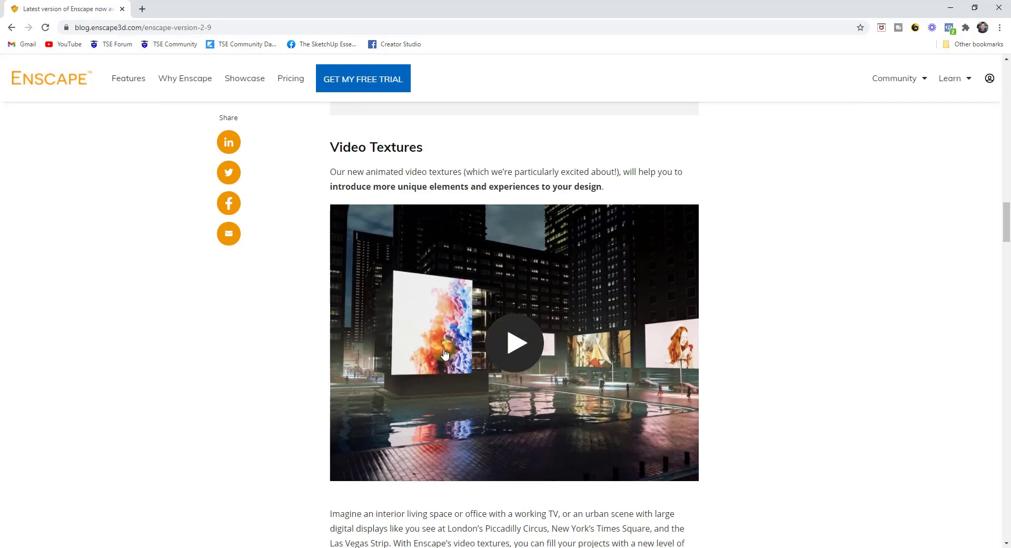
# Scroll the Enscape 2.9 blog post down to the Video Textures section.
pyautogui.scroll(-3)
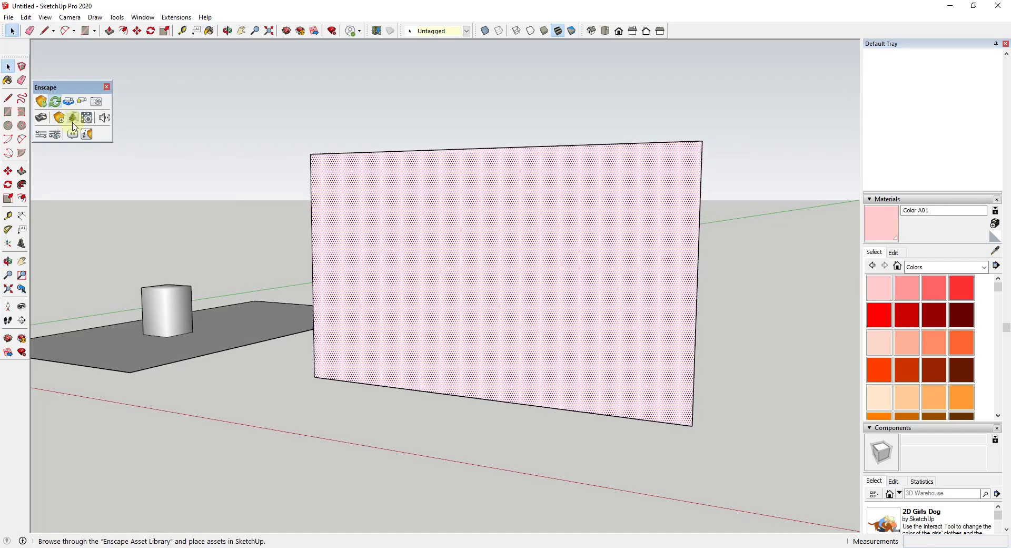
# Load Living Room Speed Render.mp4 as the albedo texture of the Color A01 material.
pyautogui.click(59, 117)
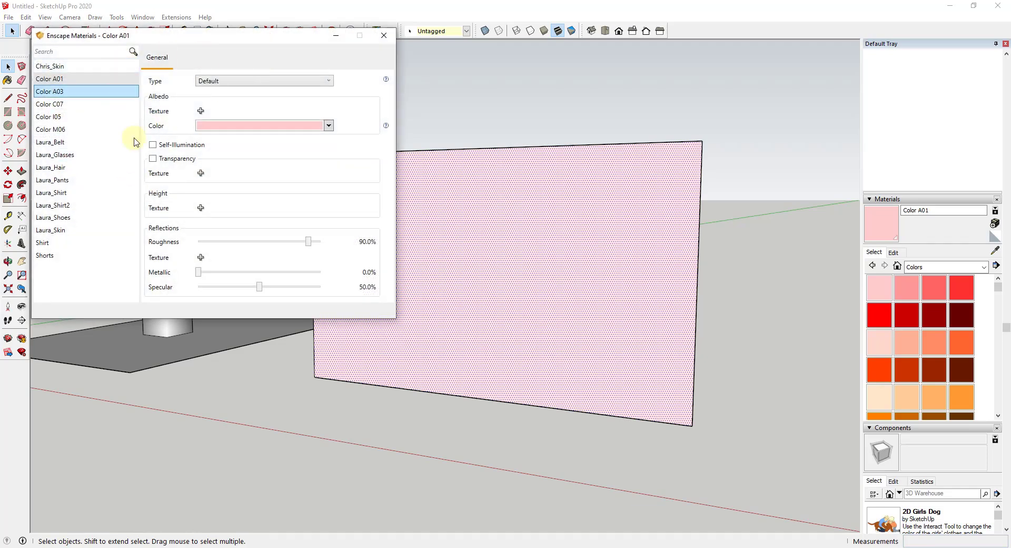
pyautogui.click(49, 79)
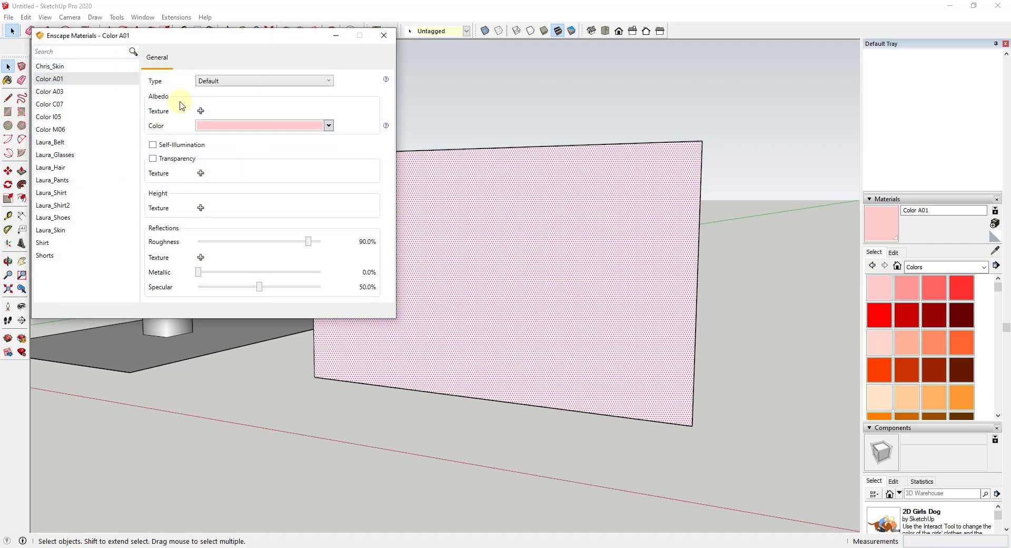
pyautogui.moveTo(200, 111)
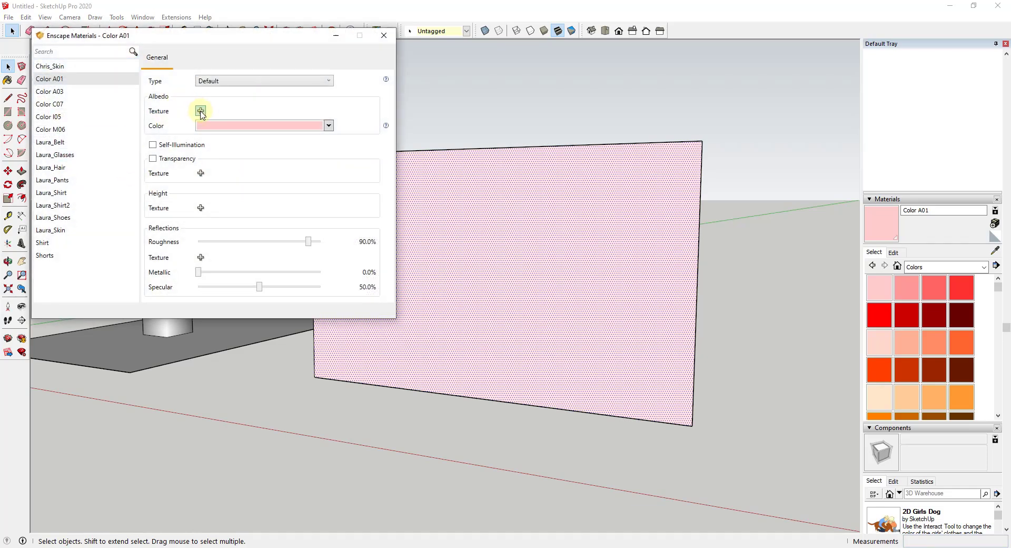
pyautogui.click(200, 111)
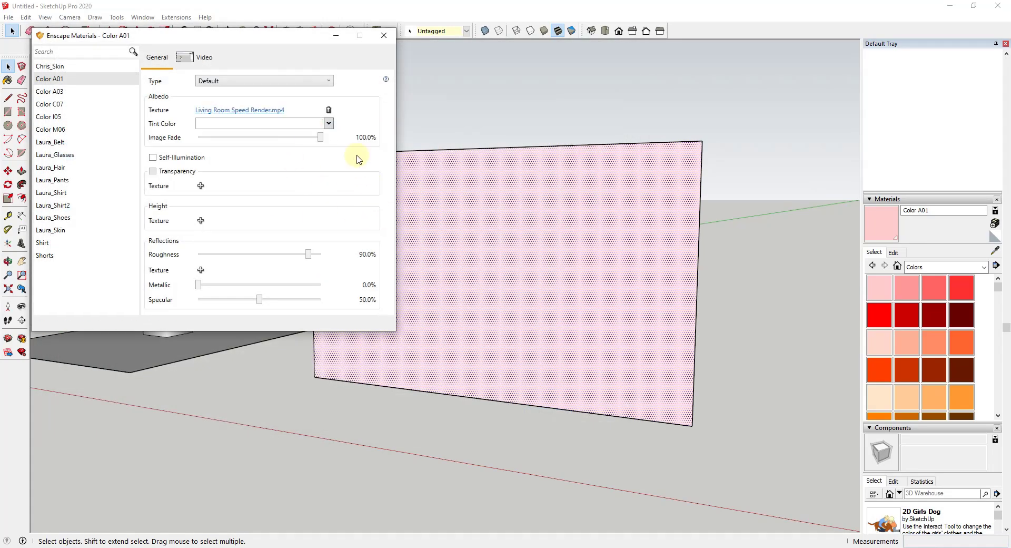
pyautogui.moveTo(303, 176)
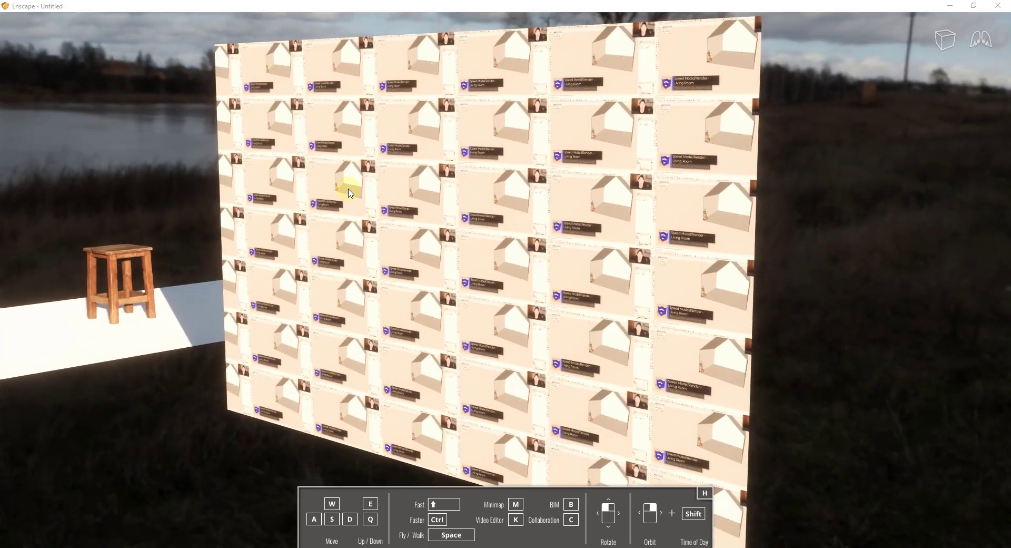
pyautogui.moveTo(467, 189)
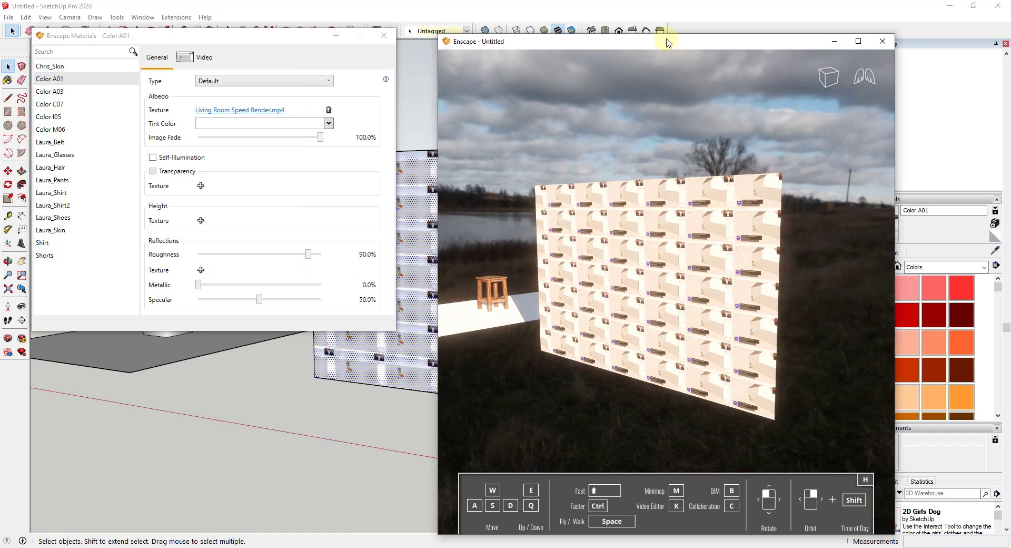
# Move the render window aside and bring up the wall face's options in SketchUp.
pyautogui.moveTo(669, 41); pyautogui.dragTo(535, 40)
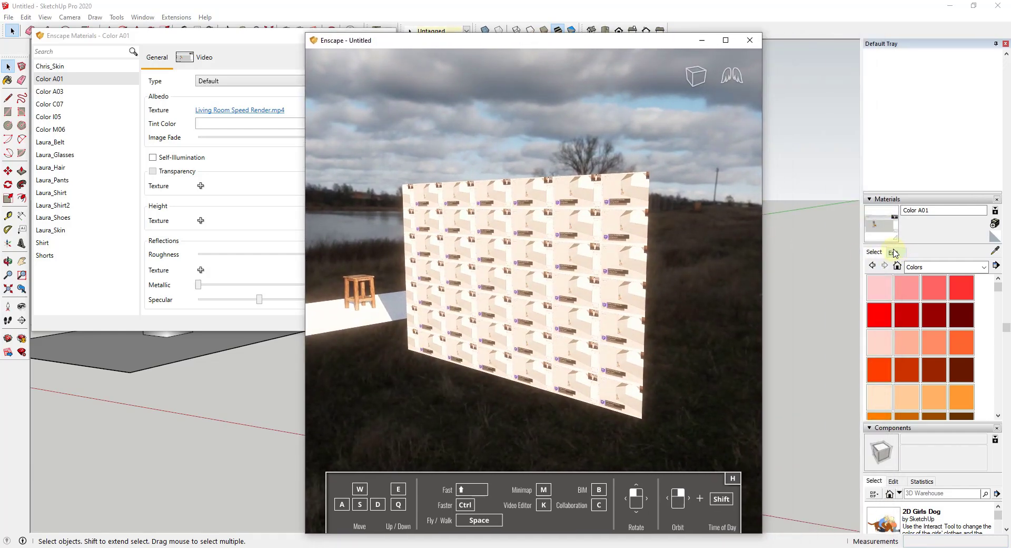
pyautogui.click(749, 40)
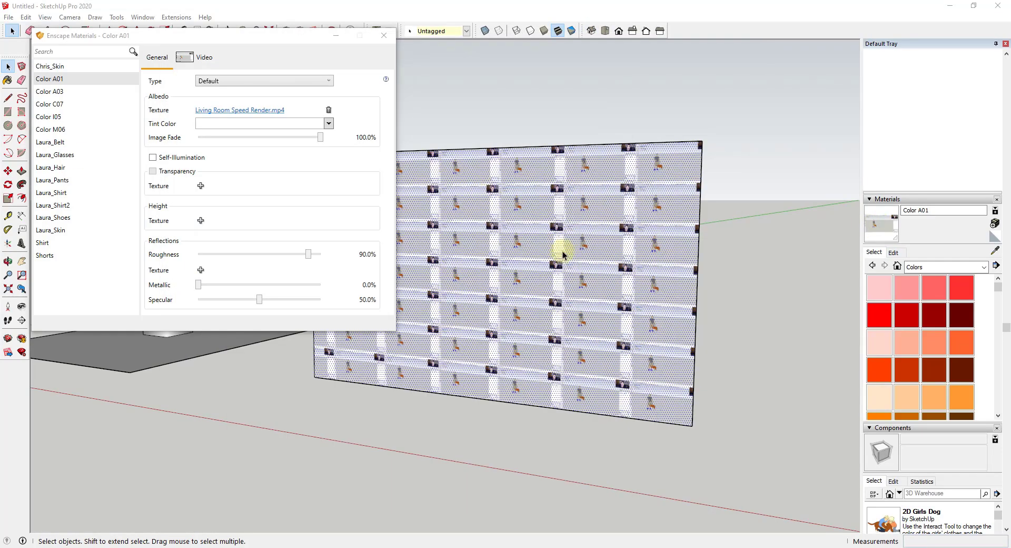
pyautogui.rightClick(533, 272)
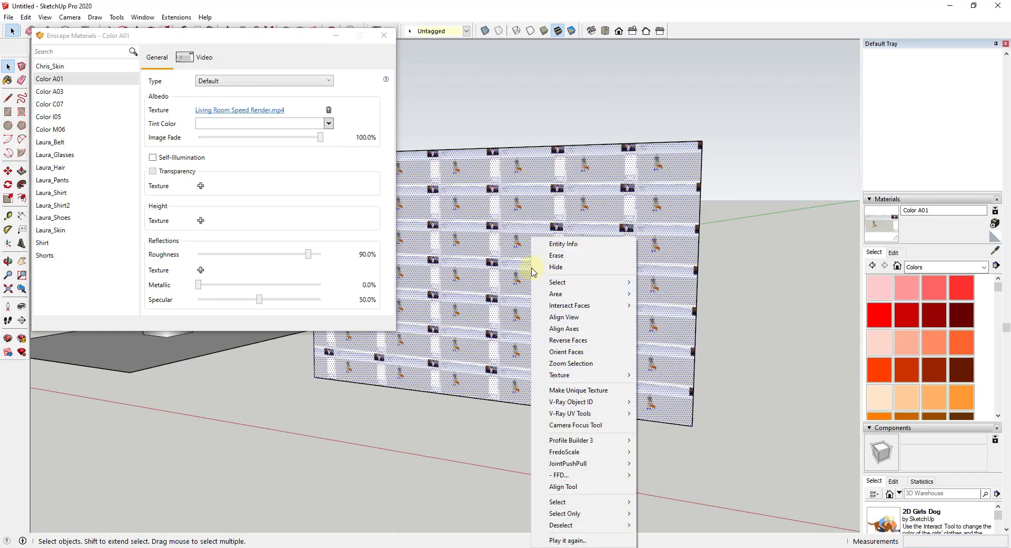
pyautogui.moveTo(558, 375)
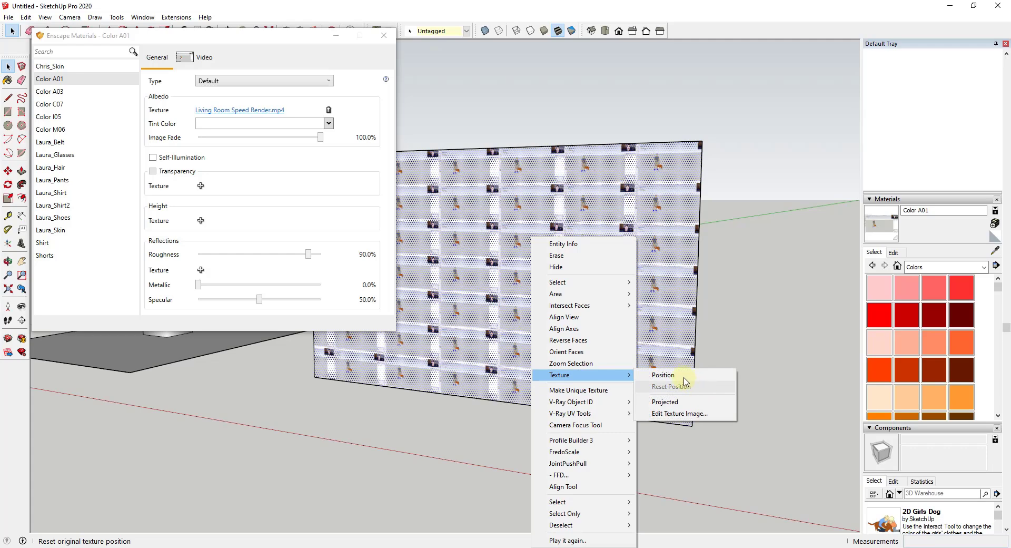
# Reset the wall's video texture position and restart the Enscape live render.
pyautogui.click(662, 375)
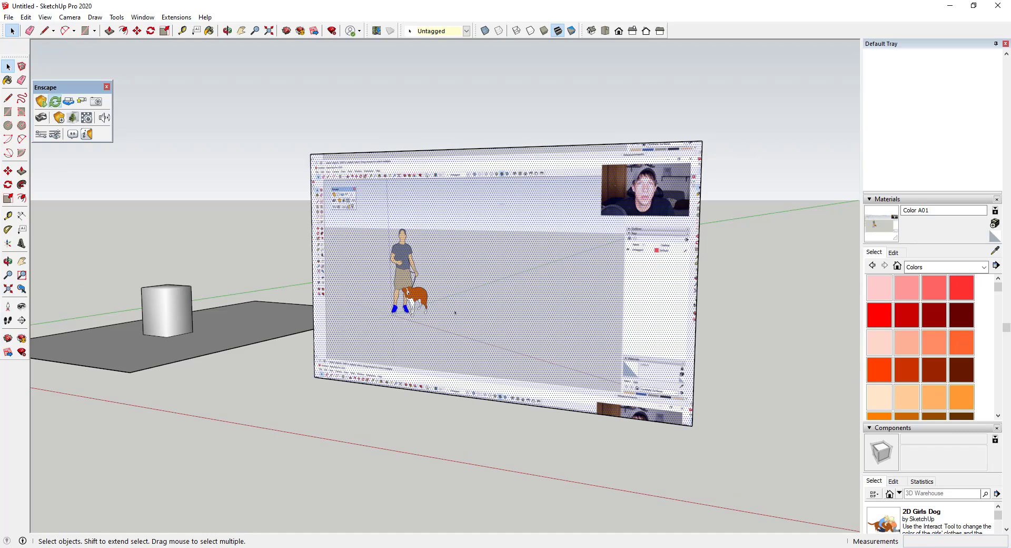
pyautogui.click(41, 102)
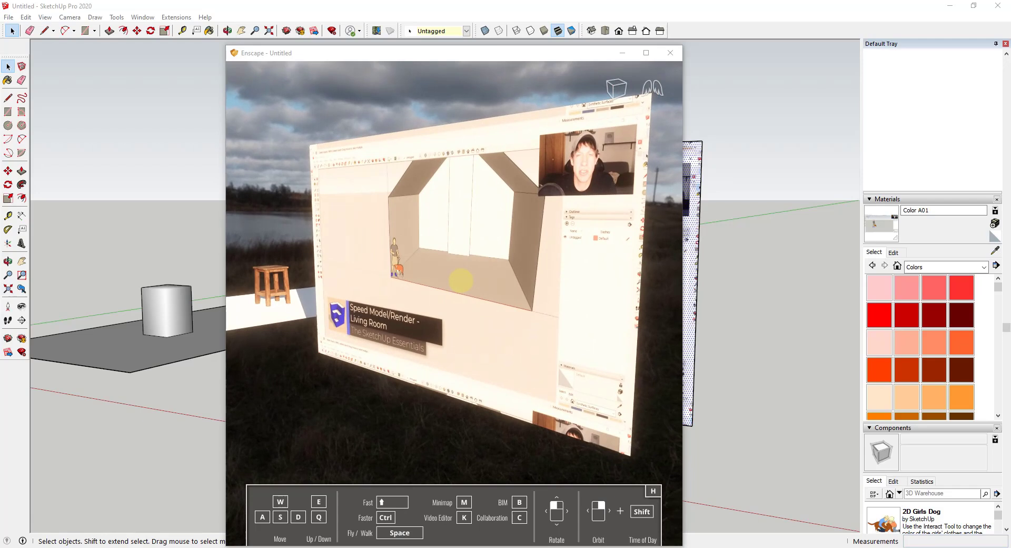
pyautogui.moveTo(463, 308)
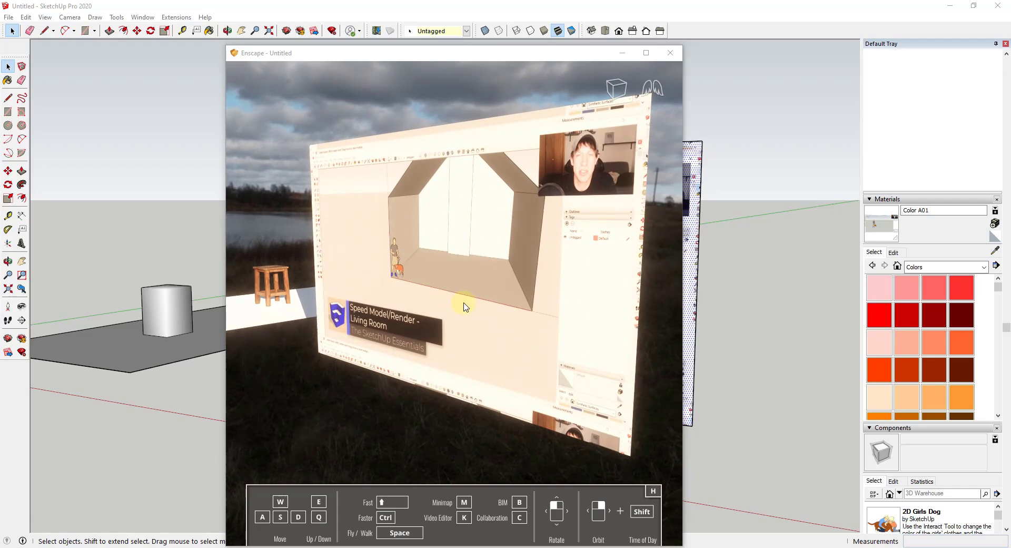
pyautogui.moveTo(450, 327)
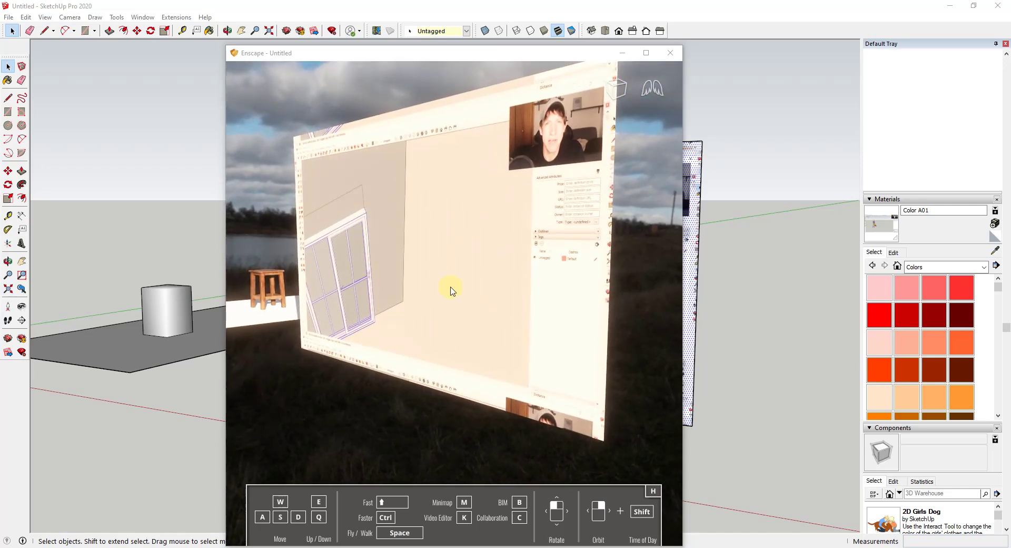
pyautogui.moveTo(508, 288)
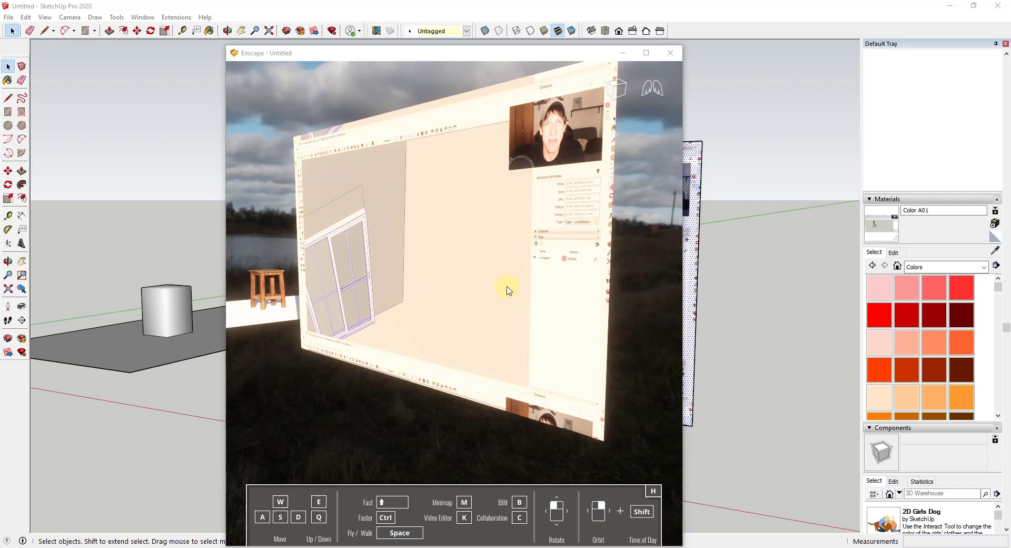
pyautogui.moveTo(528, 113)
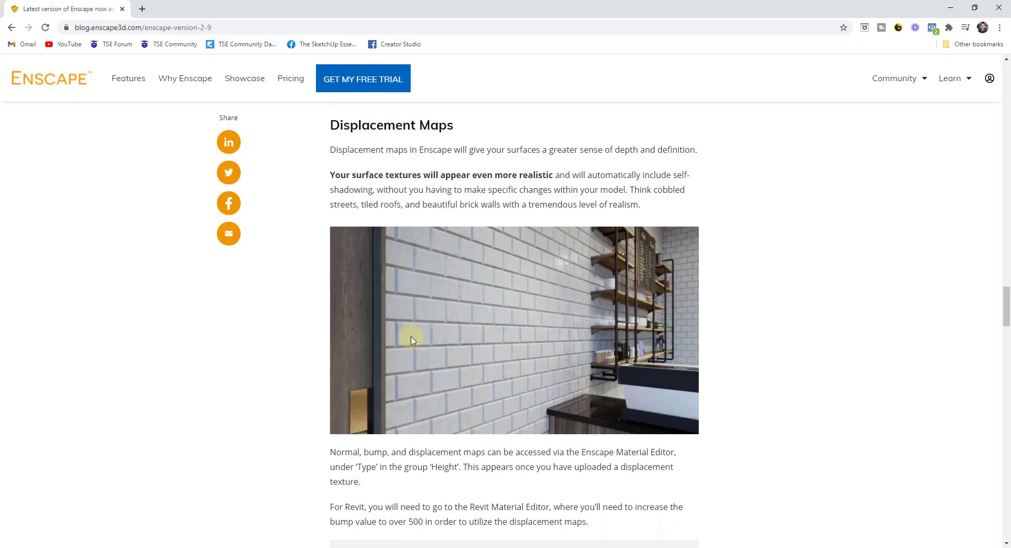
pyautogui.moveTo(605, 225)
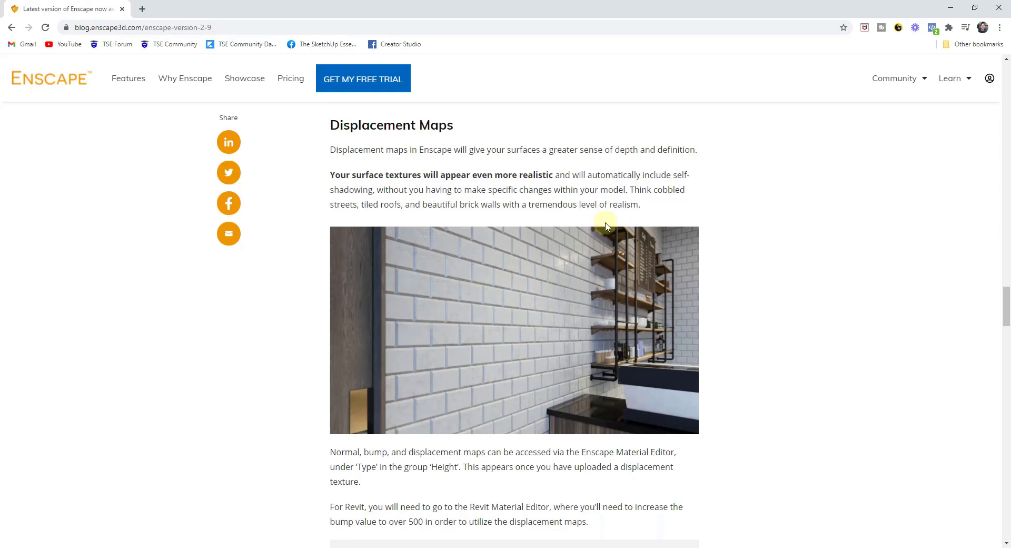
pyautogui.moveTo(548, 322)
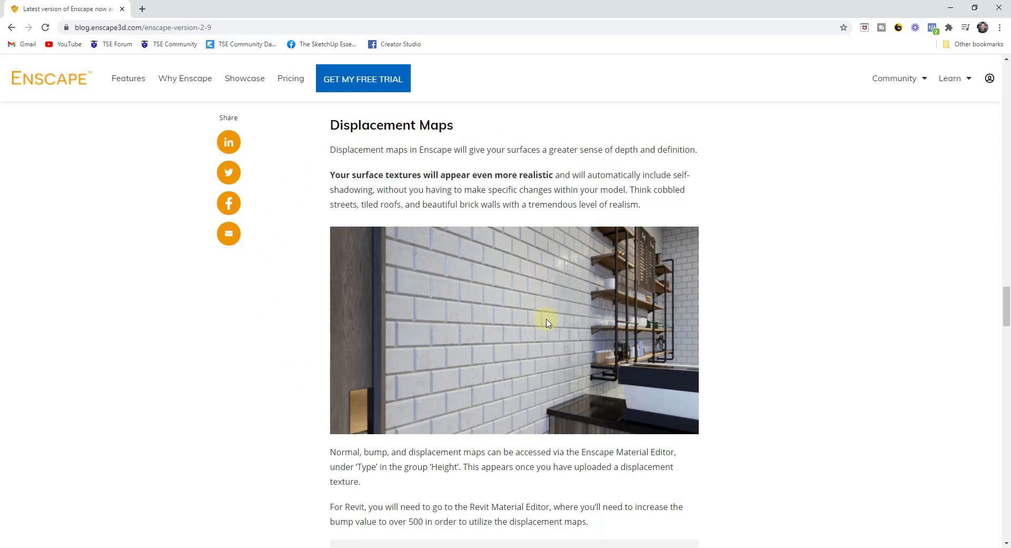
# Scroll through the Displacement Maps section of the Enscape 2.9 blog post.
pyautogui.scroll(-3)
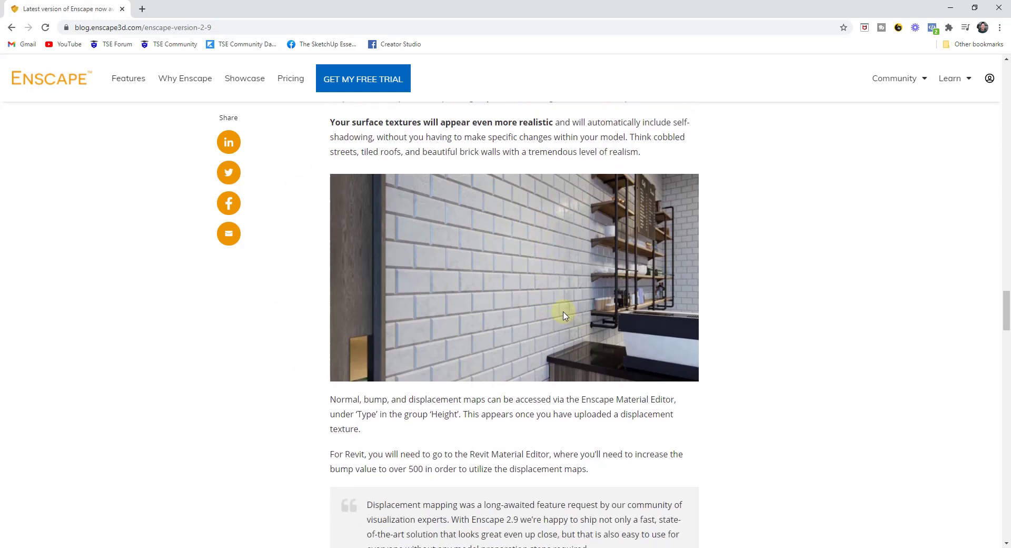
pyautogui.moveTo(553, 297)
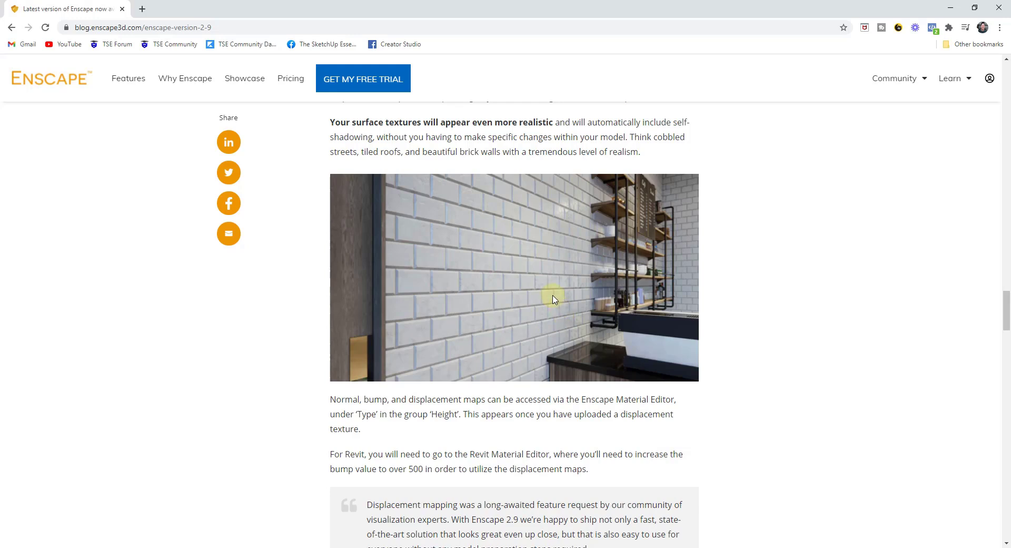
pyautogui.moveTo(548, 274)
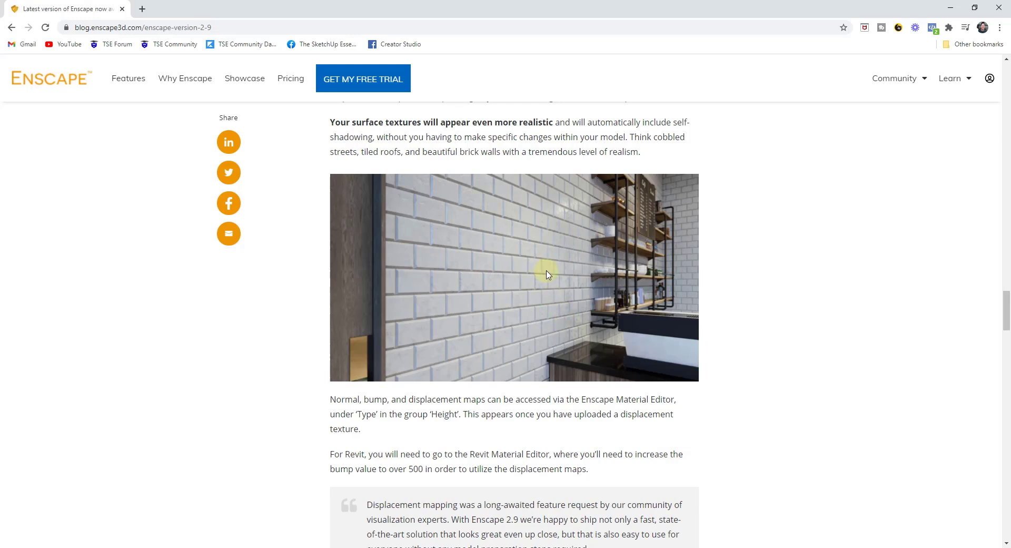
pyautogui.moveTo(570, 239)
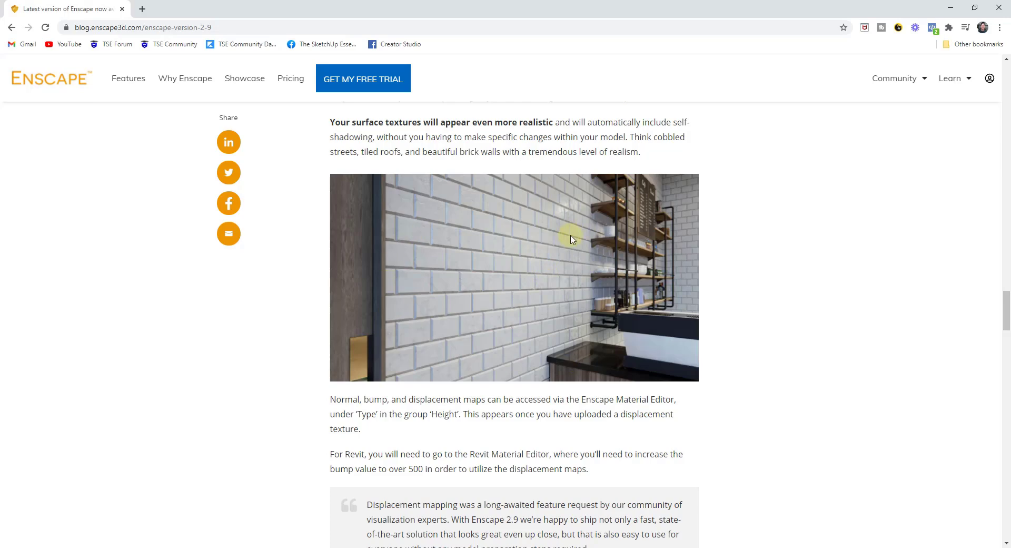
pyautogui.moveTo(567, 240)
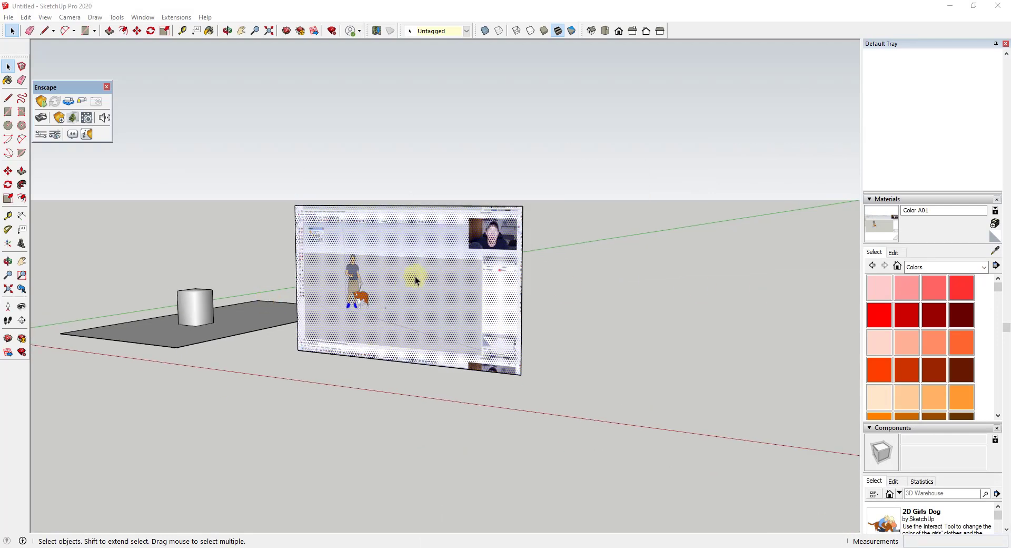
pyautogui.moveTo(510, 332)
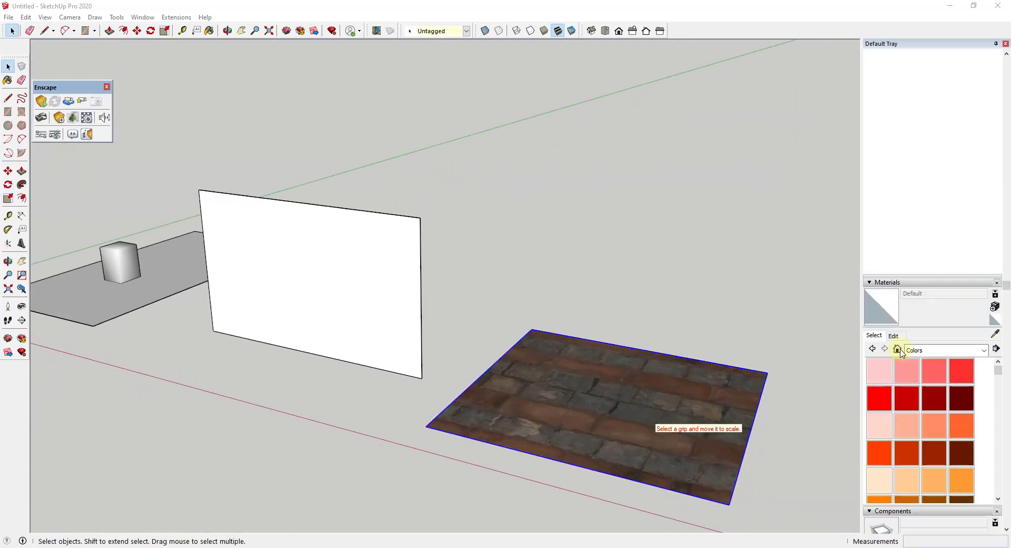
# Explode the imported brick image, sample its material and paint it across the wall.
pyautogui.rightClick(583, 406)
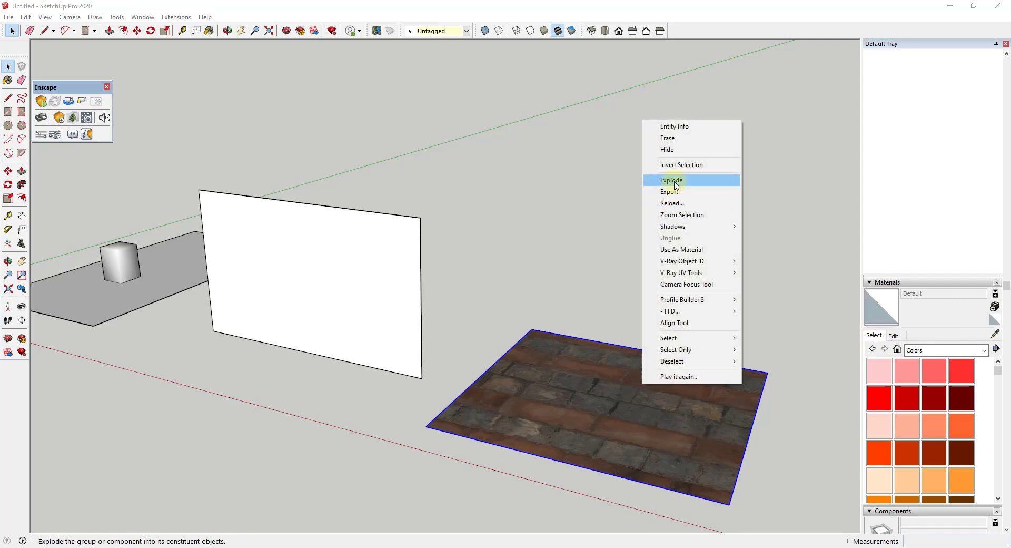
pyautogui.click(670, 179)
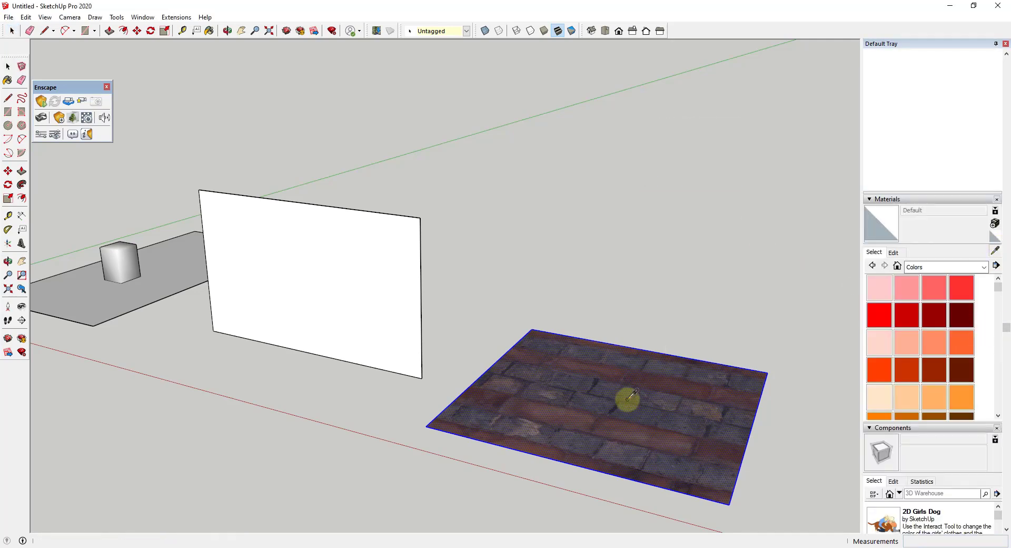
pyautogui.click(309, 283)
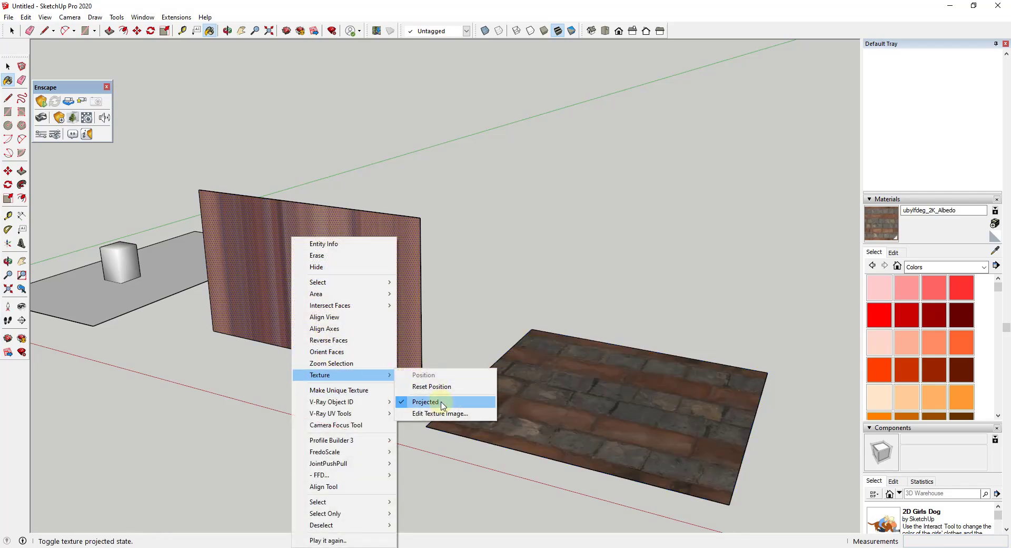
pyautogui.click(425, 402)
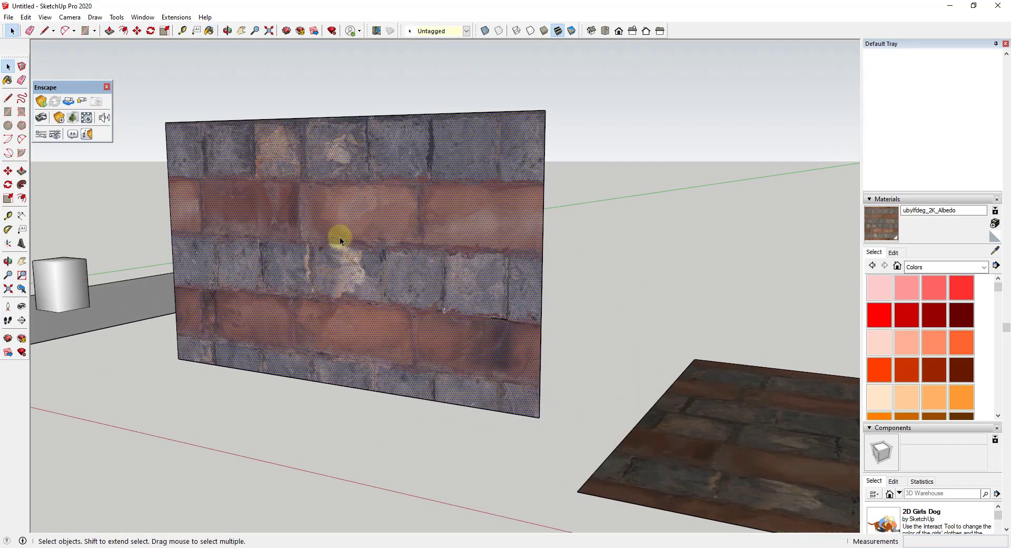
pyautogui.click(894, 251)
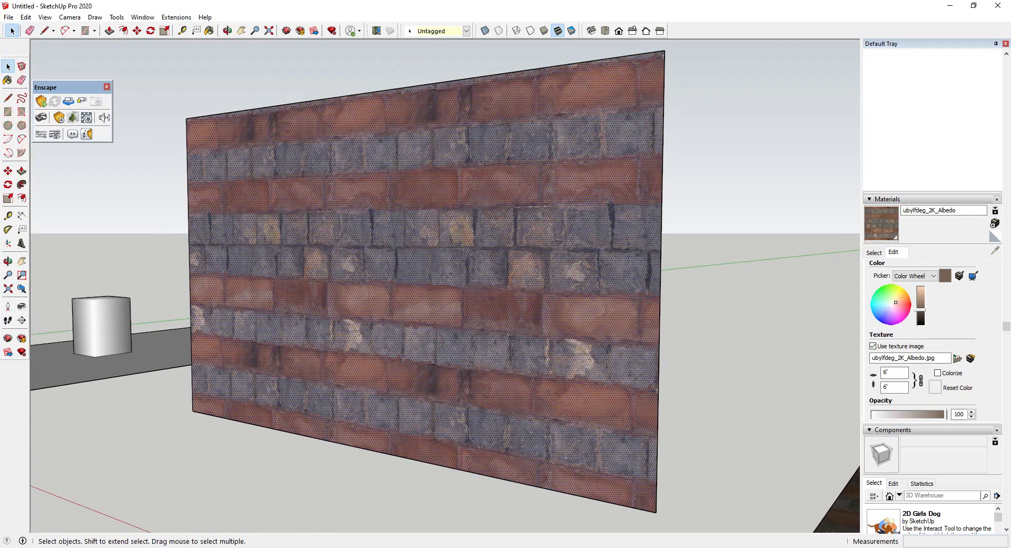
# Load the Brick_Stone Displacement image as the material's height texture, typed as a displacement map.
pyautogui.click(58, 117)
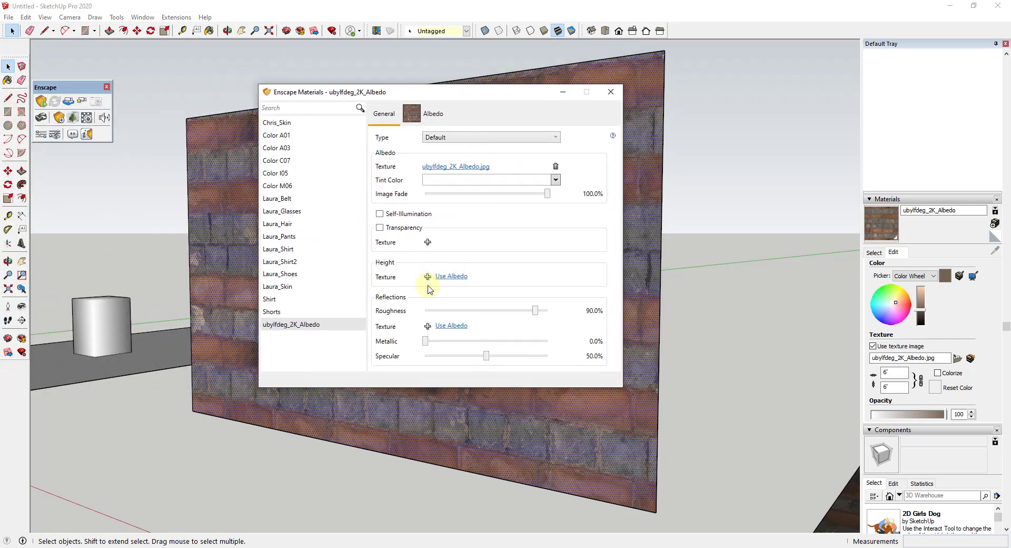
pyautogui.moveTo(428, 276)
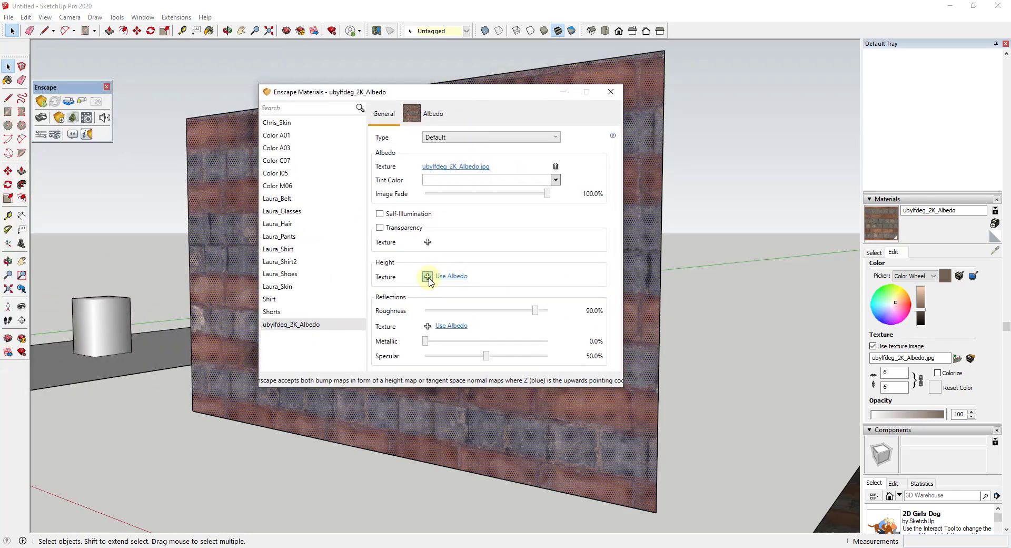
pyautogui.moveTo(386, 262)
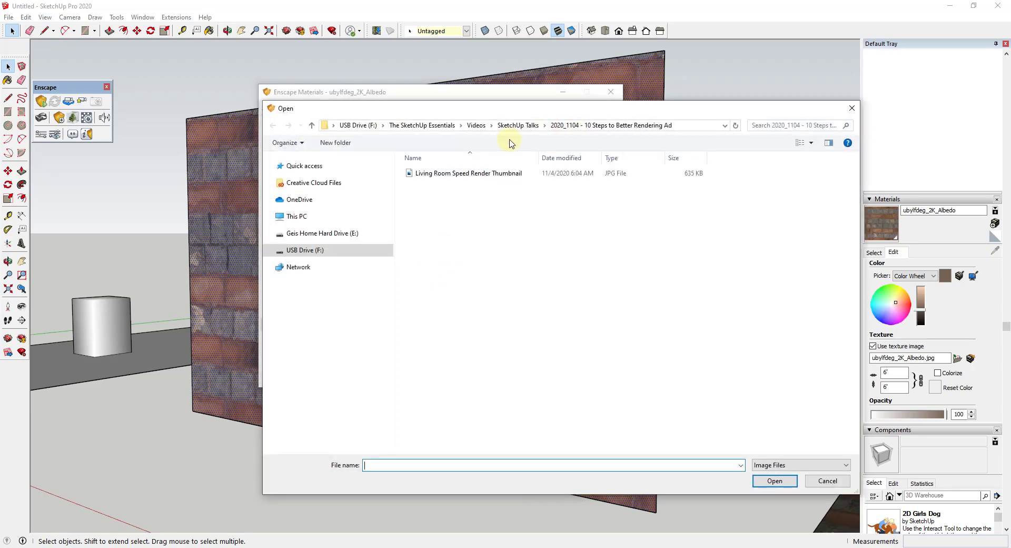
pyautogui.click(297, 216)
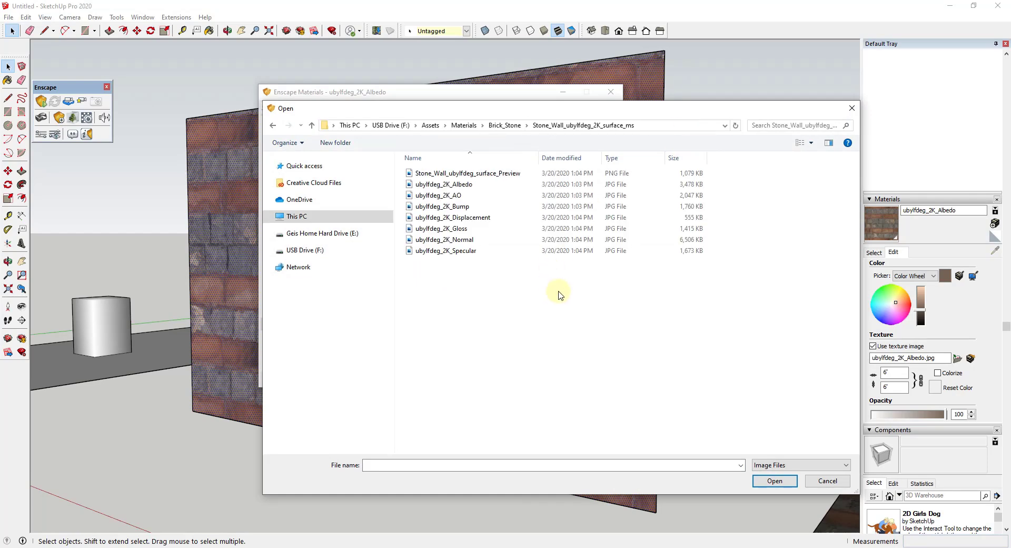
pyautogui.moveTo(443, 207)
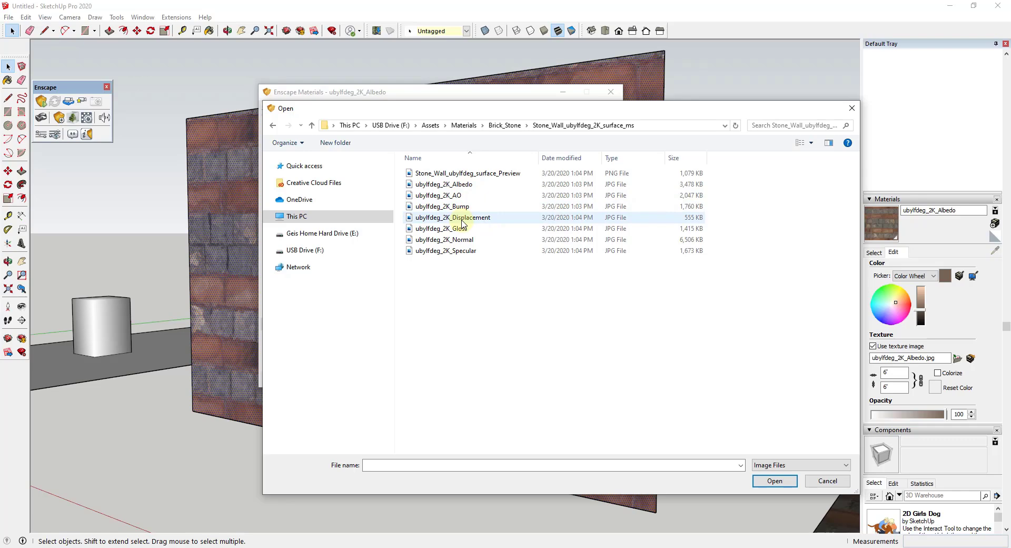
pyautogui.click(774, 480)
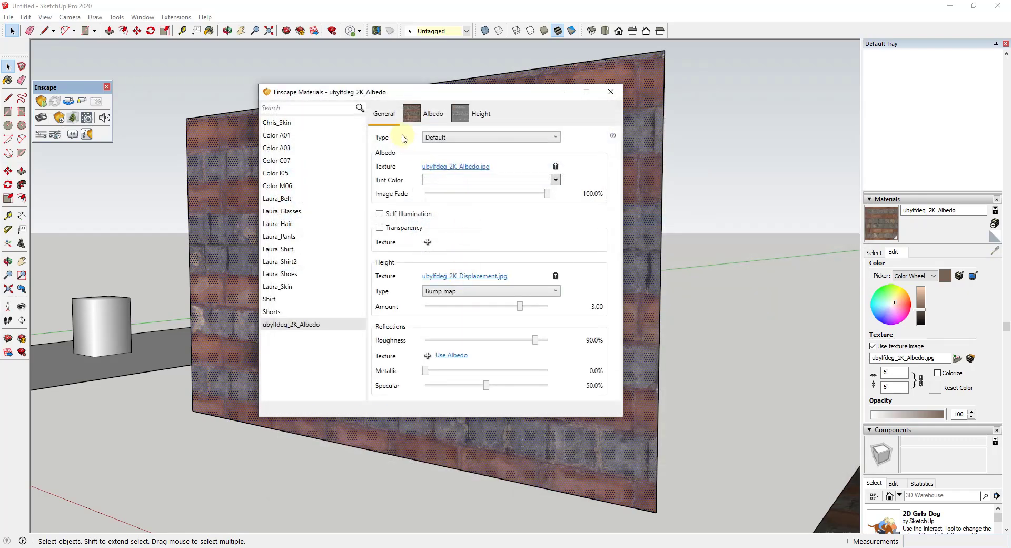
pyautogui.moveTo(449, 294)
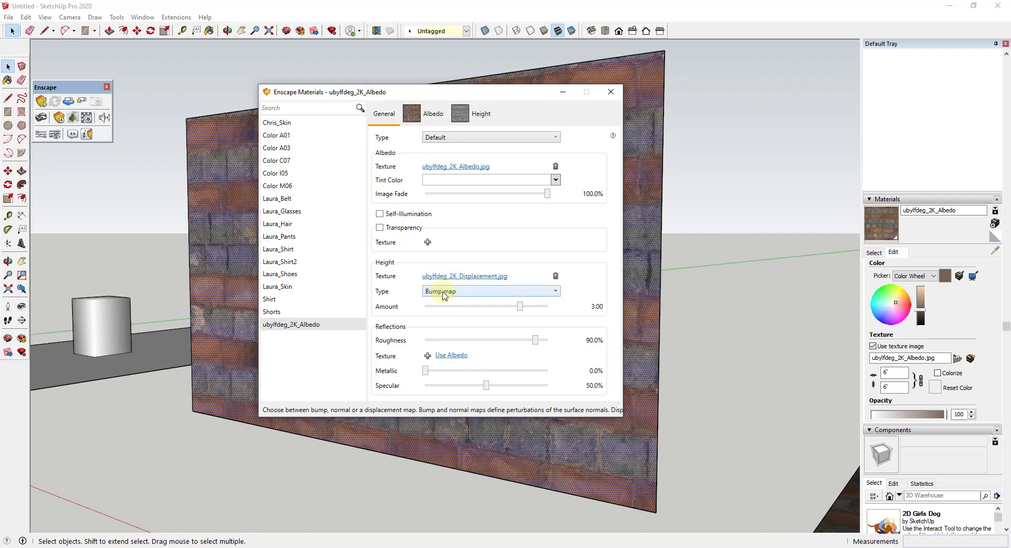
pyautogui.click(490, 290)
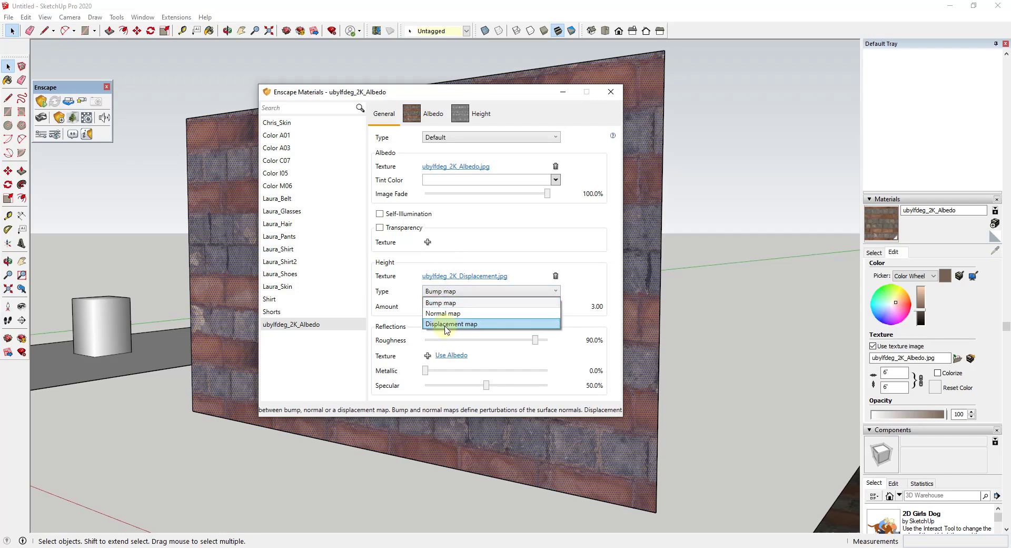
pyautogui.click(453, 323)
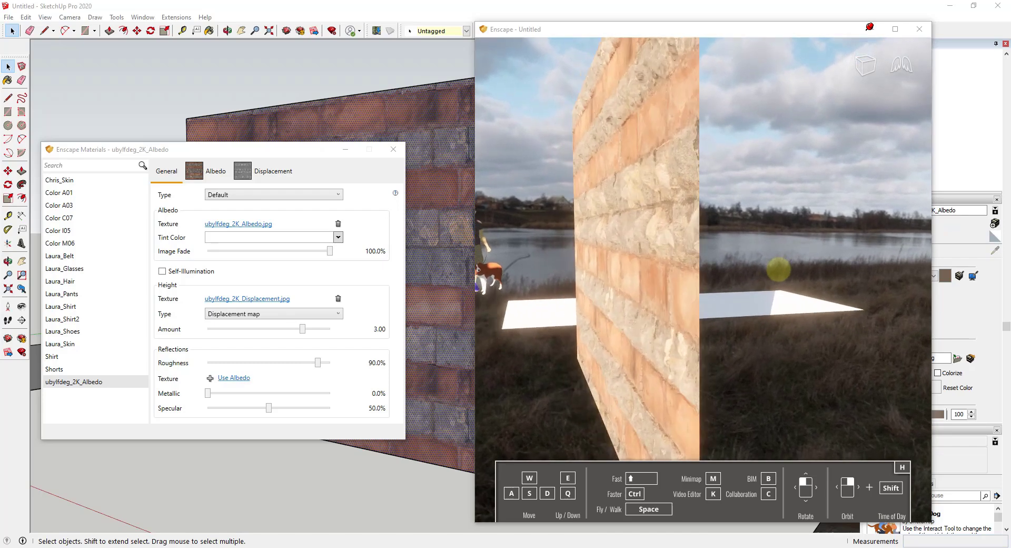
# Lower the height amount toward zero and switch the height type to Displacement map.
pyautogui.moveTo(306, 328); pyautogui.dragTo(289, 328)
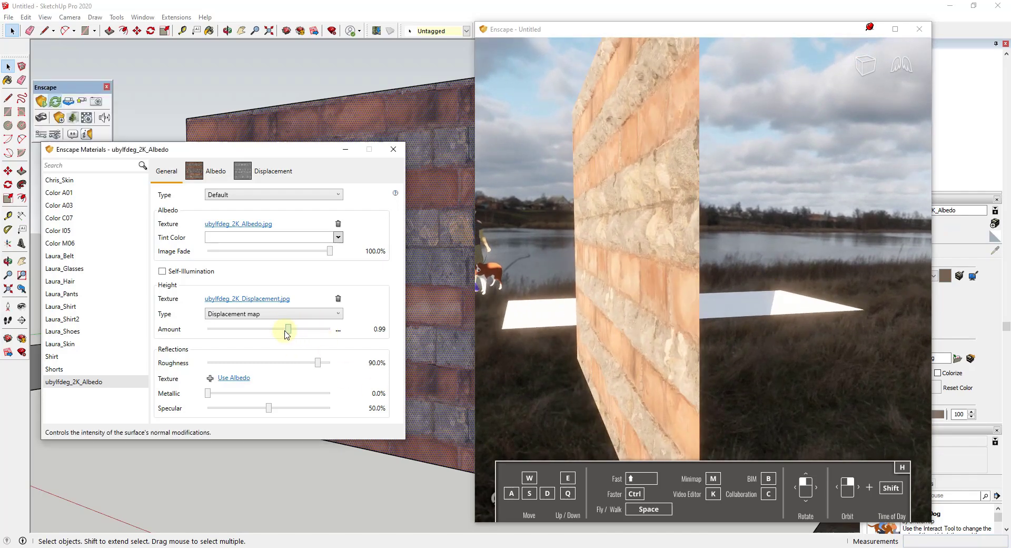
pyautogui.moveTo(287, 328); pyautogui.dragTo(261, 329)
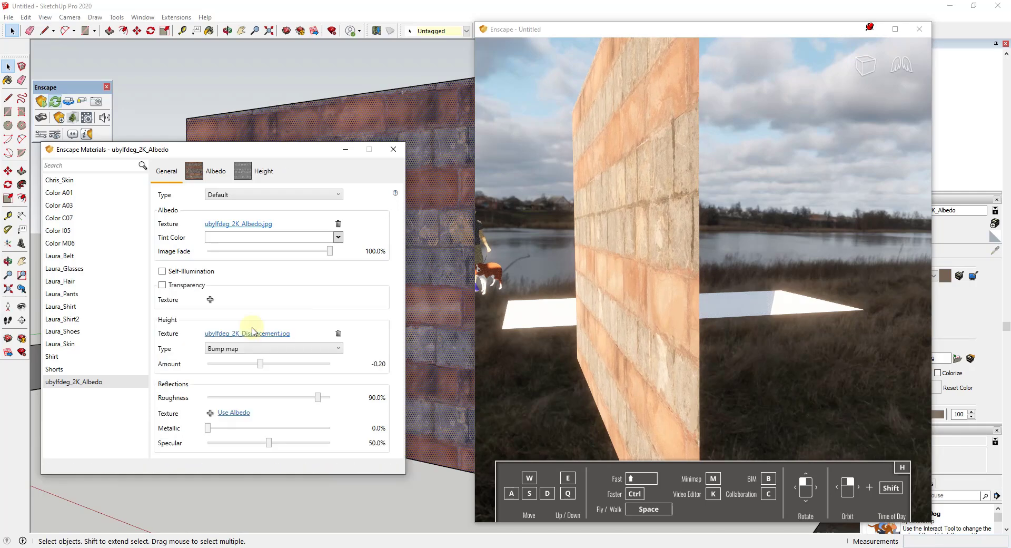
pyautogui.moveTo(610, 264)
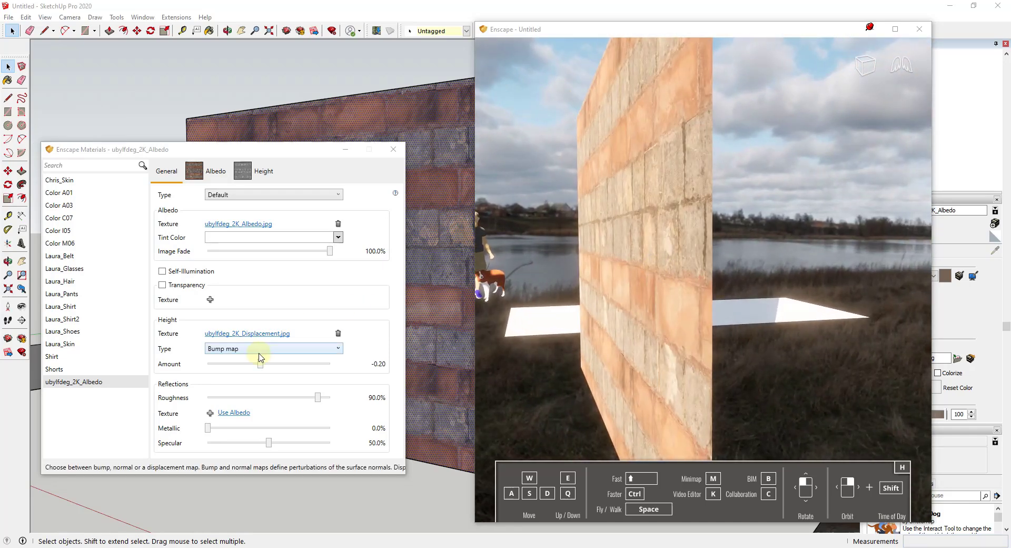
pyautogui.click(272, 349)
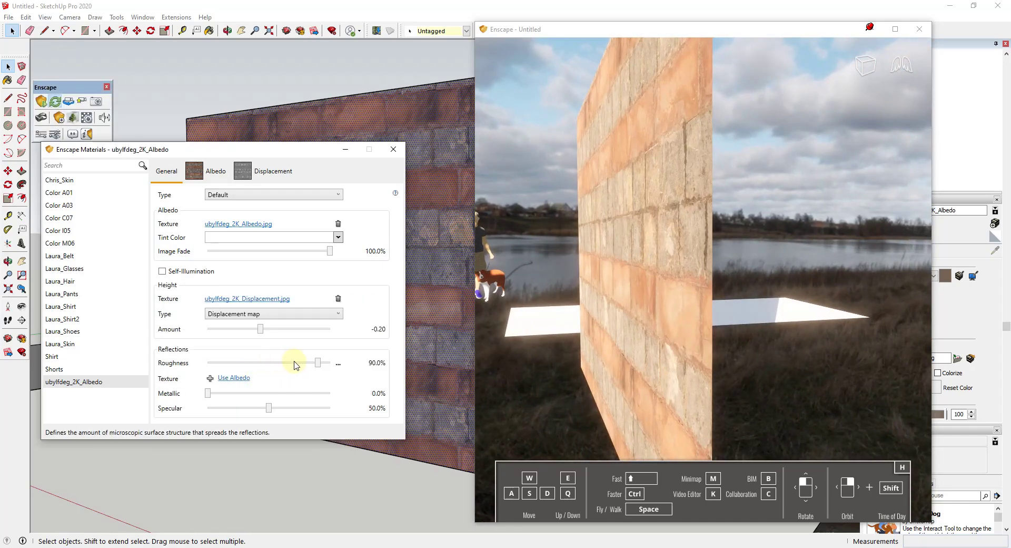
# Raise the displacement amount, testing higher values, and settle it at about 2.05.
pyautogui.moveTo(260, 329); pyautogui.dragTo(279, 329)
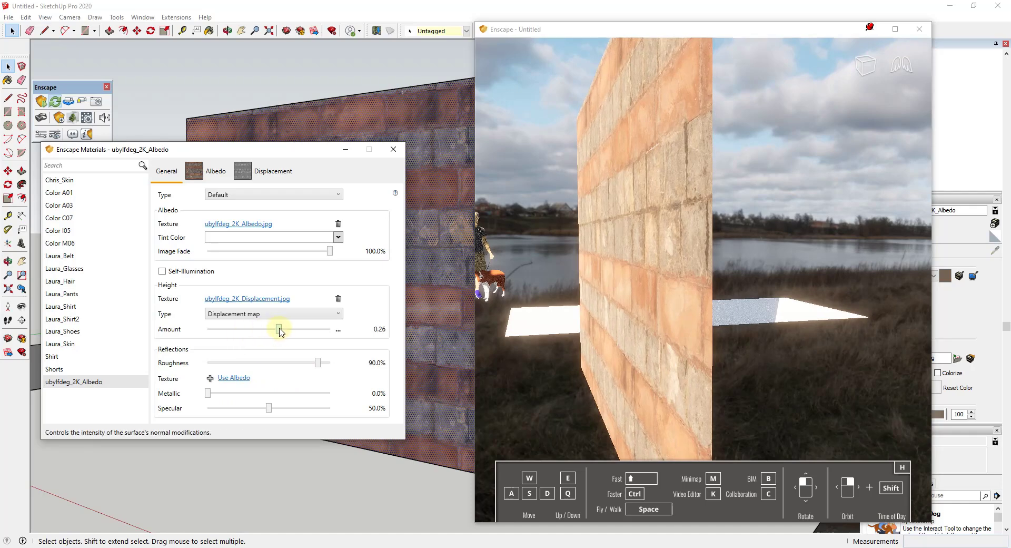
pyautogui.moveTo(279, 329); pyautogui.dragTo(307, 329)
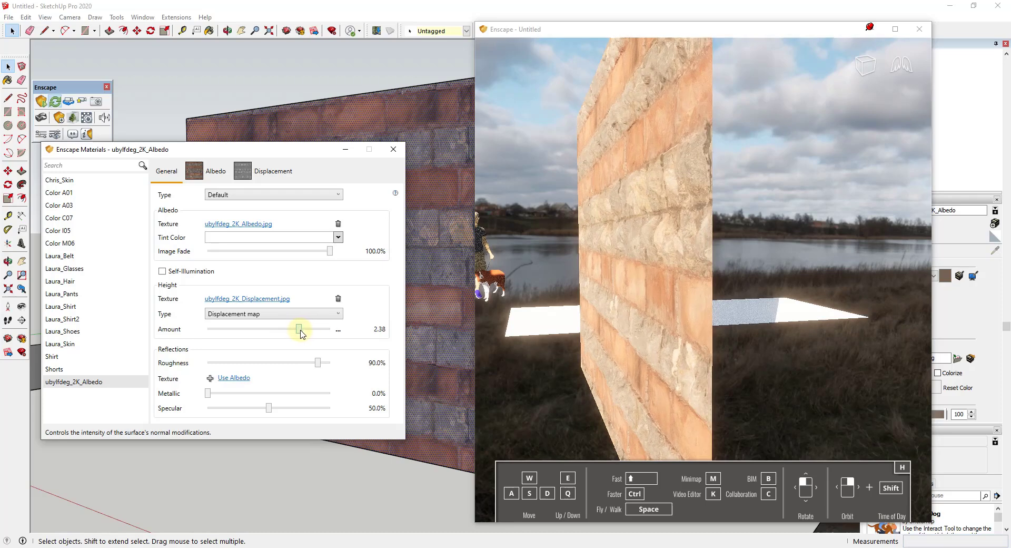
pyautogui.moveTo(298, 328); pyautogui.dragTo(309, 329)
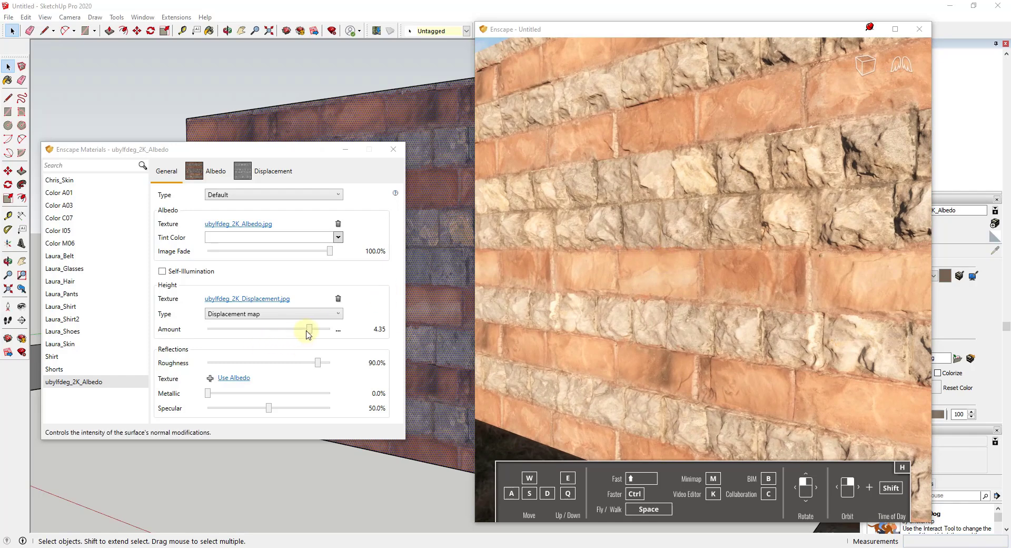
pyautogui.moveTo(308, 328); pyautogui.dragTo(297, 329)
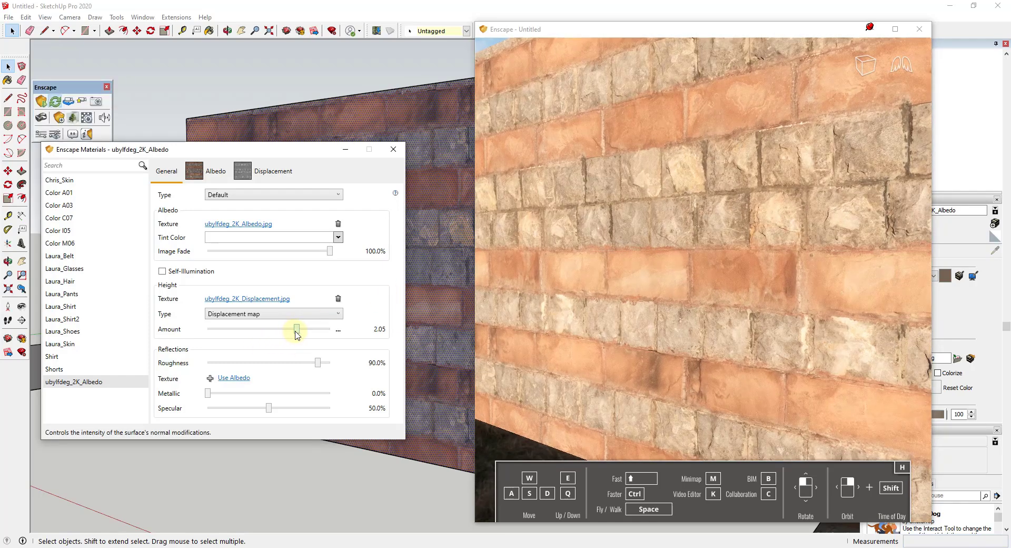
pyautogui.moveTo(297, 328); pyautogui.dragTo(298, 328)
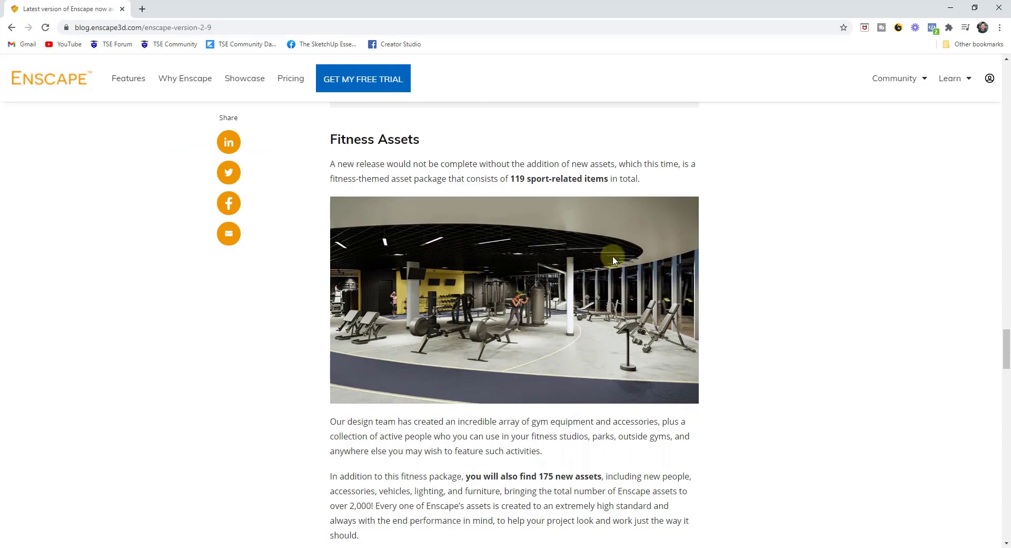
pyautogui.moveTo(619, 258)
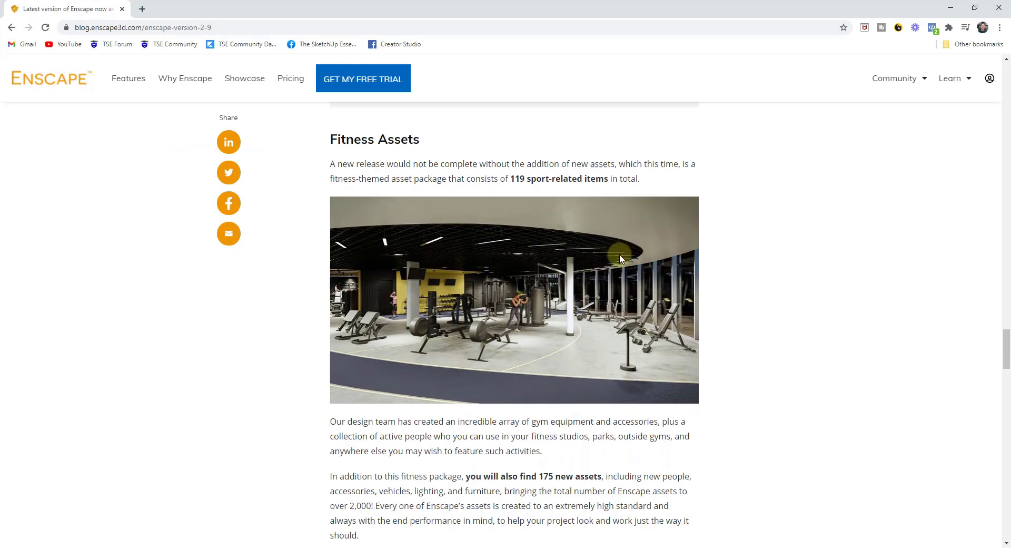
pyautogui.moveTo(507, 261)
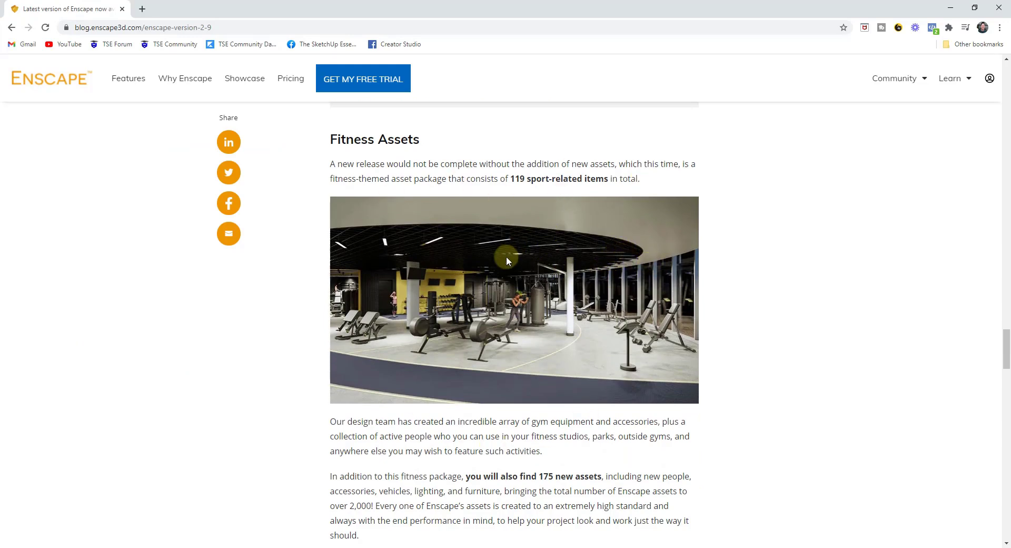
pyautogui.moveTo(507, 264)
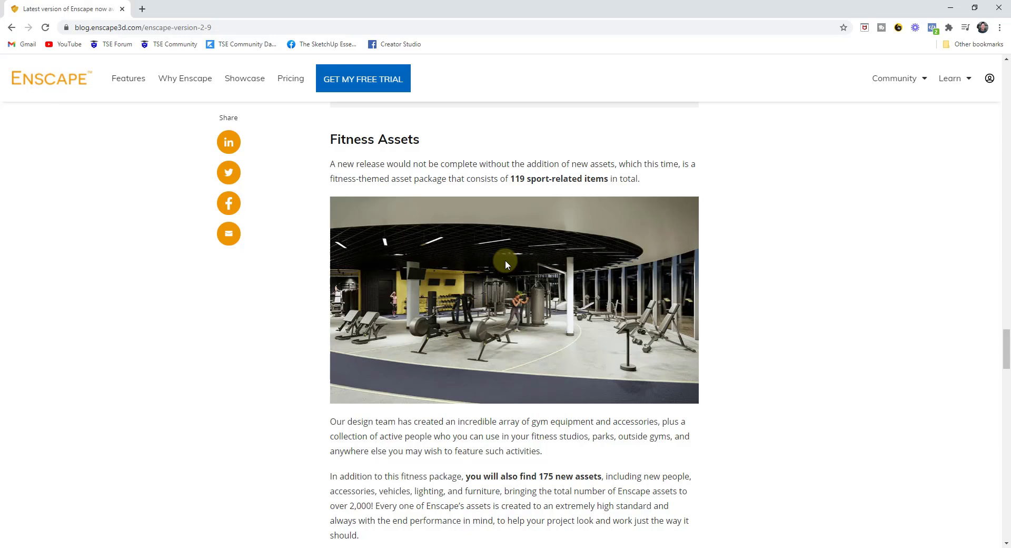
# Scroll the Enscape 2.9 blog post down past the Fitness Assets section.
pyautogui.scroll(-3)
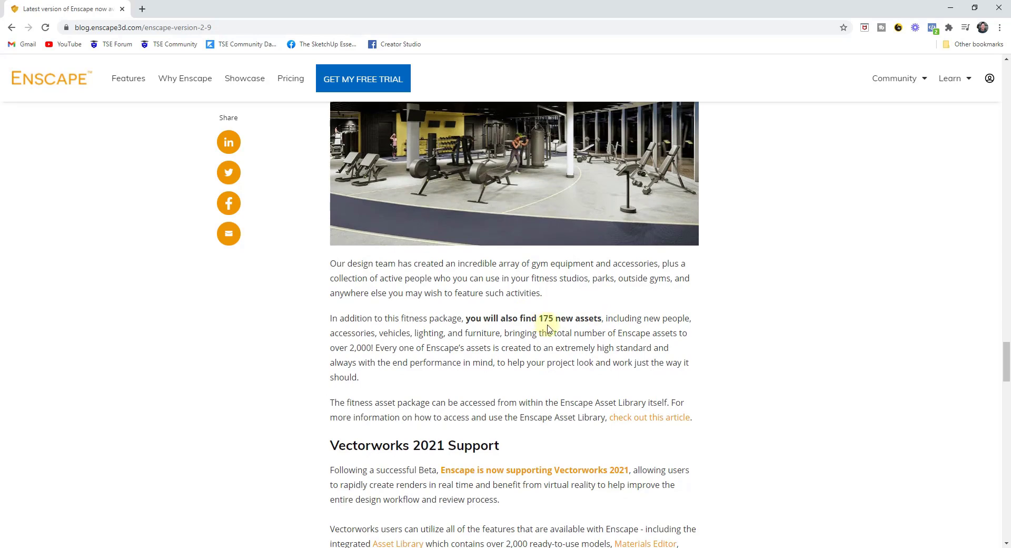
# Scroll past Vectorworks 2021 Support to the Additional New Features, Webinar and Try Enscape sections.
pyautogui.scroll(-3)
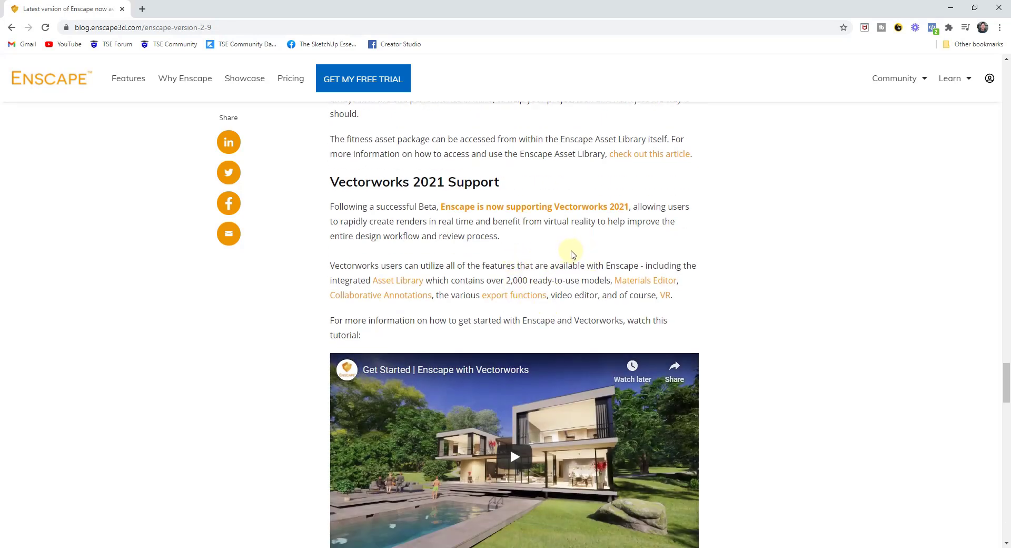
pyautogui.moveTo(576, 249)
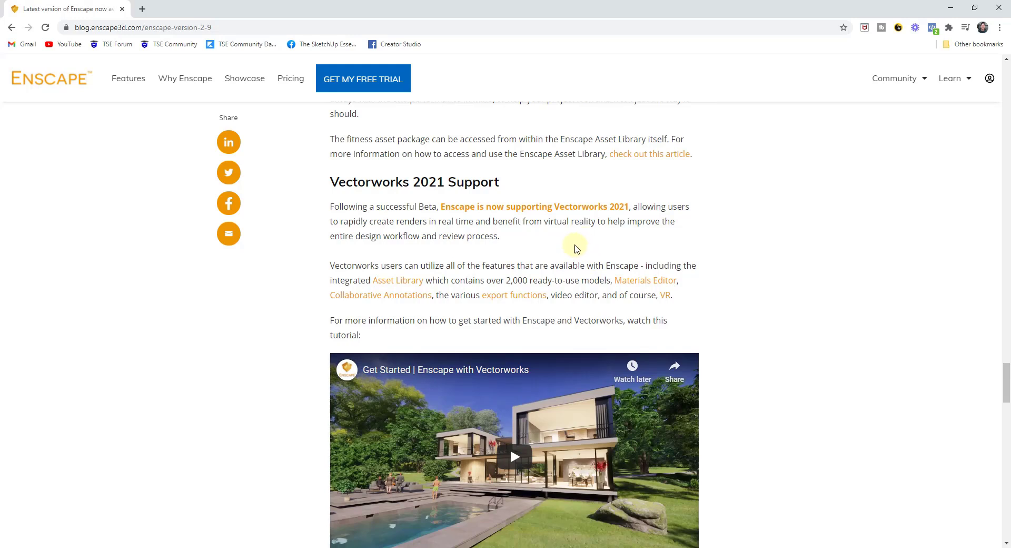
pyautogui.scroll(-3)
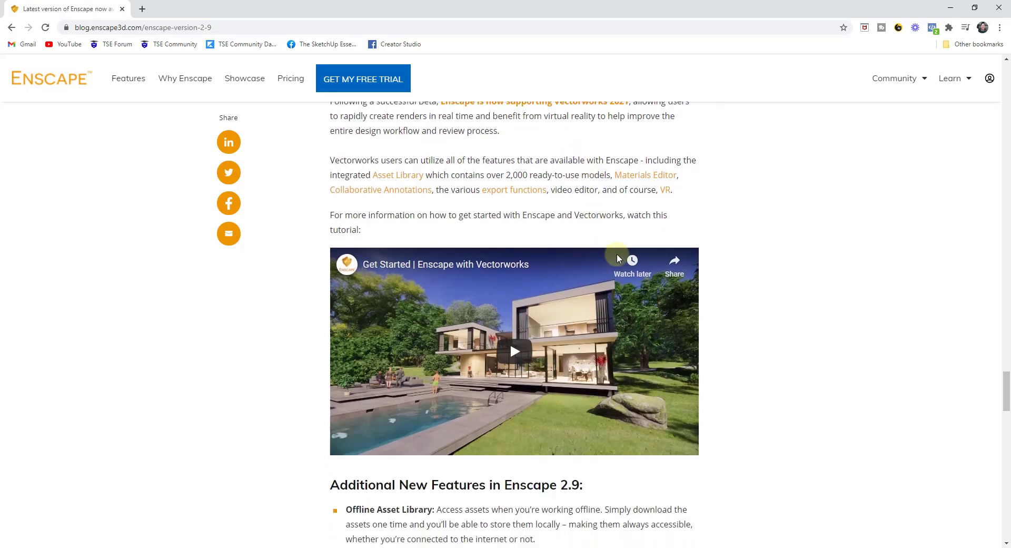
pyautogui.moveTo(701, 329)
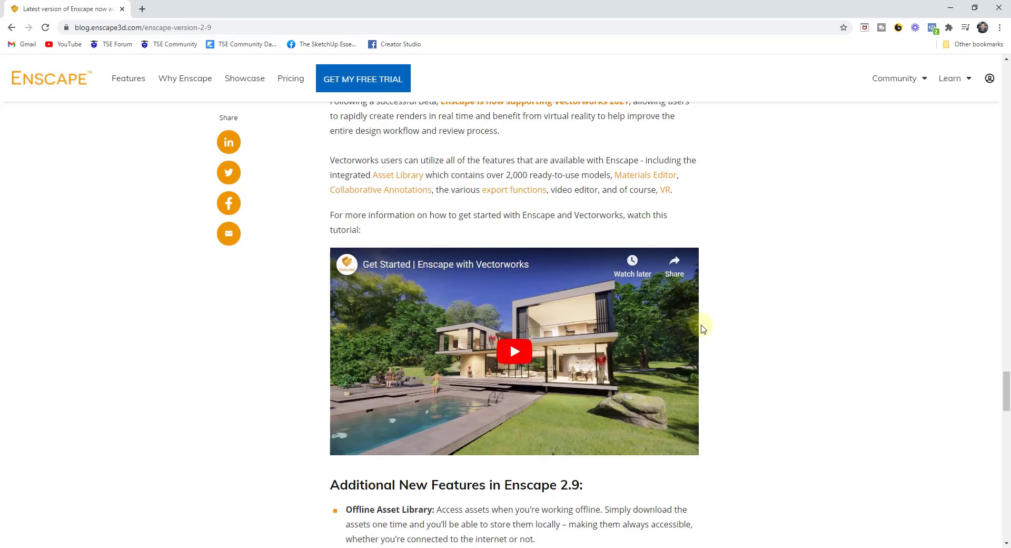
pyautogui.scroll(-3)
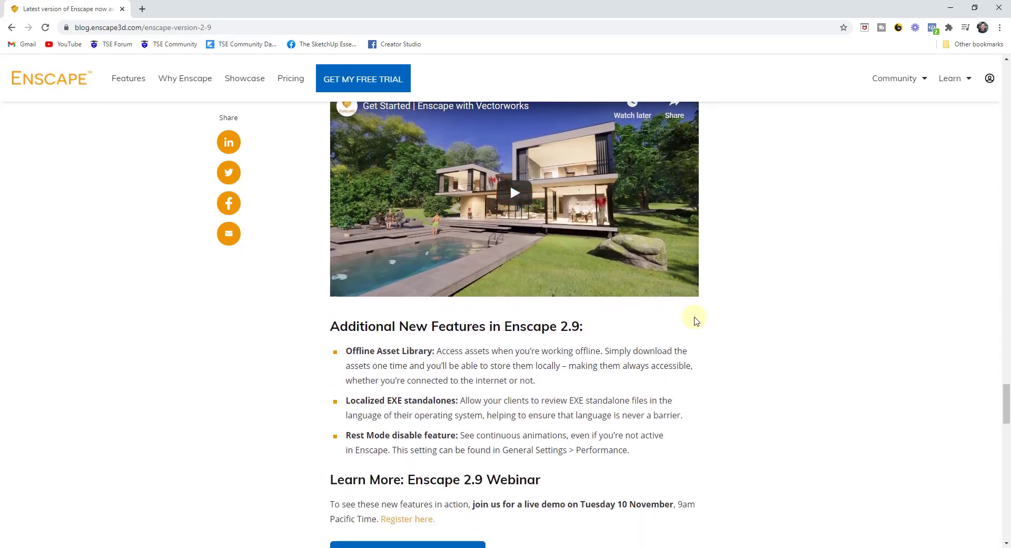
pyautogui.scroll(-3)
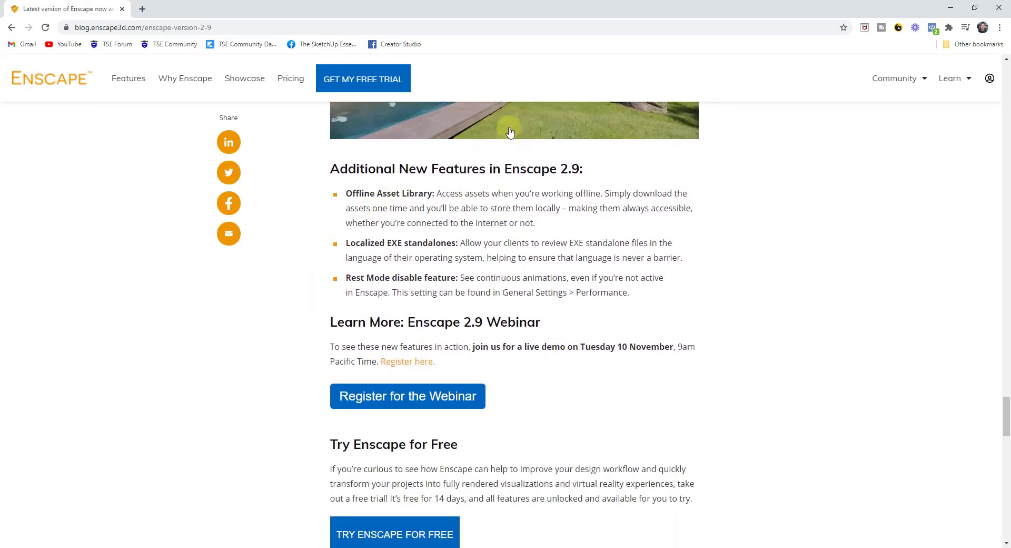
pyautogui.moveTo(366, 205)
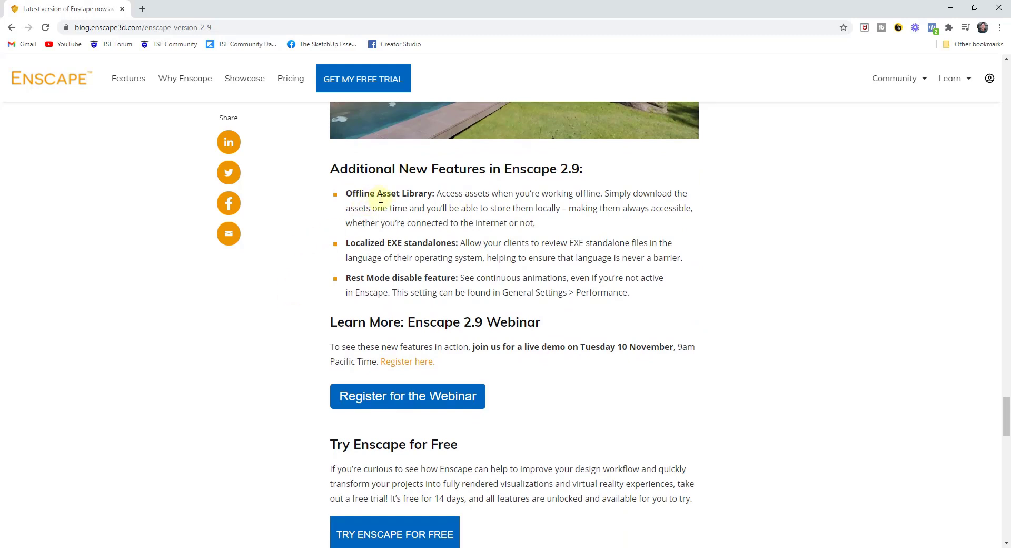
pyautogui.moveTo(388, 204)
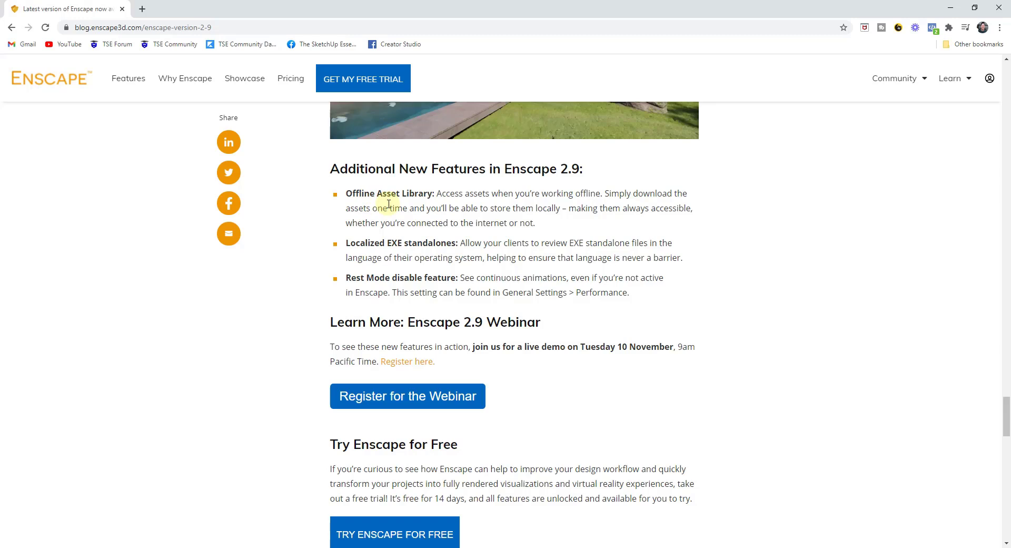
pyautogui.moveTo(411, 211)
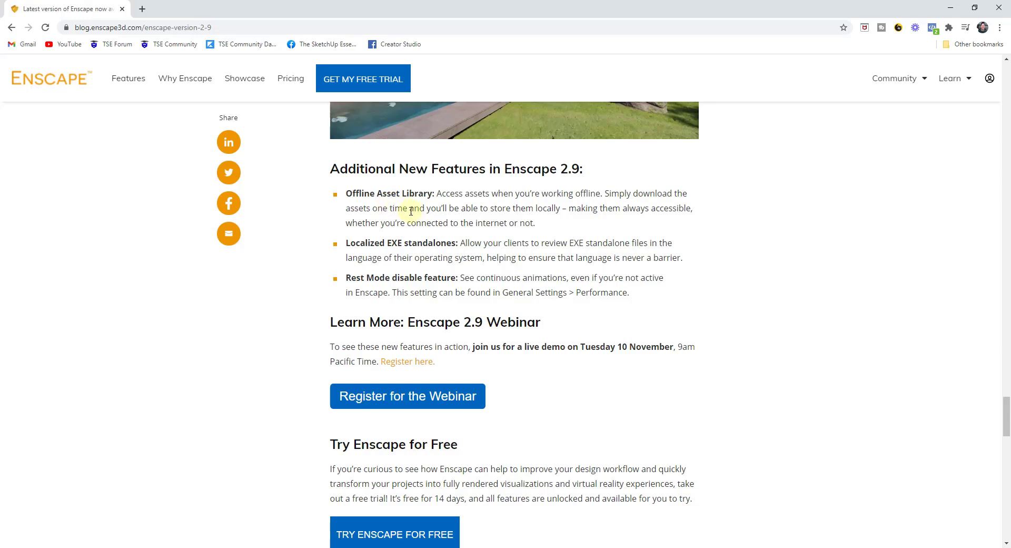
pyautogui.moveTo(547, 240)
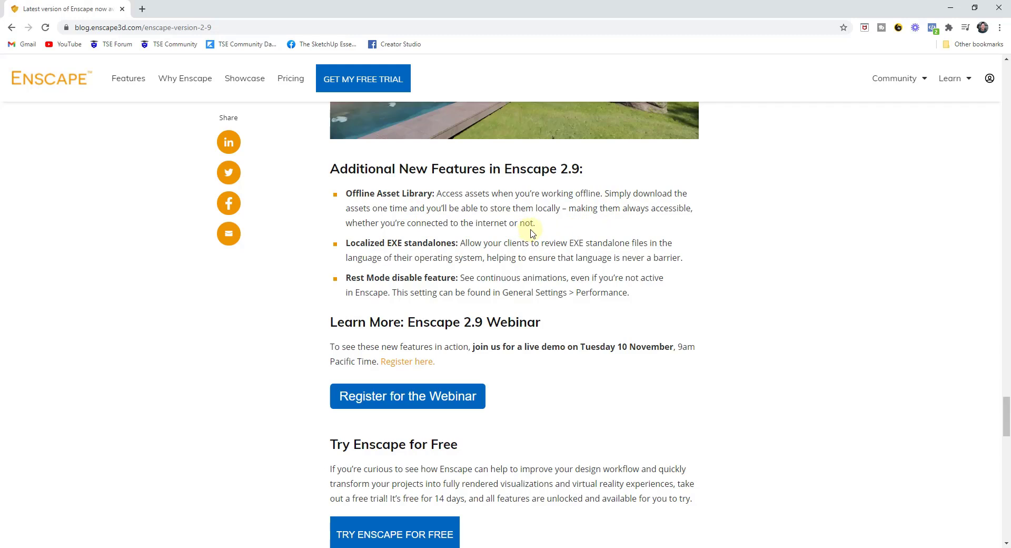
pyautogui.moveTo(539, 221)
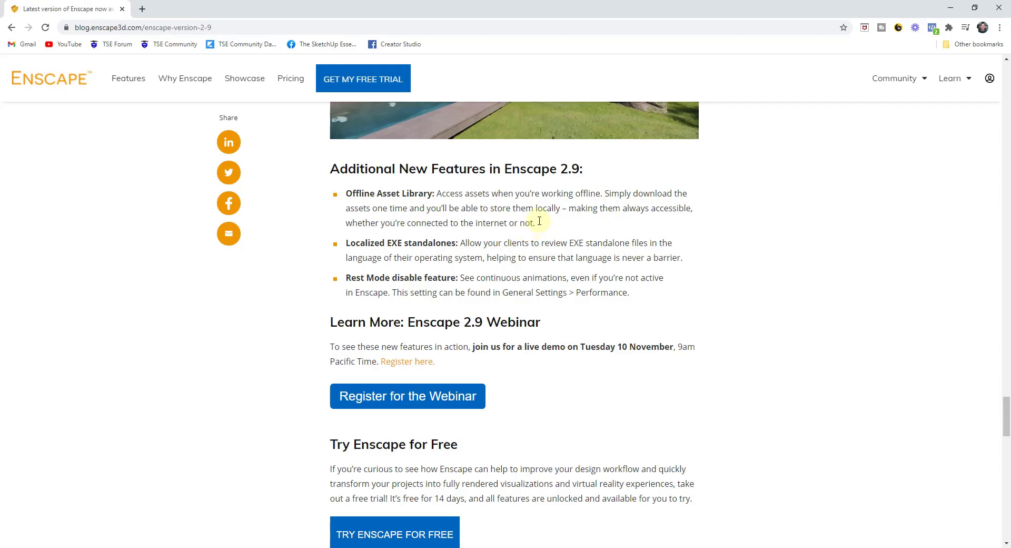
pyautogui.moveTo(582, 212)
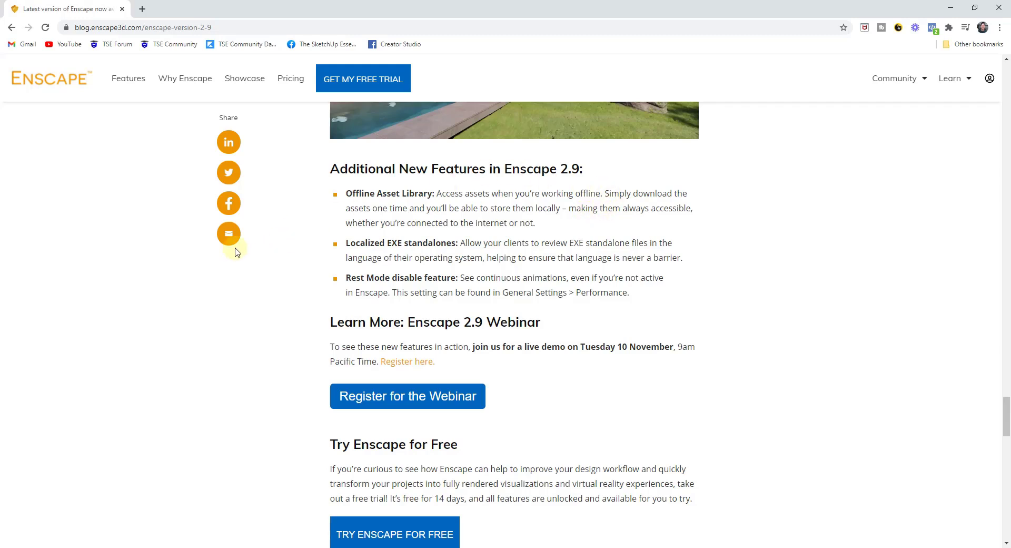
pyautogui.moveTo(186, 260)
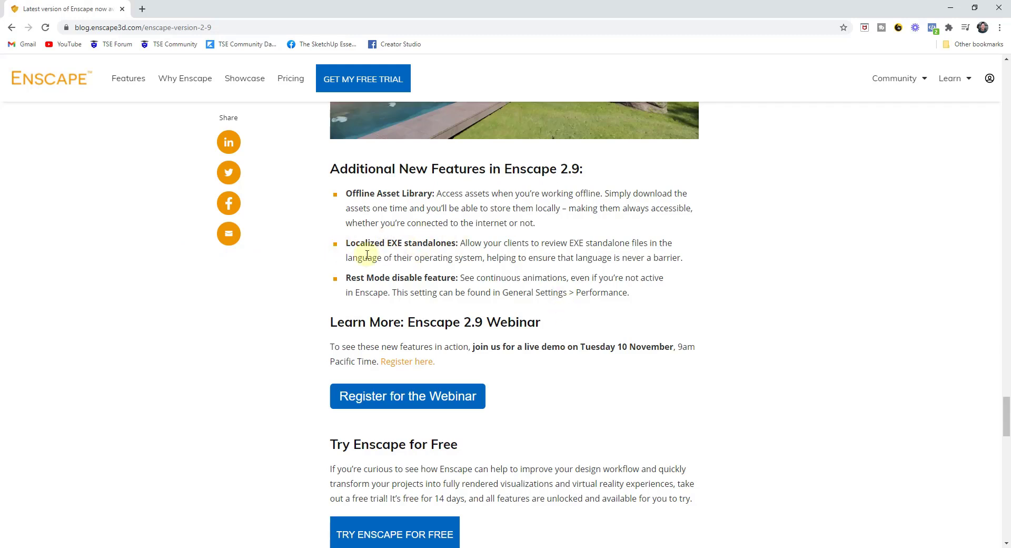
pyautogui.moveTo(526, 240)
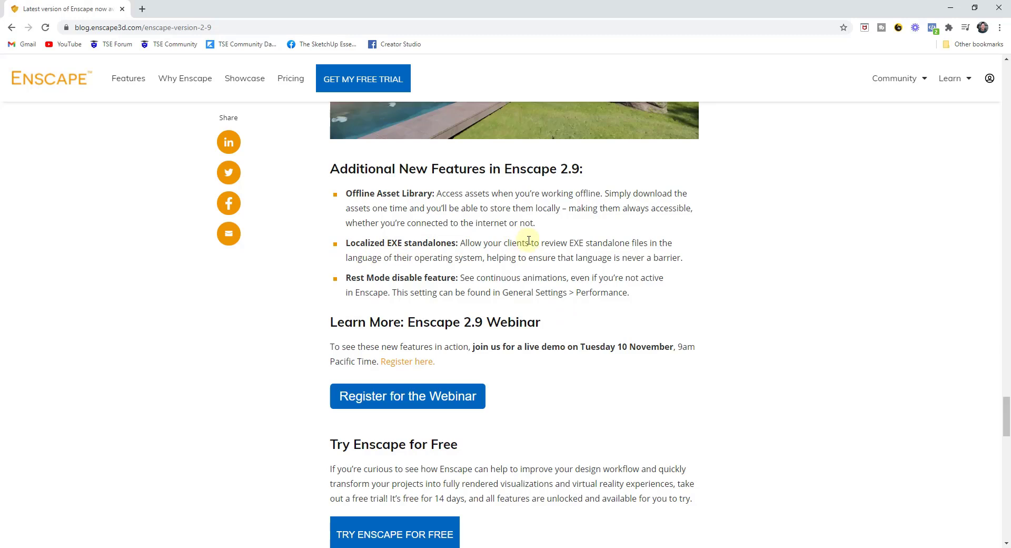
pyautogui.moveTo(365, 257)
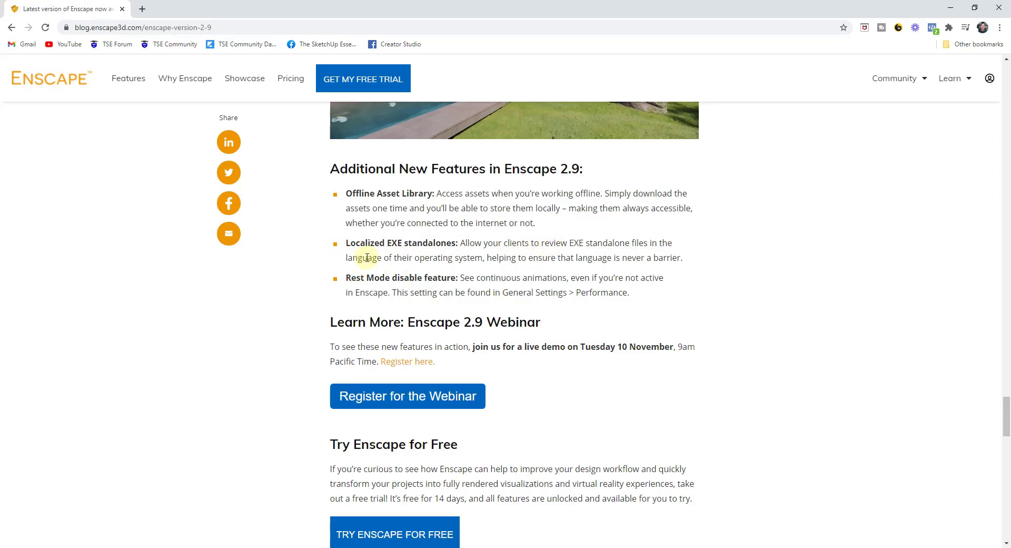
pyautogui.moveTo(469, 258)
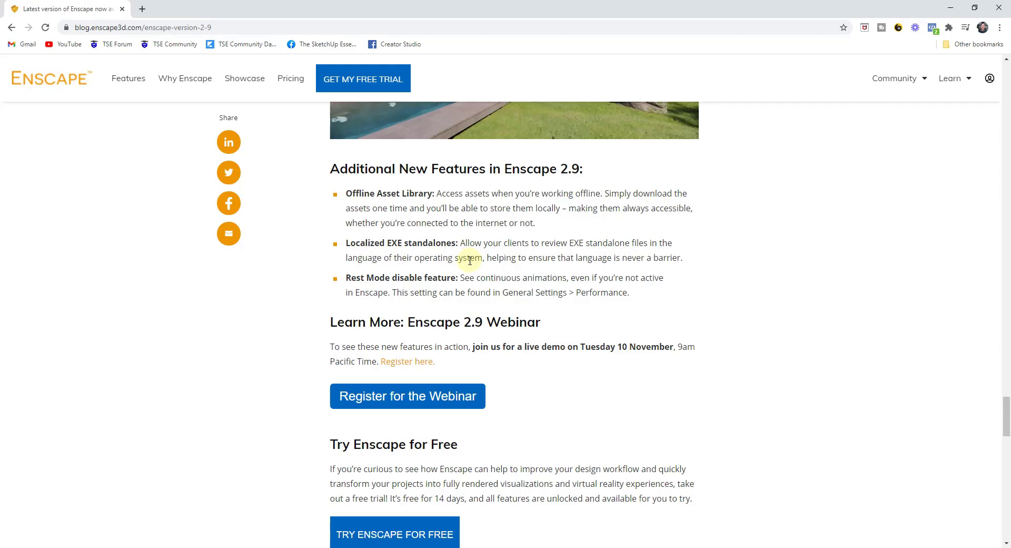
pyautogui.moveTo(451, 286)
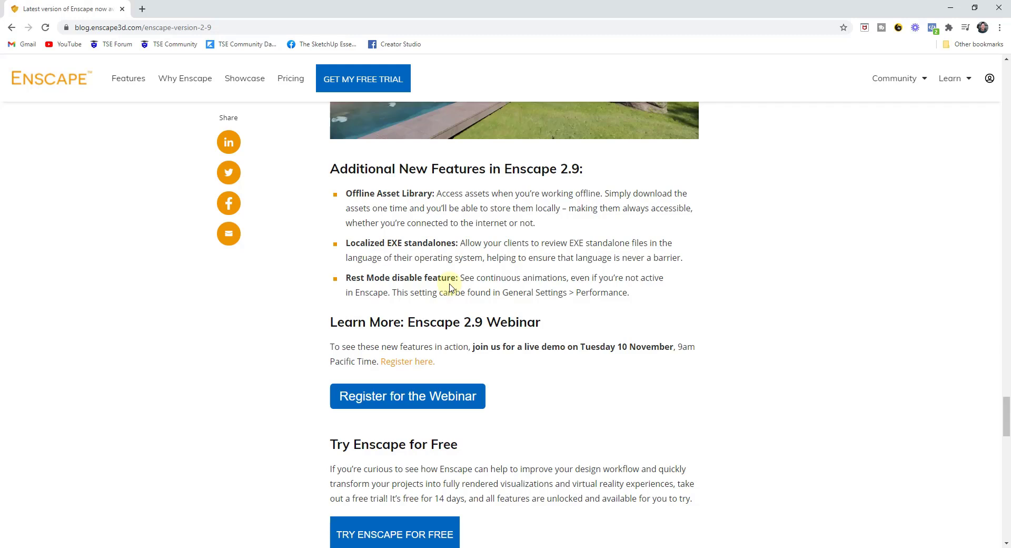
pyautogui.scroll(3)
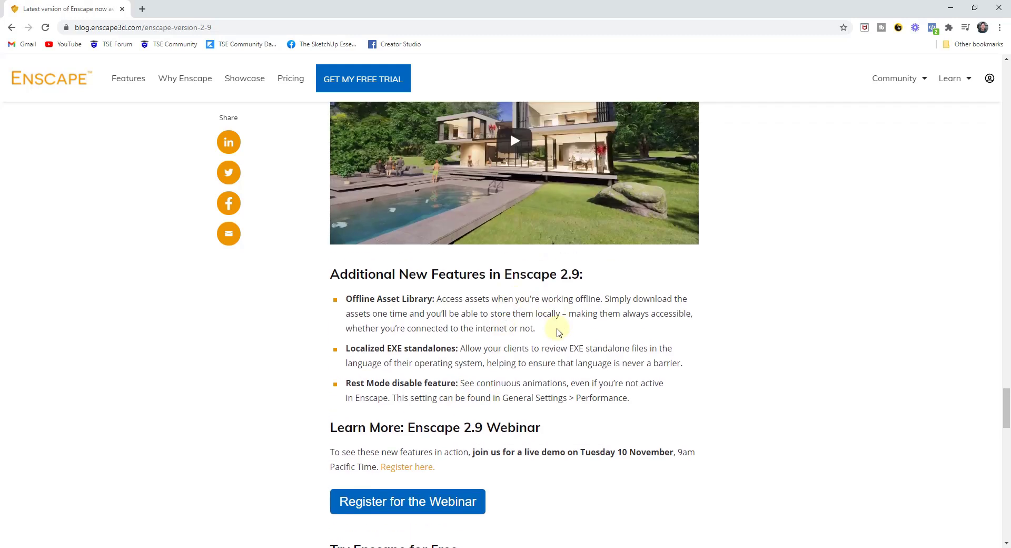